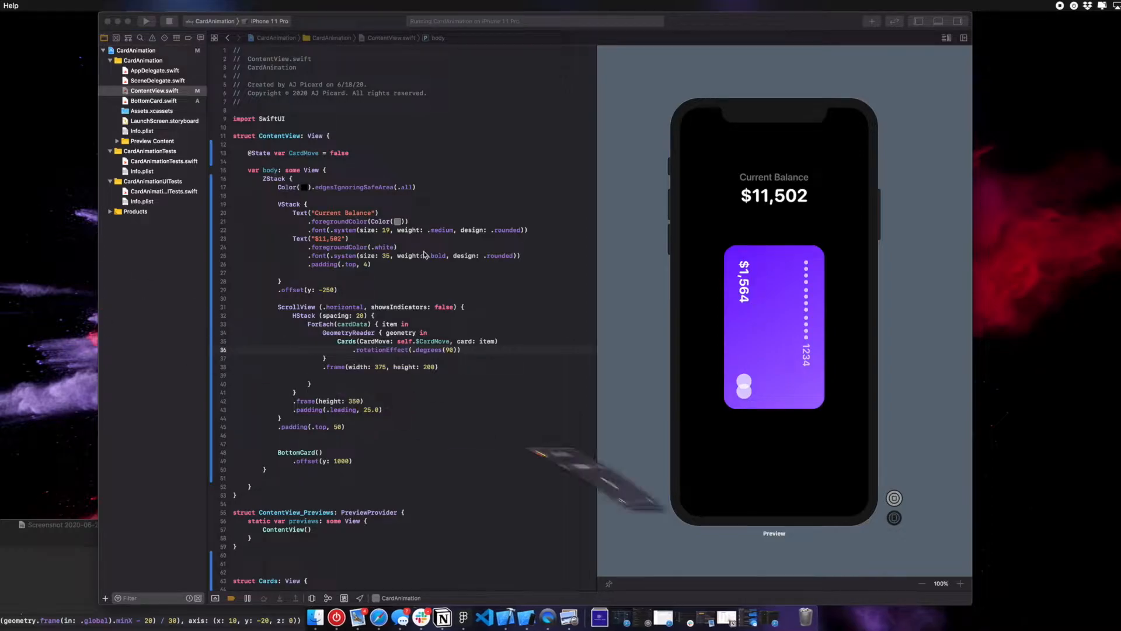
Remove the CardMove state, binding, argument and the GeometryReader wrapper around Cards in ContentView.
scroll("down", 3)
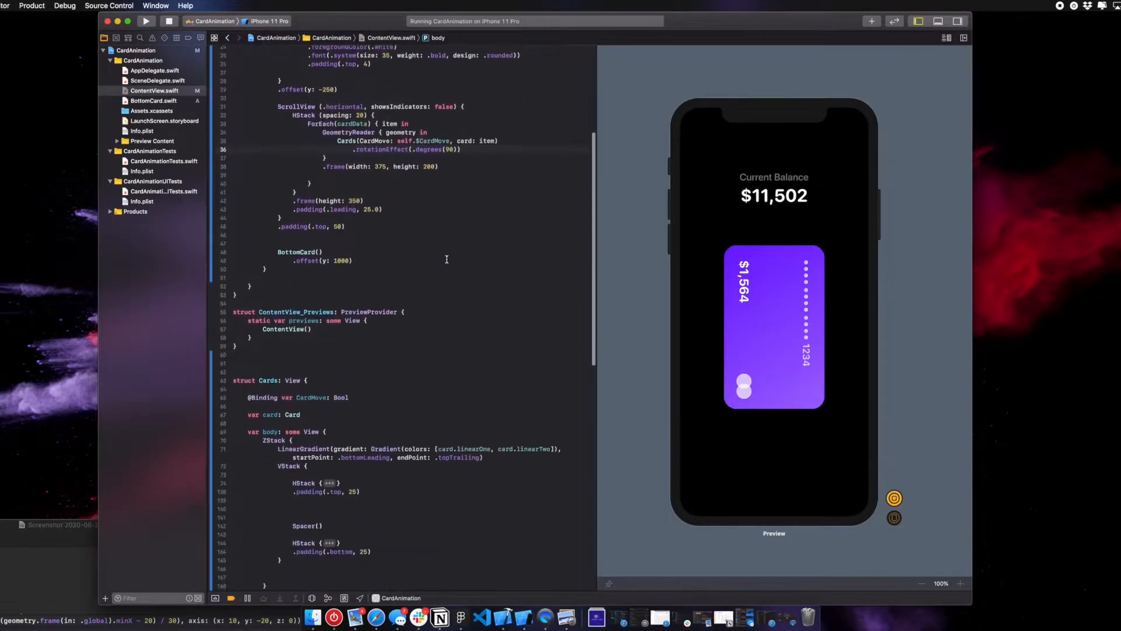
scroll("up", 3)
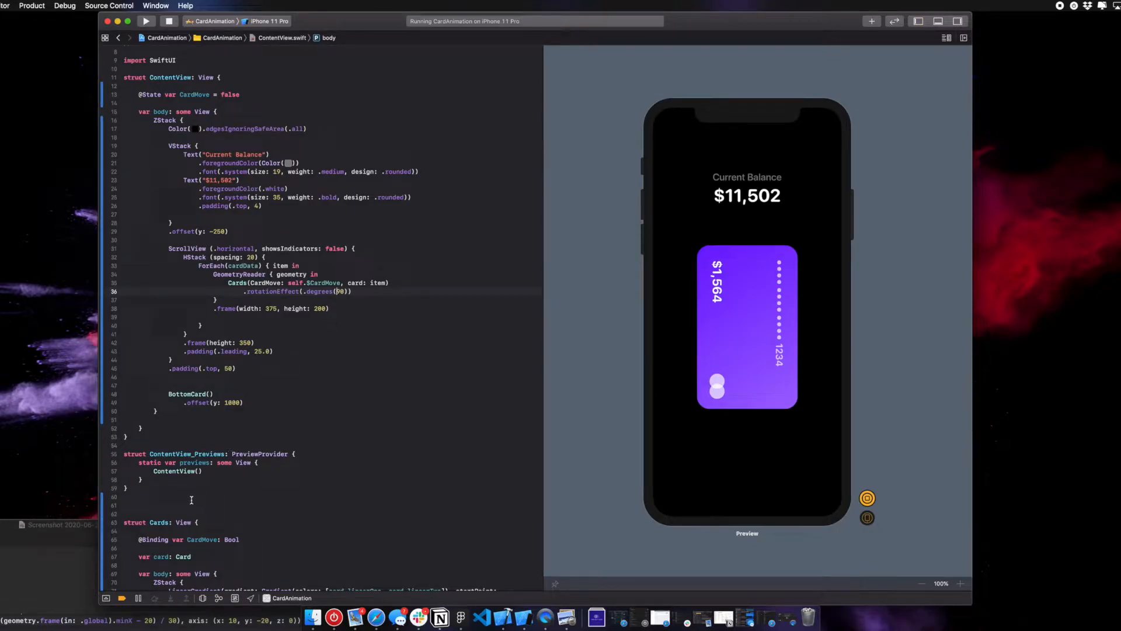
scroll("up", 3)
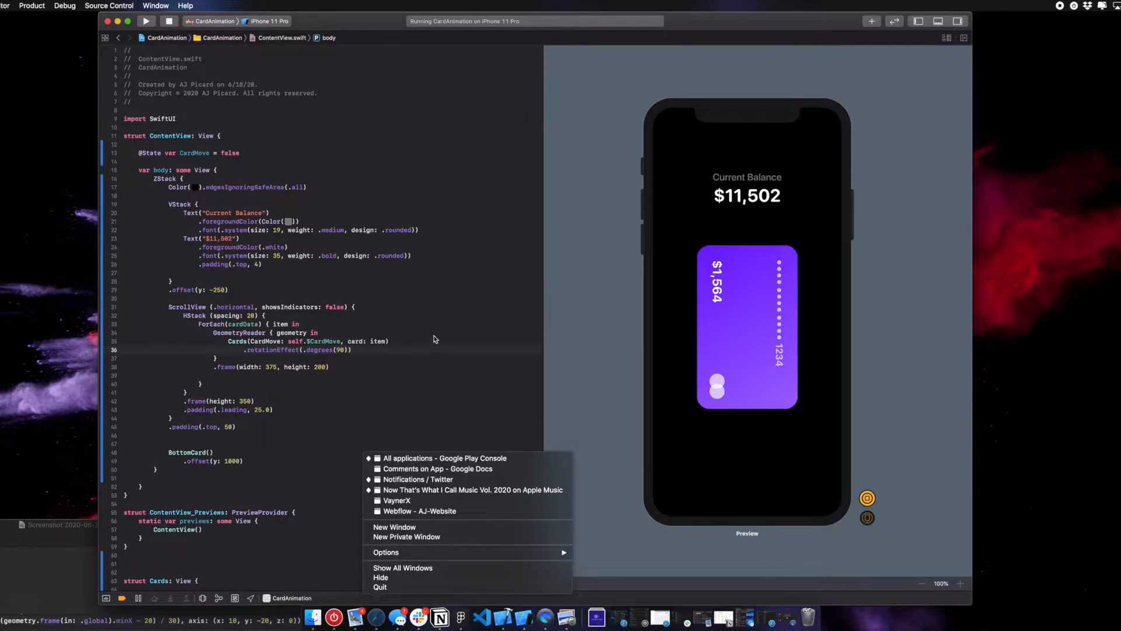
left_click(359, 350)
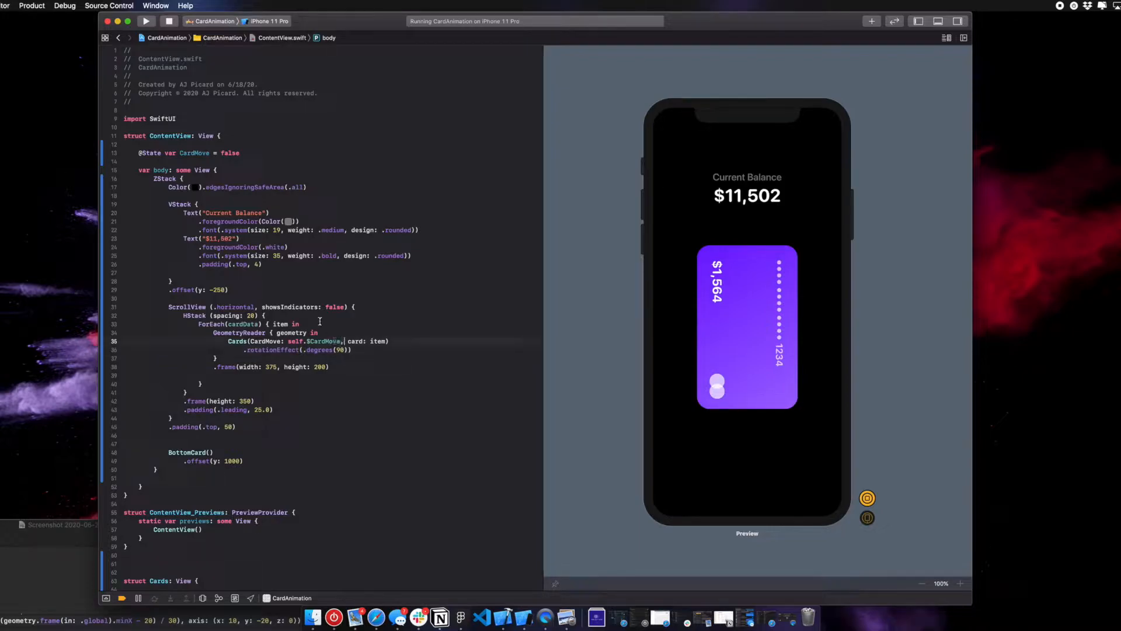
scroll("down", 3)
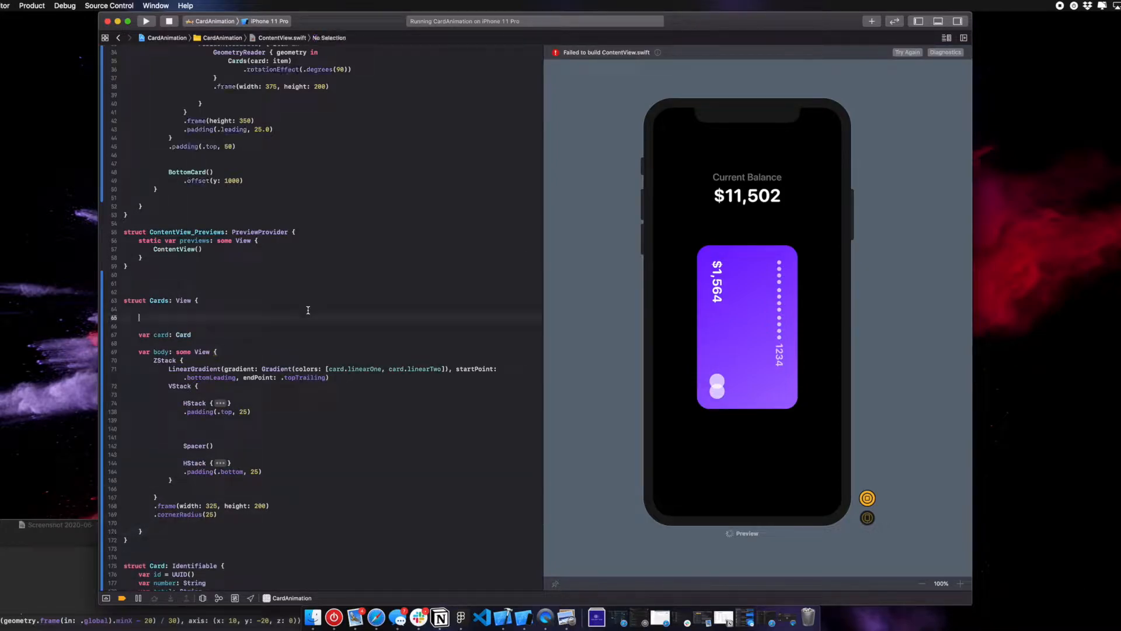
scroll("up", 3)
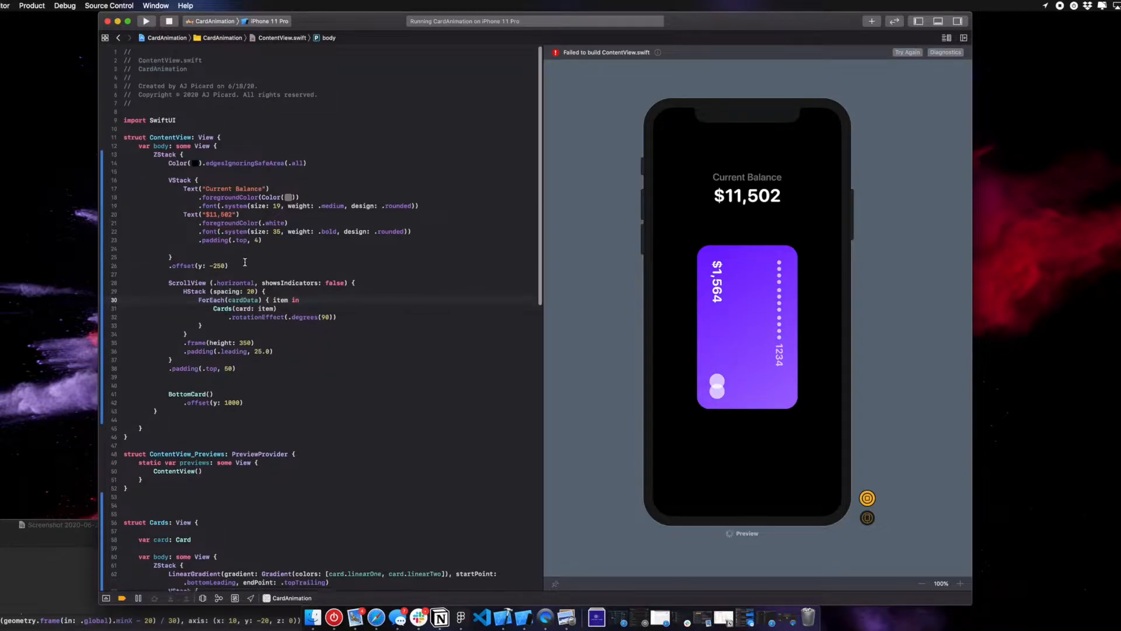
scroll("down", 3)
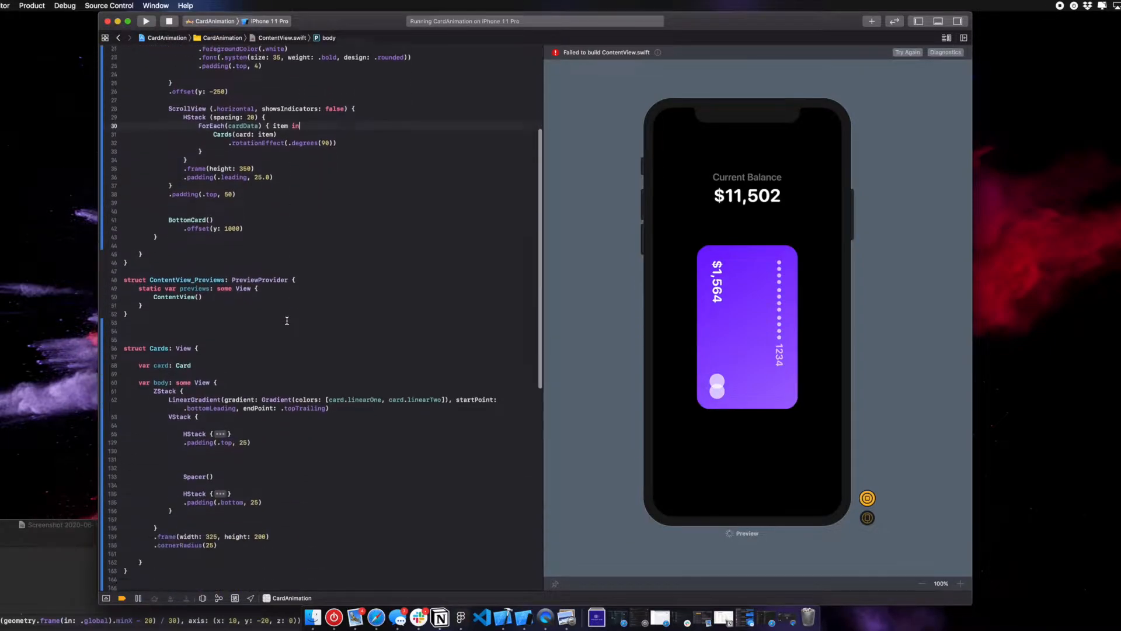
scroll("up", 3)
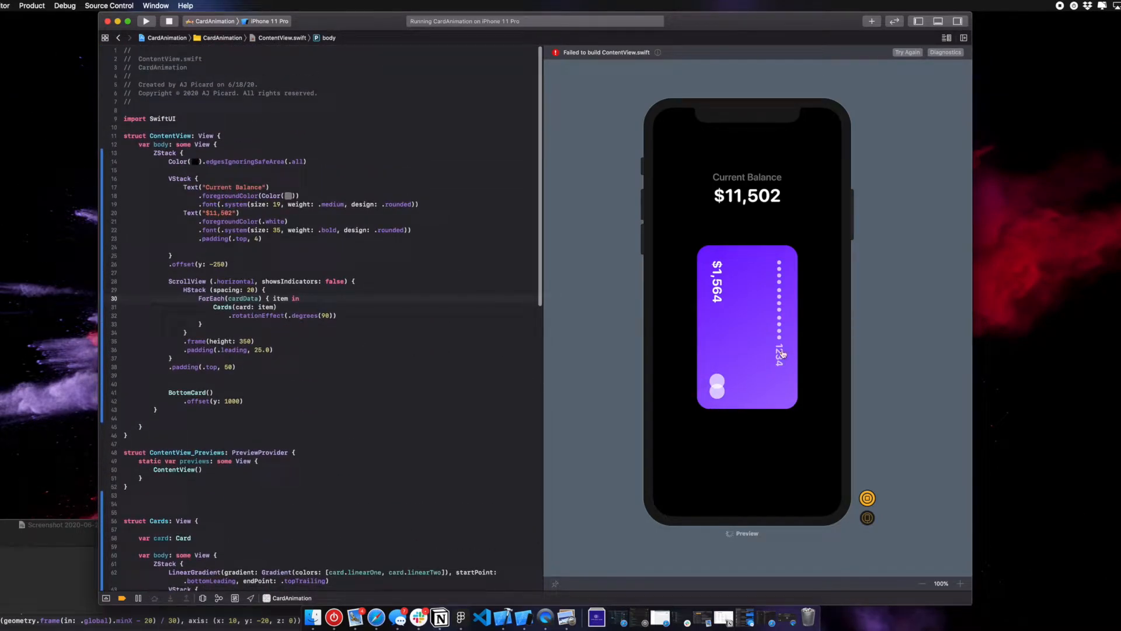
left_click(906, 52)
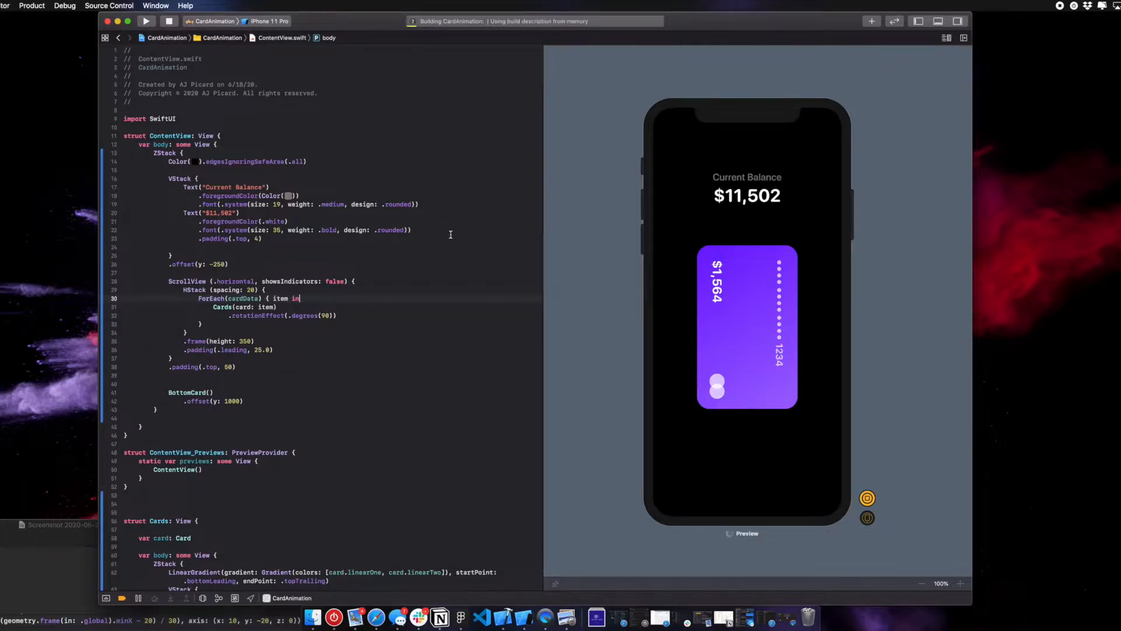
left_click(146, 21)
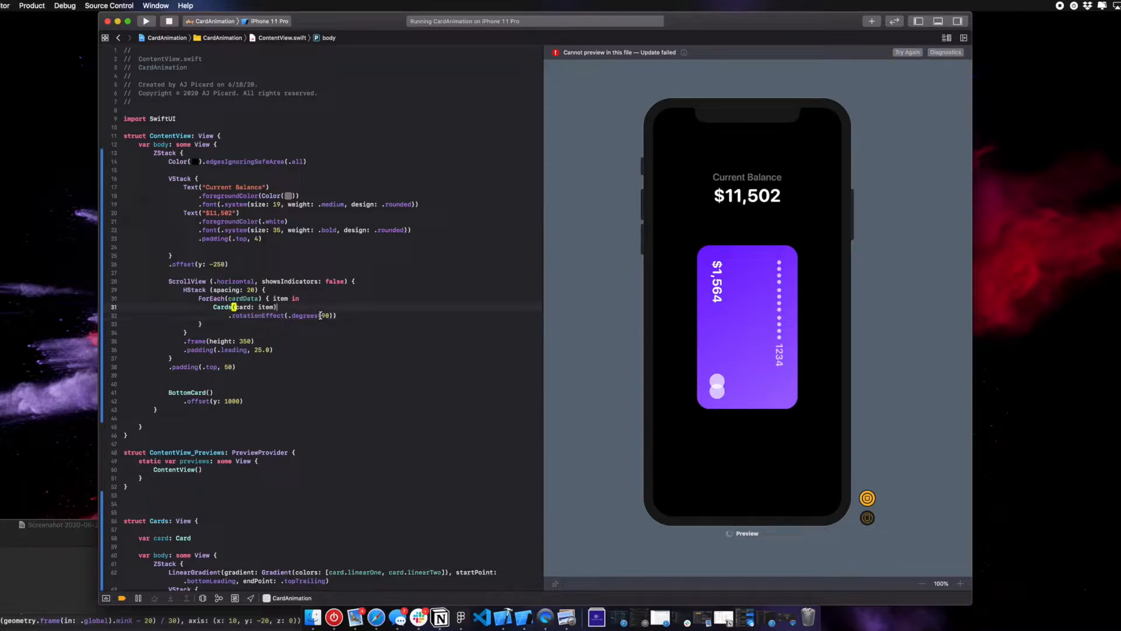
Move the .rotationEffect(.degrees(90)) modifier onto the Cards view.
double_click(250, 315)
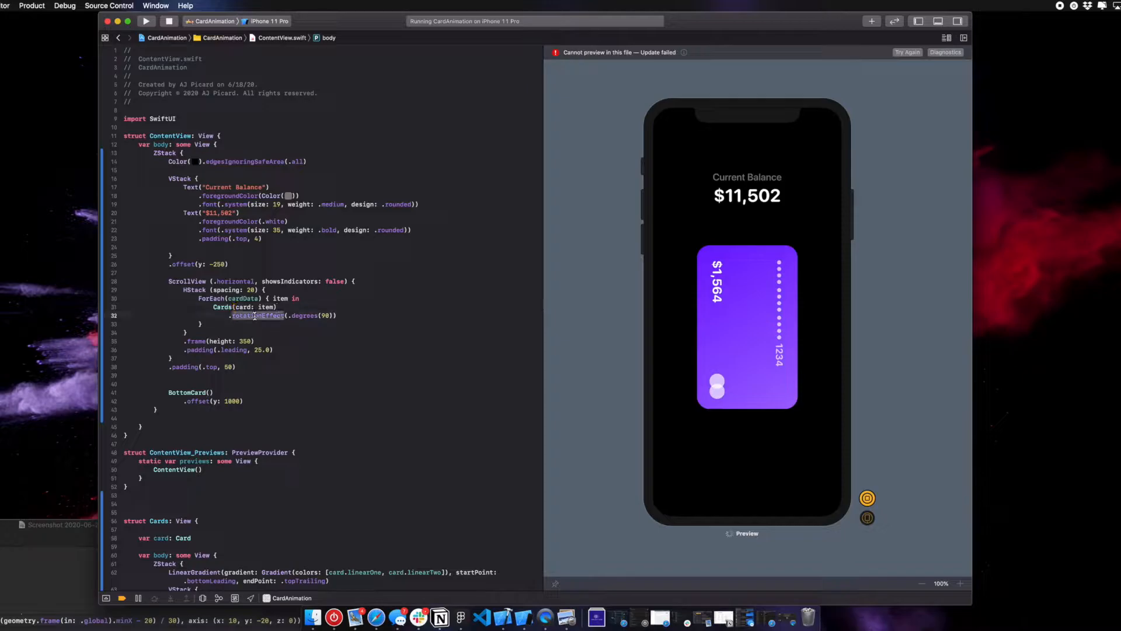
left_click(340, 315)
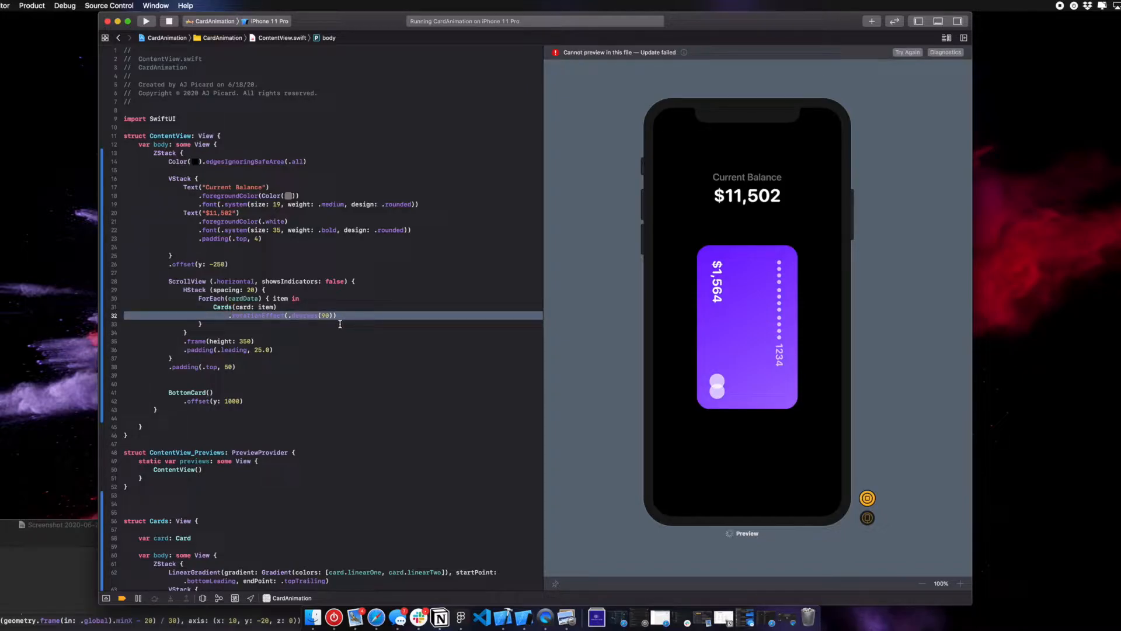
scroll("down", 3)
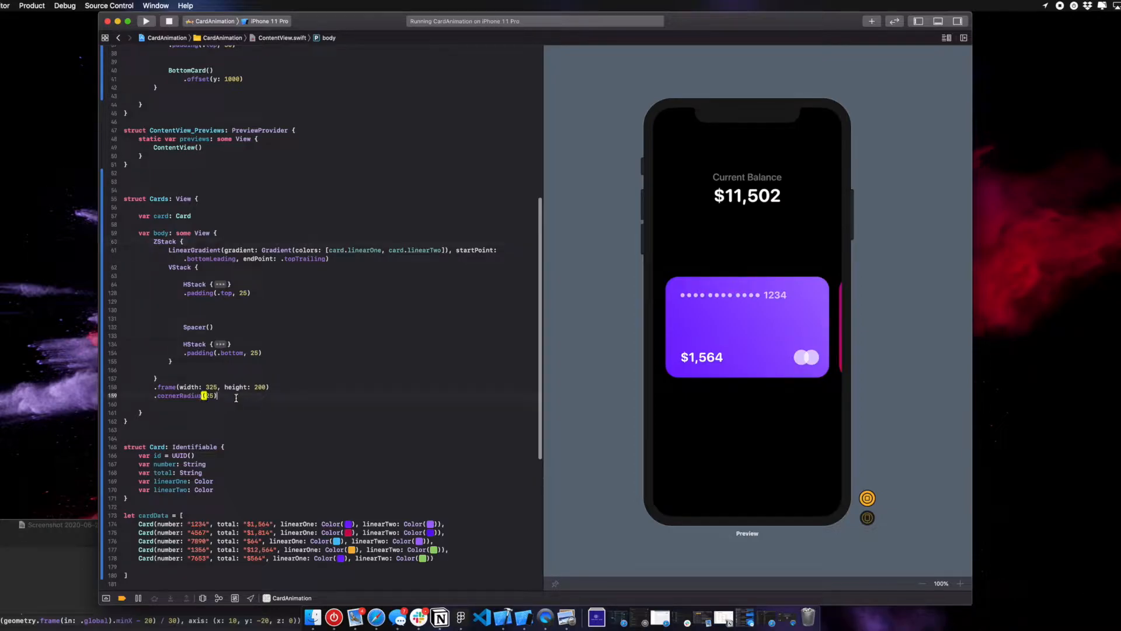
type(".rotationEffect(.degrees(90))")
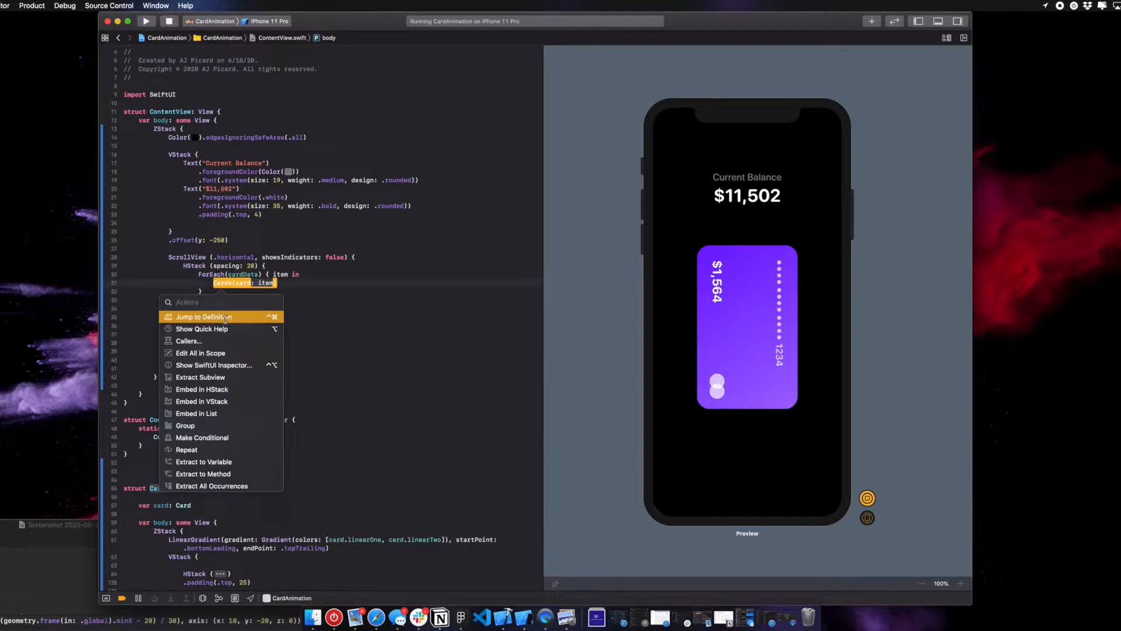
mouse_move(202, 389)
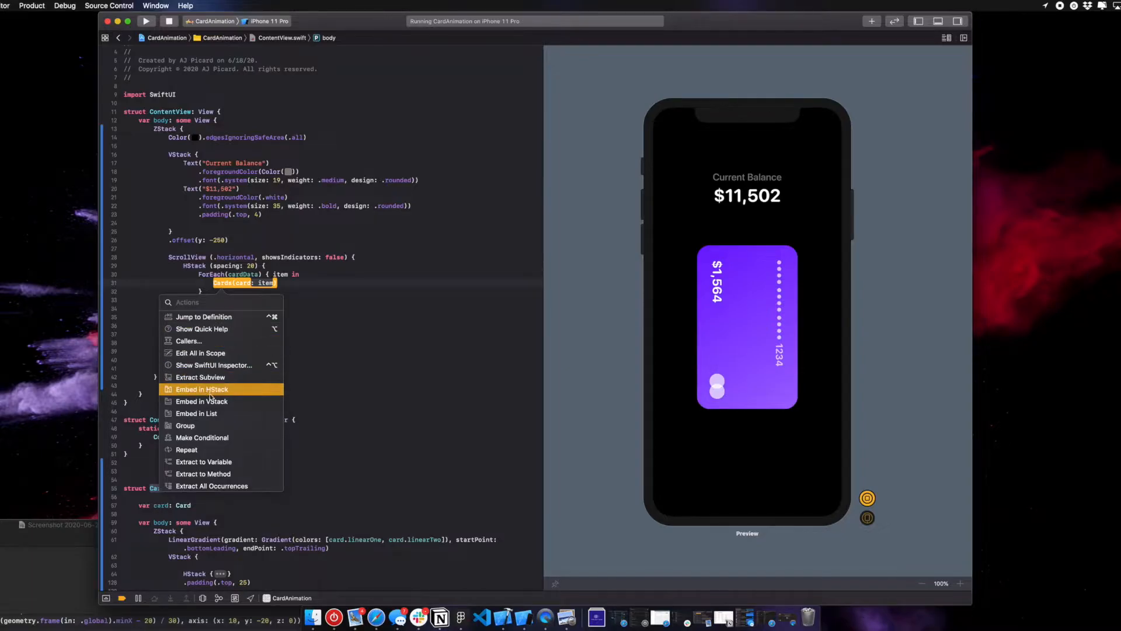
mouse_move(201, 401)
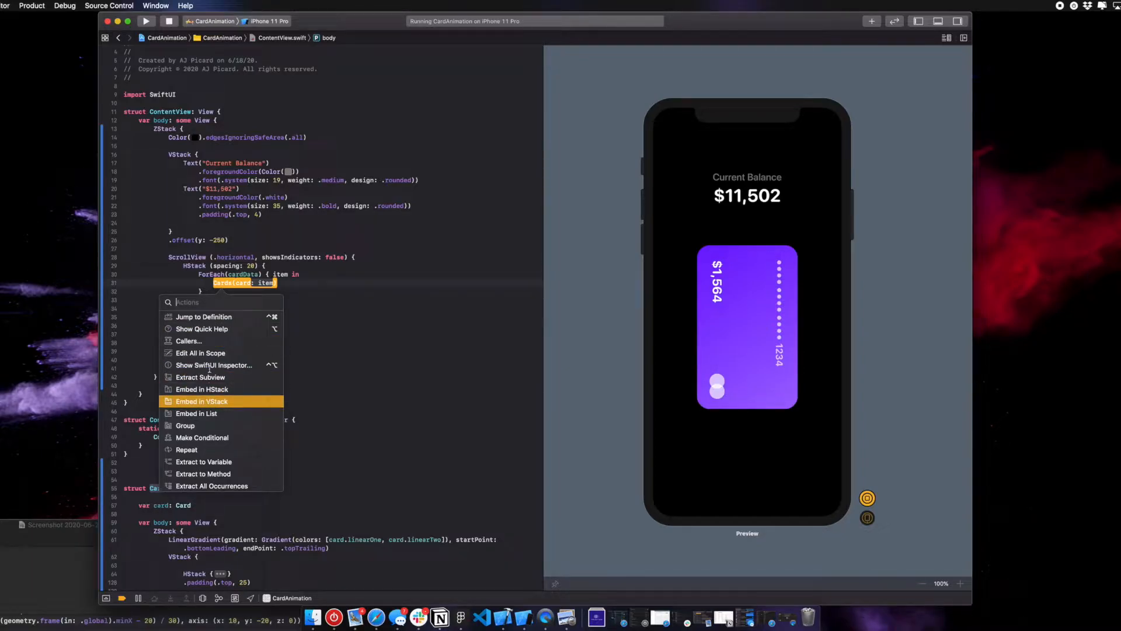
Embed each card in a GeometryReader providing geometry so preview cards overlap.
left_click(202, 400)
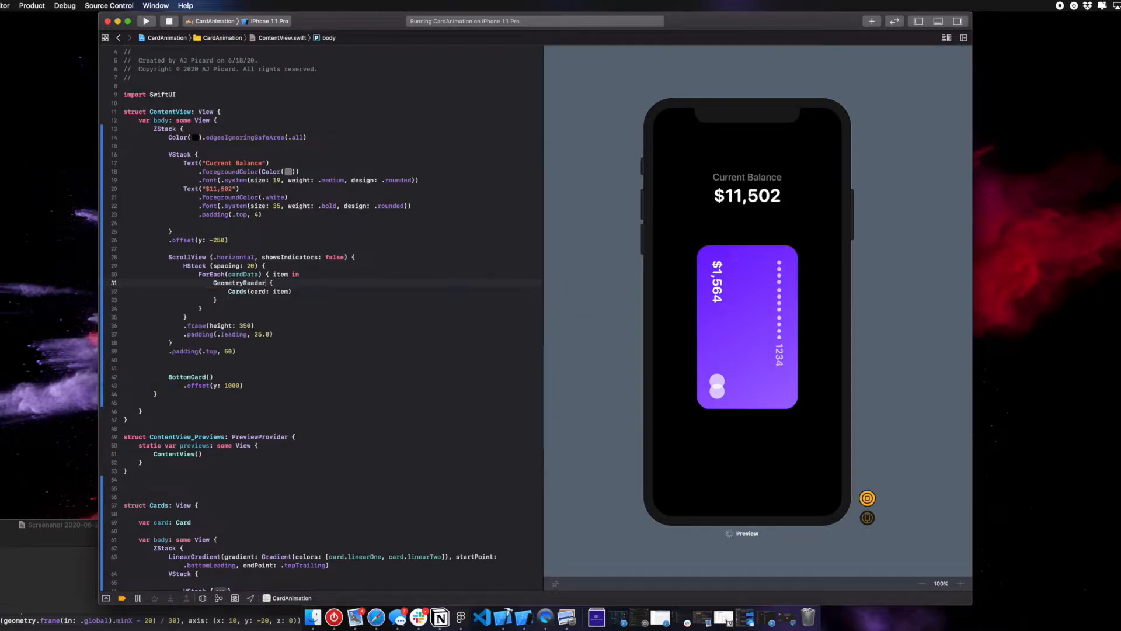
type("gemo")
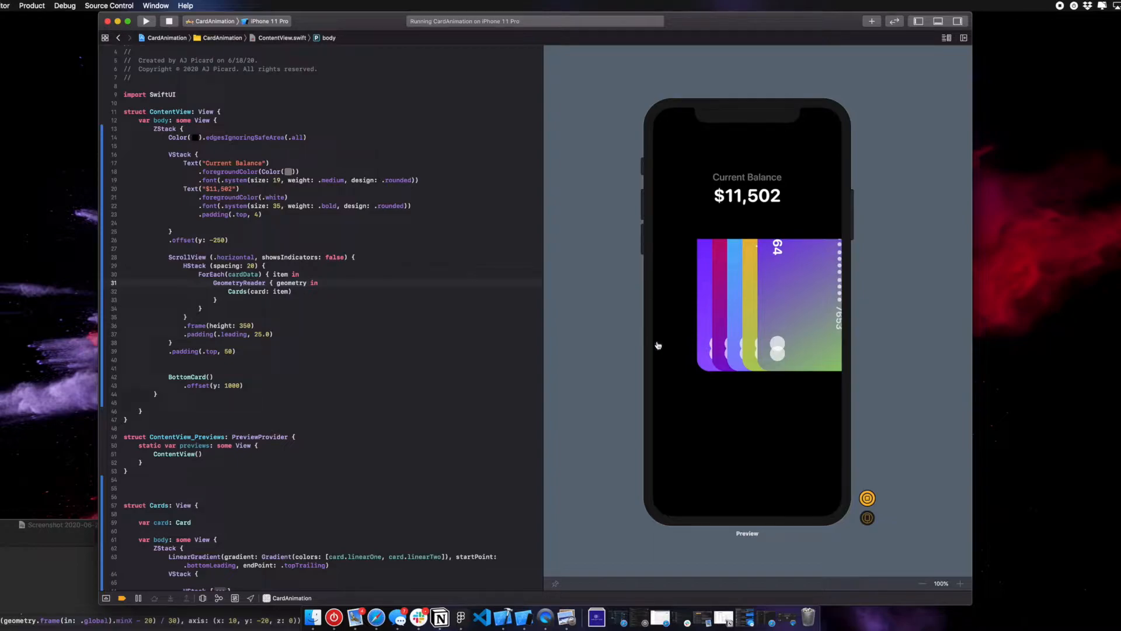
mouse_move(779, 383)
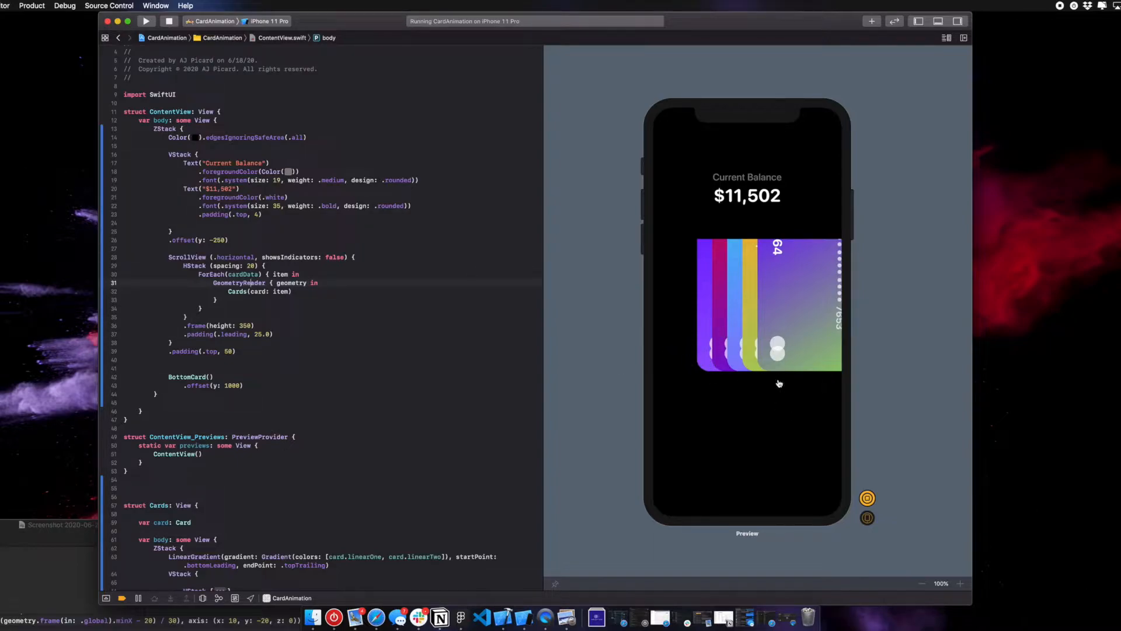
mouse_move(677, 393)
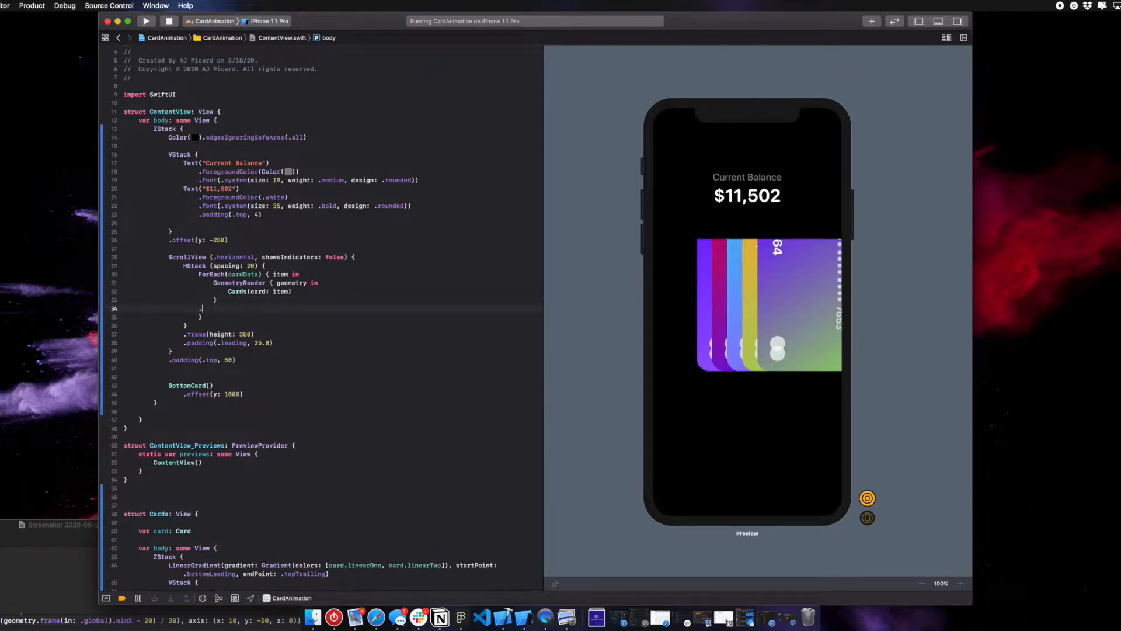
Give the GeometryReader a frame 375 wide, changing its height from 100 to 200.
type(".frame(hei")
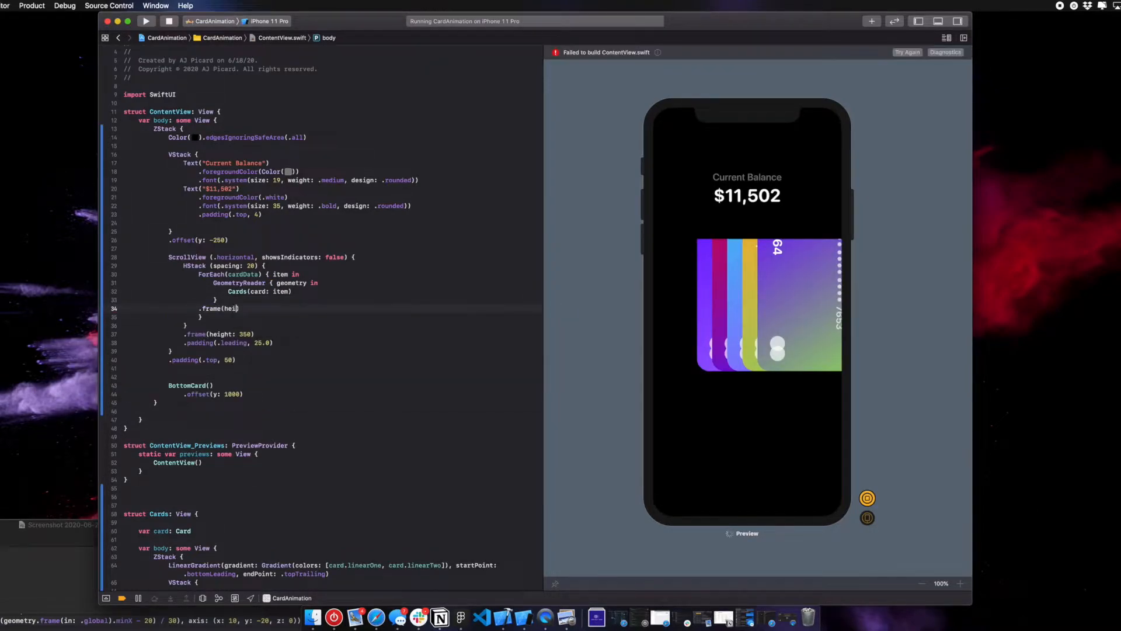
type("width:")
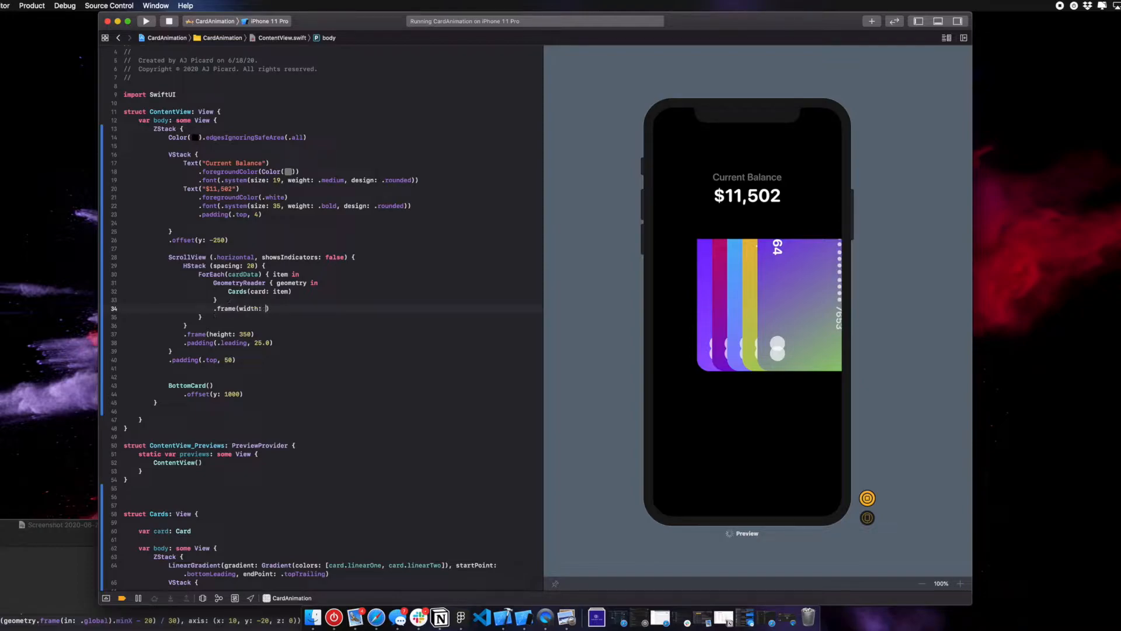
type("375")
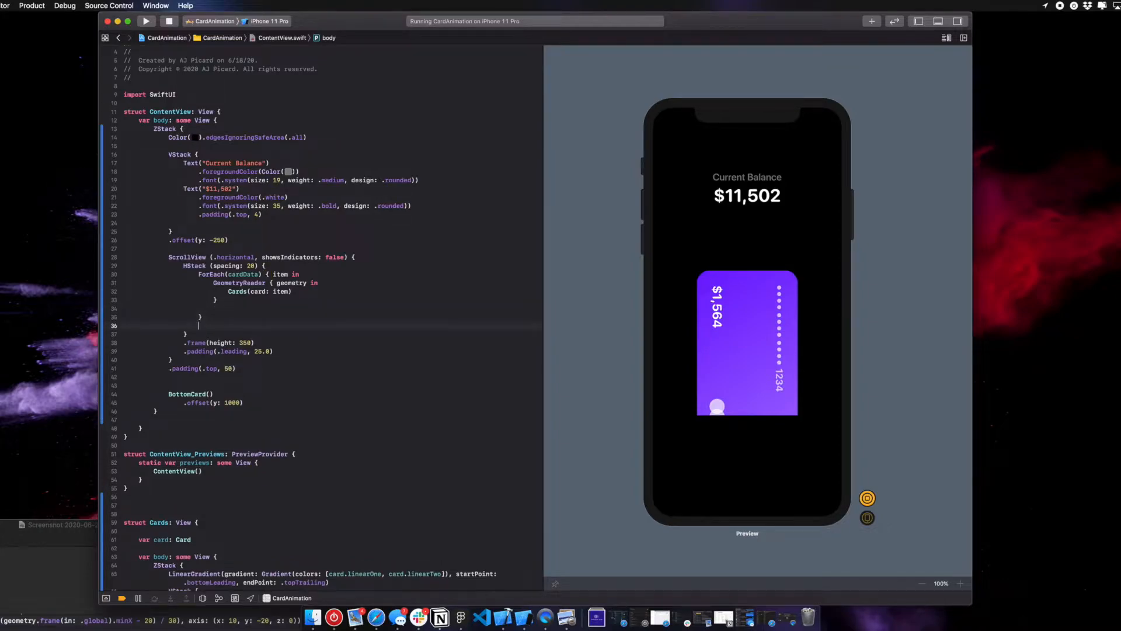
type(".frame(width: 375, height: 100)")
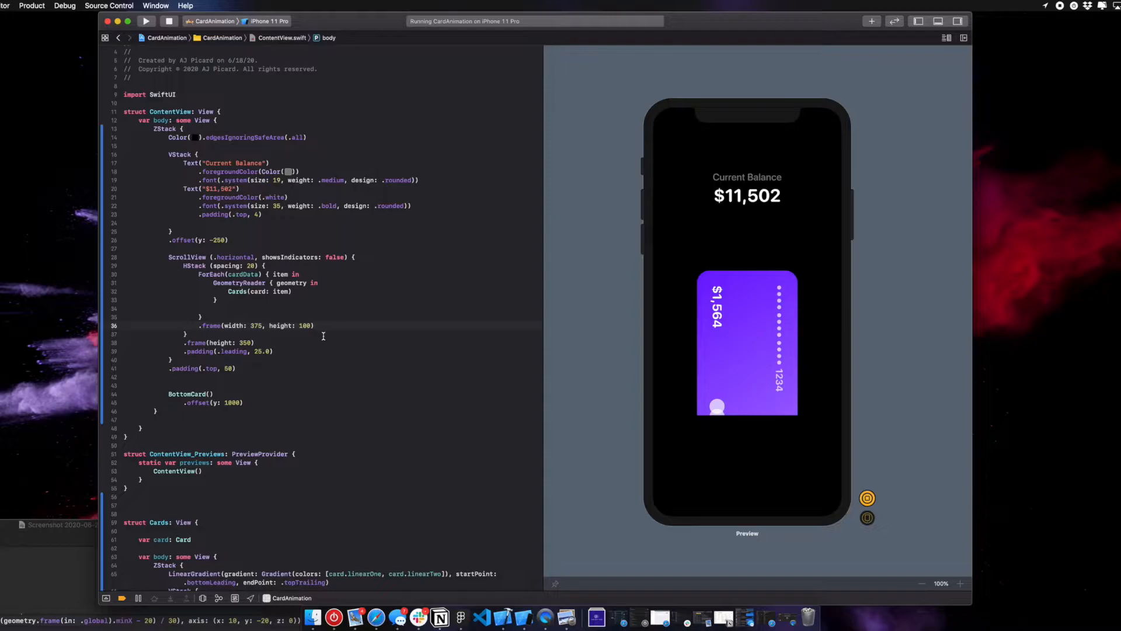
double_click(236, 326)
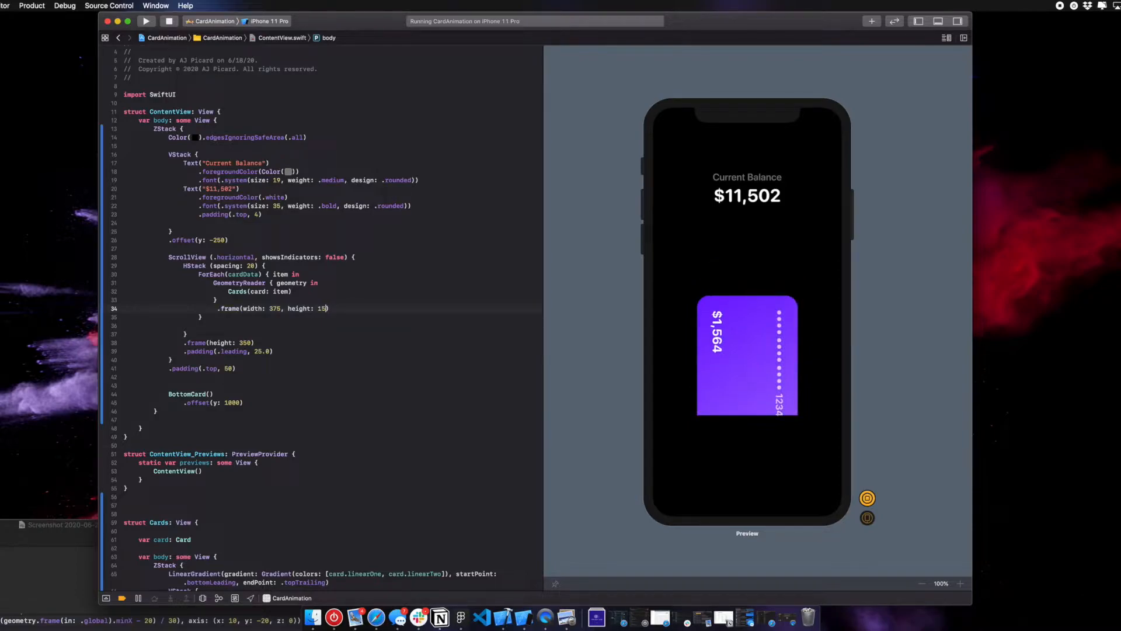
type("200")
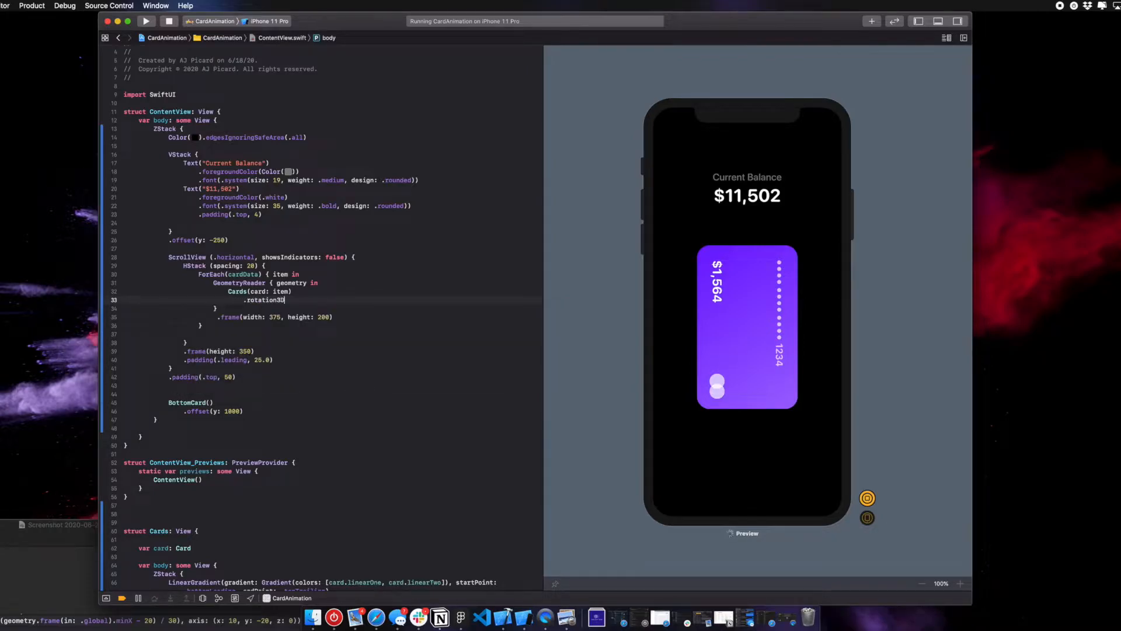
Add a rotation3DEffect tilting each card by its global minX minus 20 over 30 on axis 10, -20, 0.
type("Effect(")
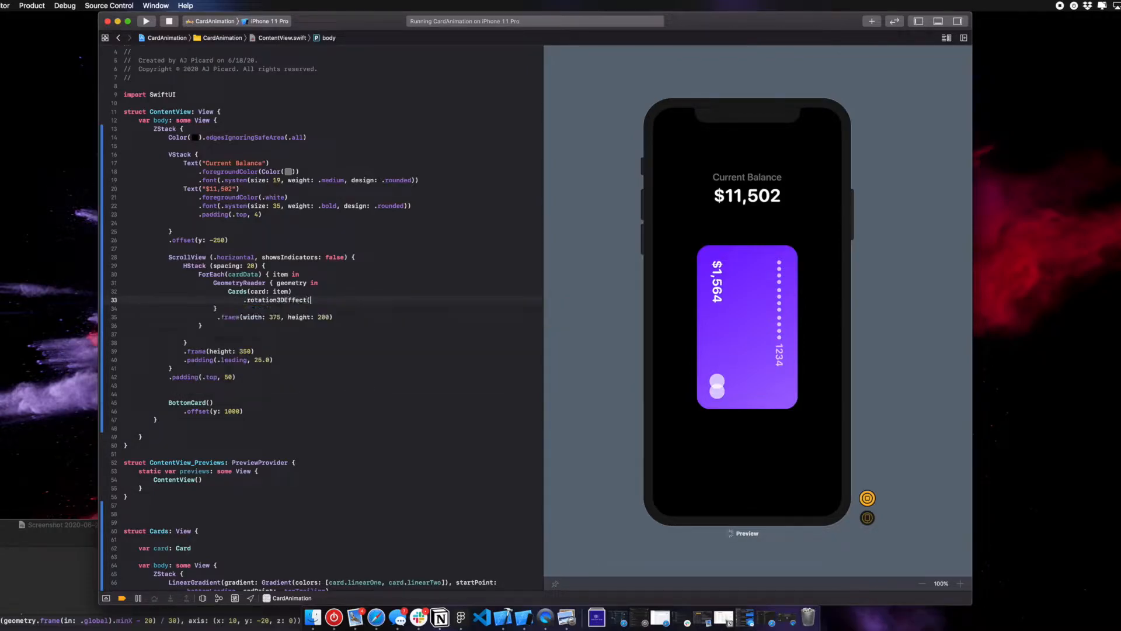
type("Angle(degrees: Double(")
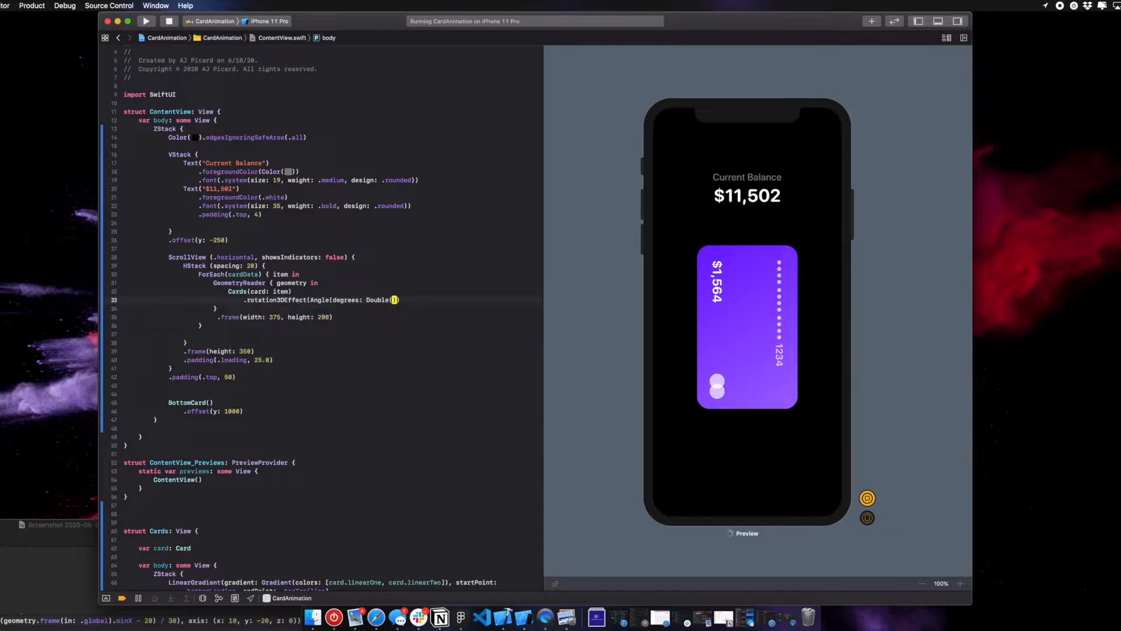
type("geometry.frame(")
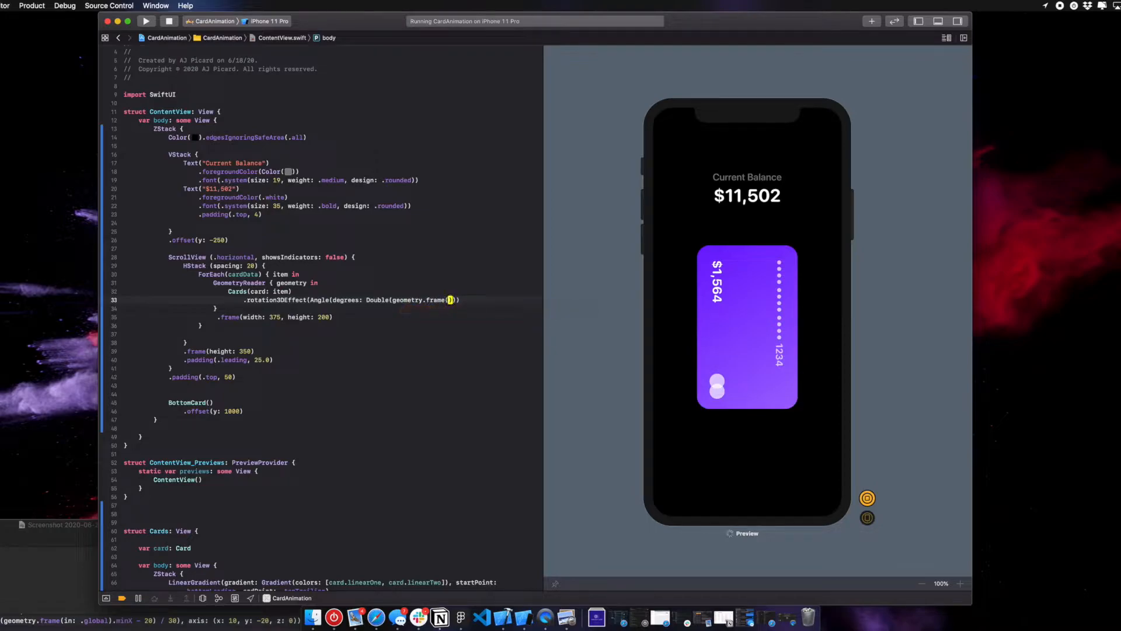
type("in:")
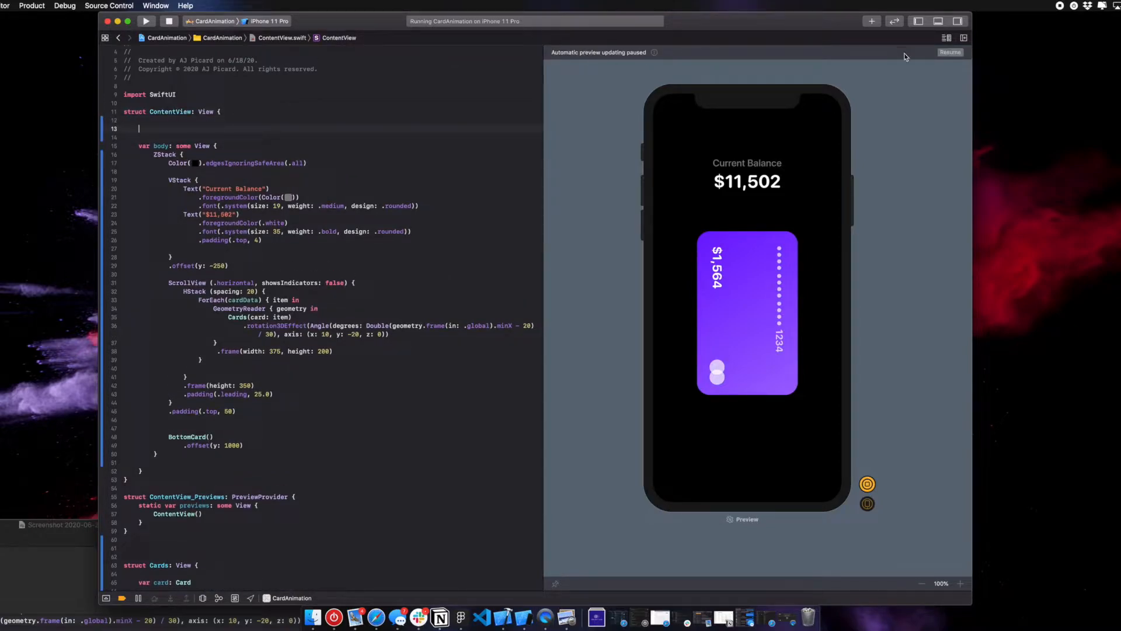
left_click(949, 52)
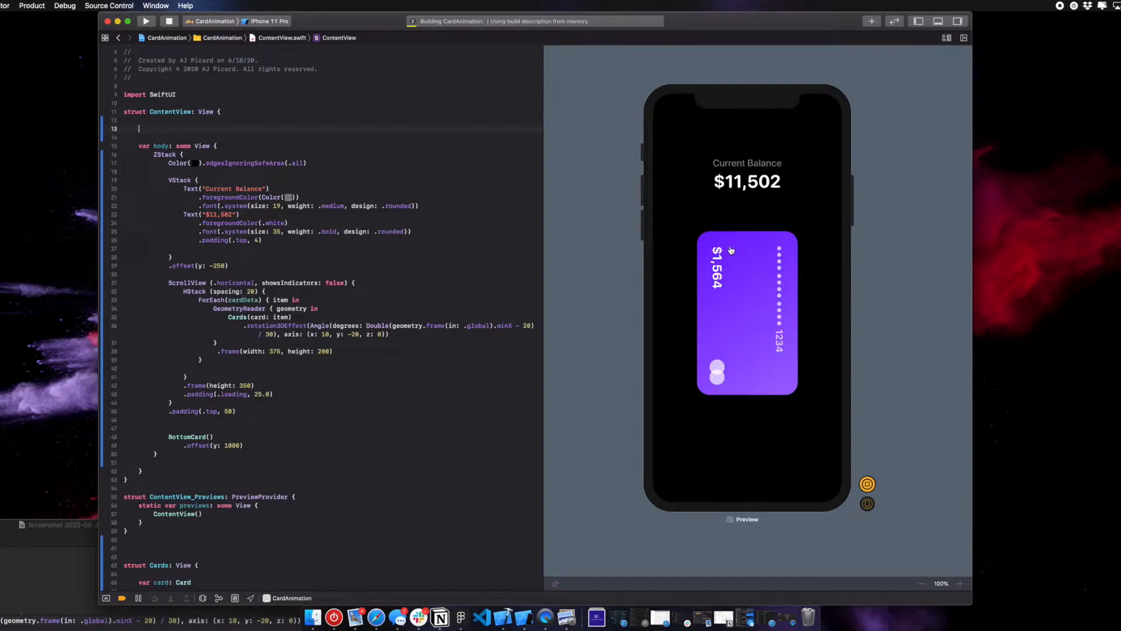
left_click(146, 21)
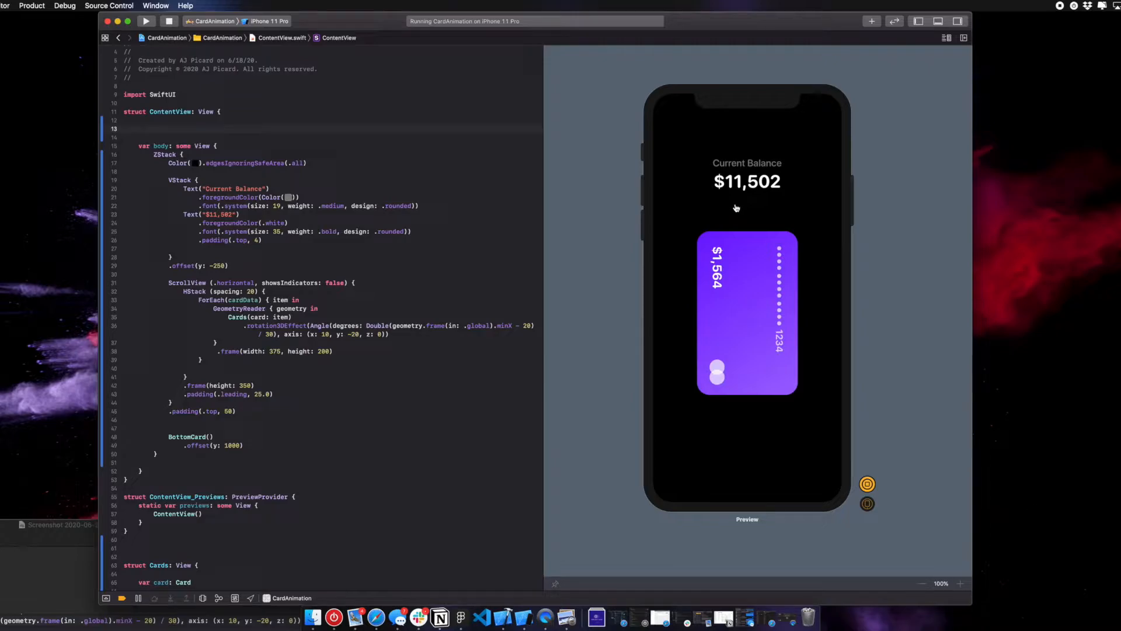
mouse_move(705, 476)
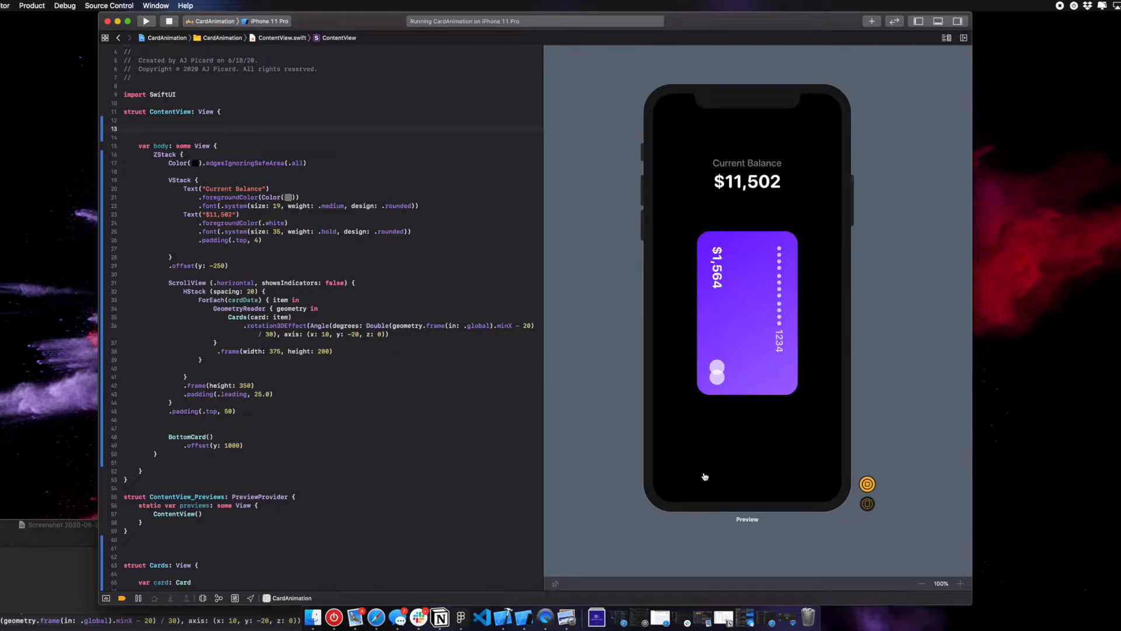
left_click(188, 436)
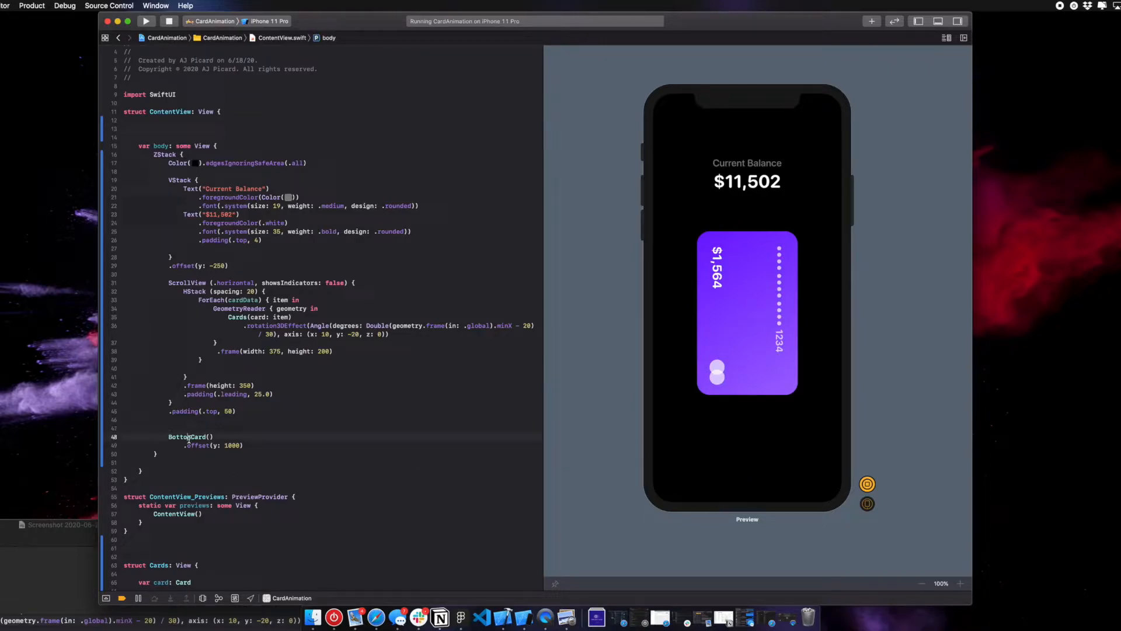
left_click(151, 127)
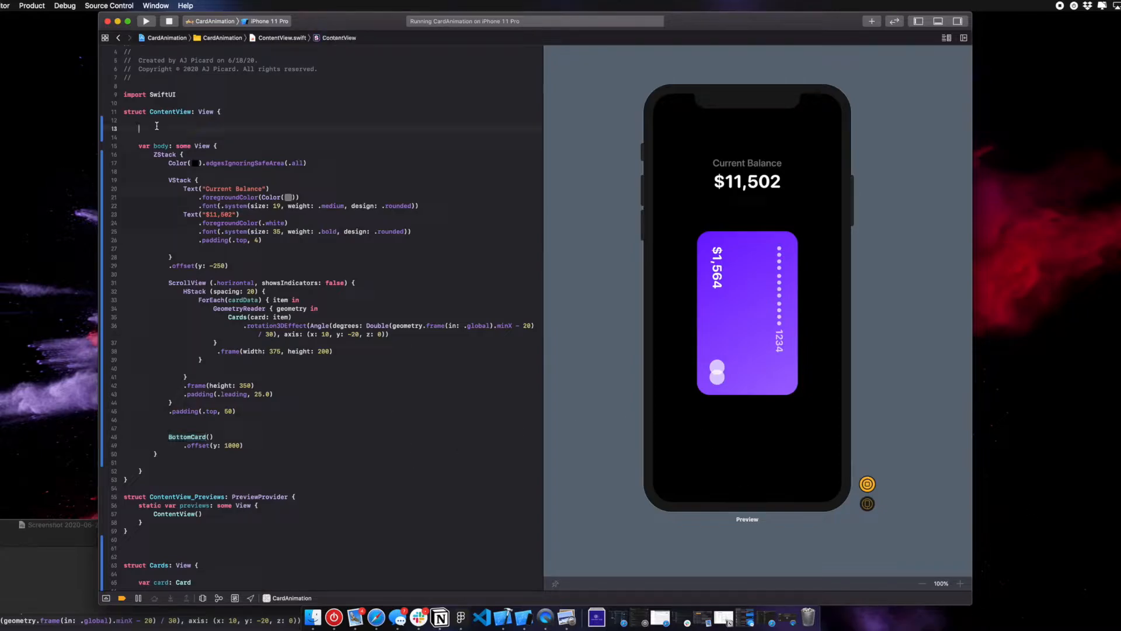
type("@State var CardMove =-")
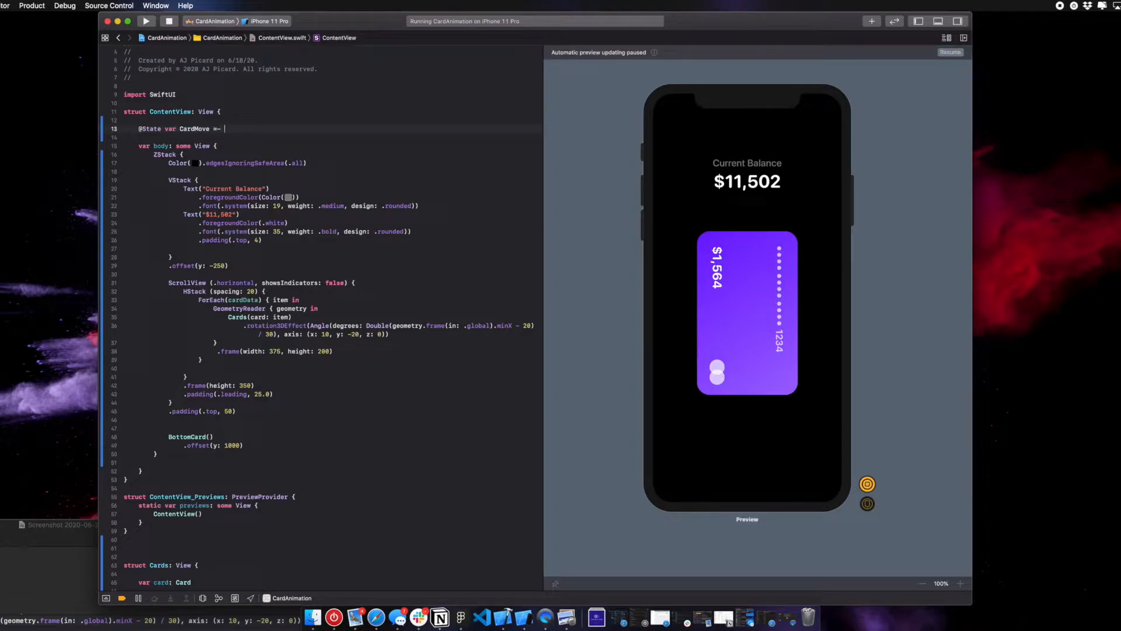
type("false")
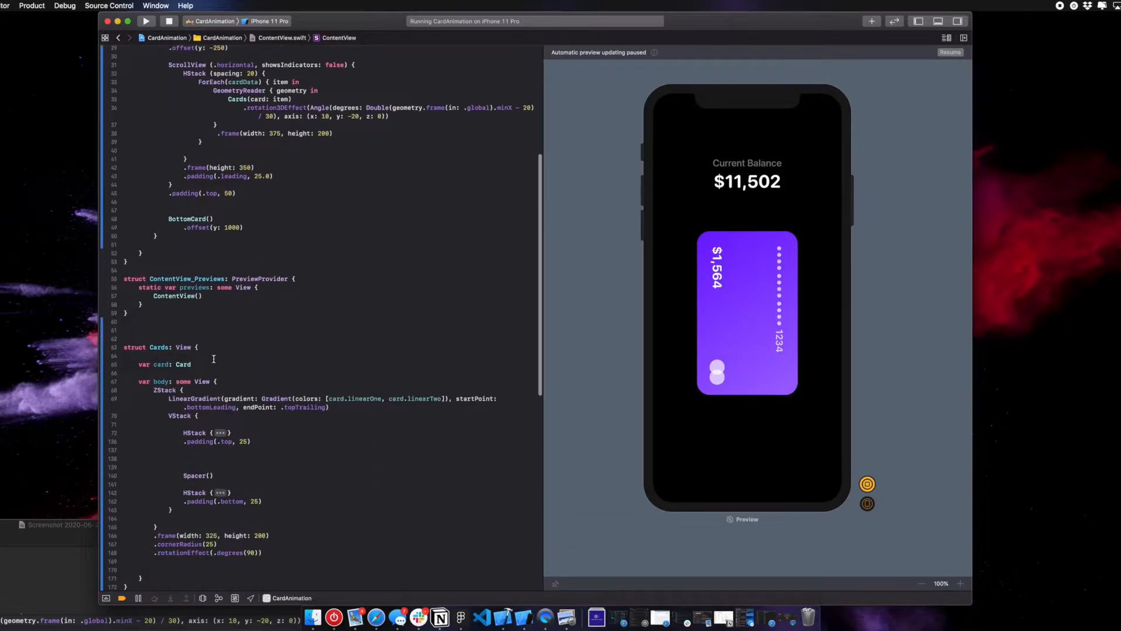
left_click(195, 364)
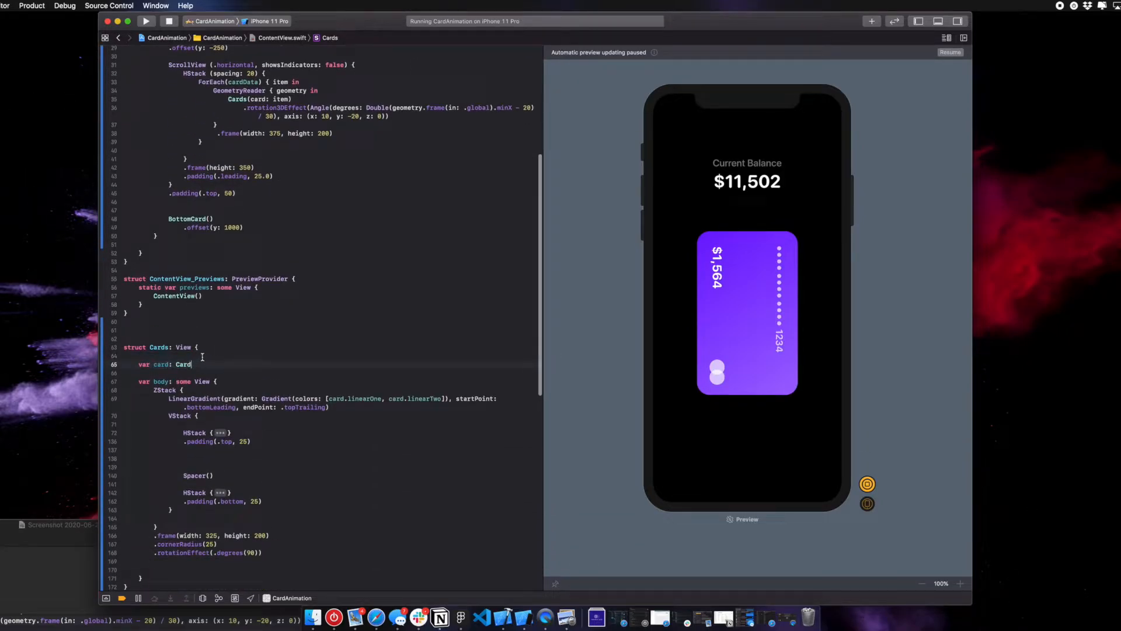
key("return")
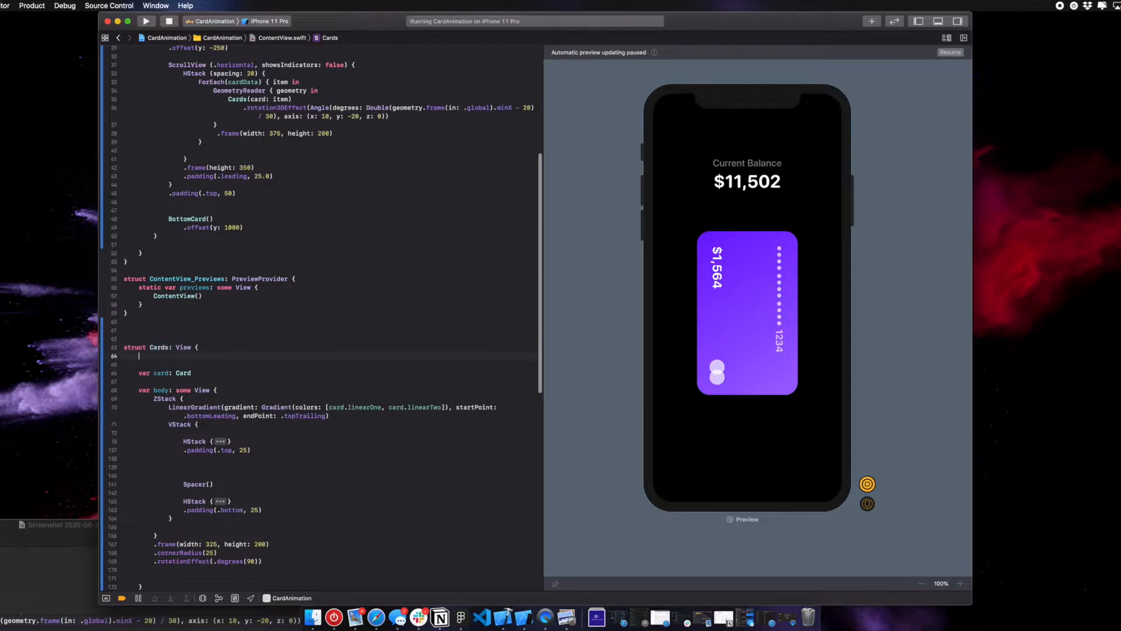
type("@Biding var")
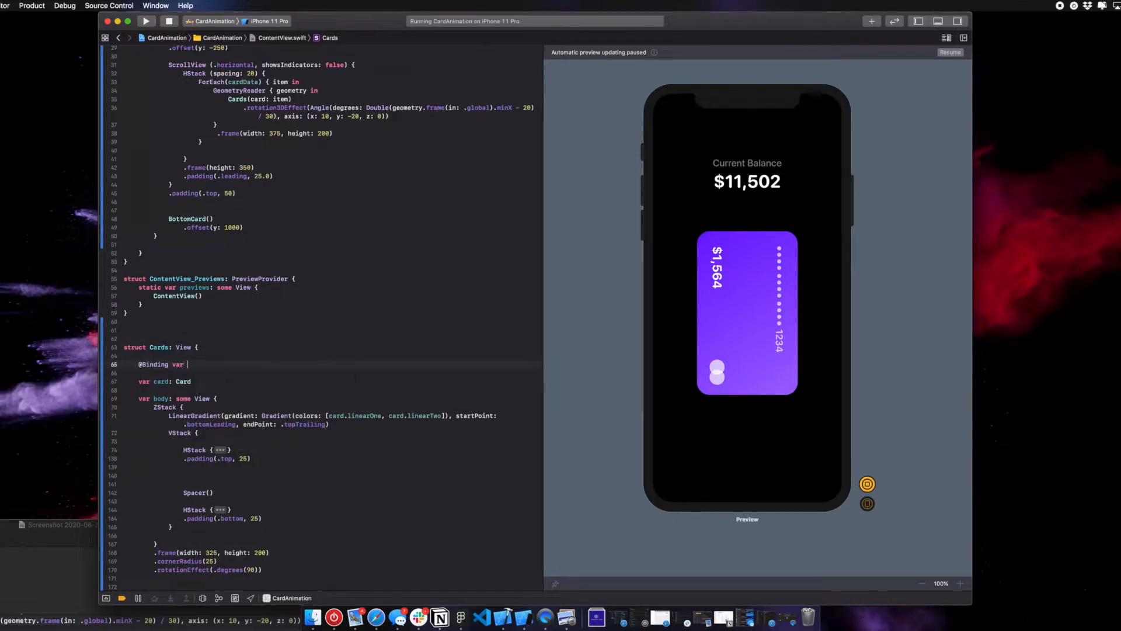
type("CardMove: Bool")
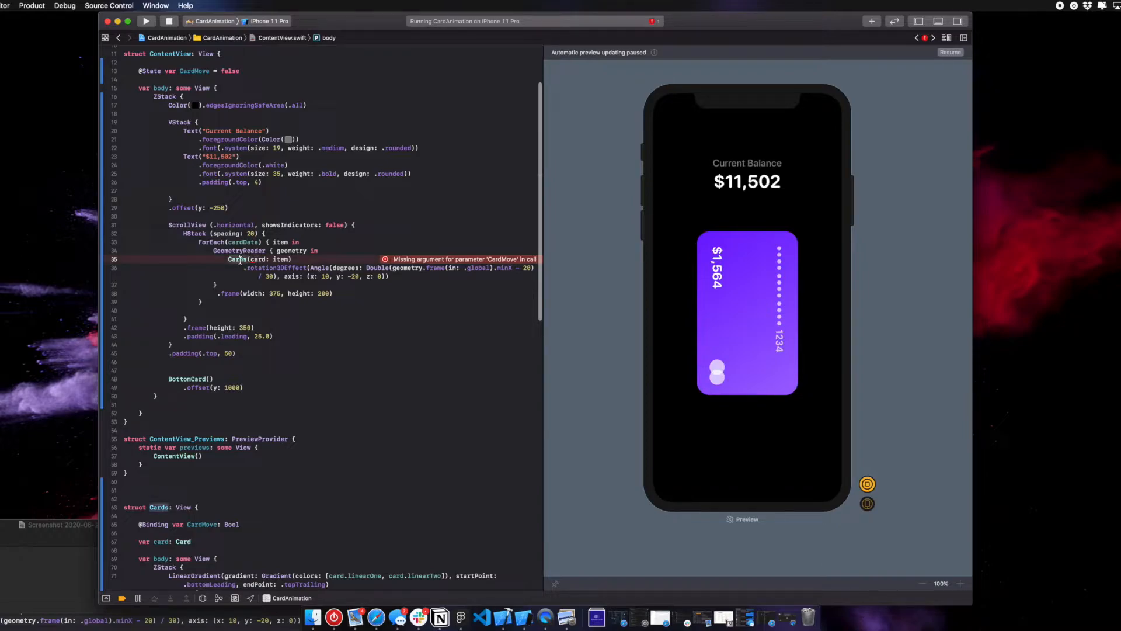
mouse_move(744, 297)
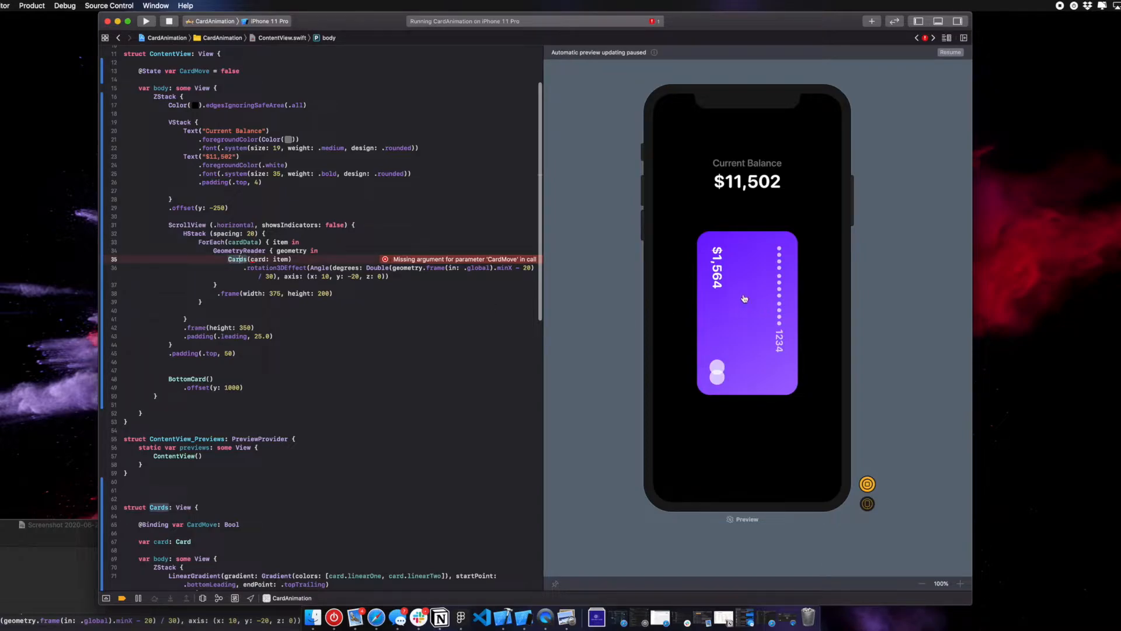
scroll("down", 3)
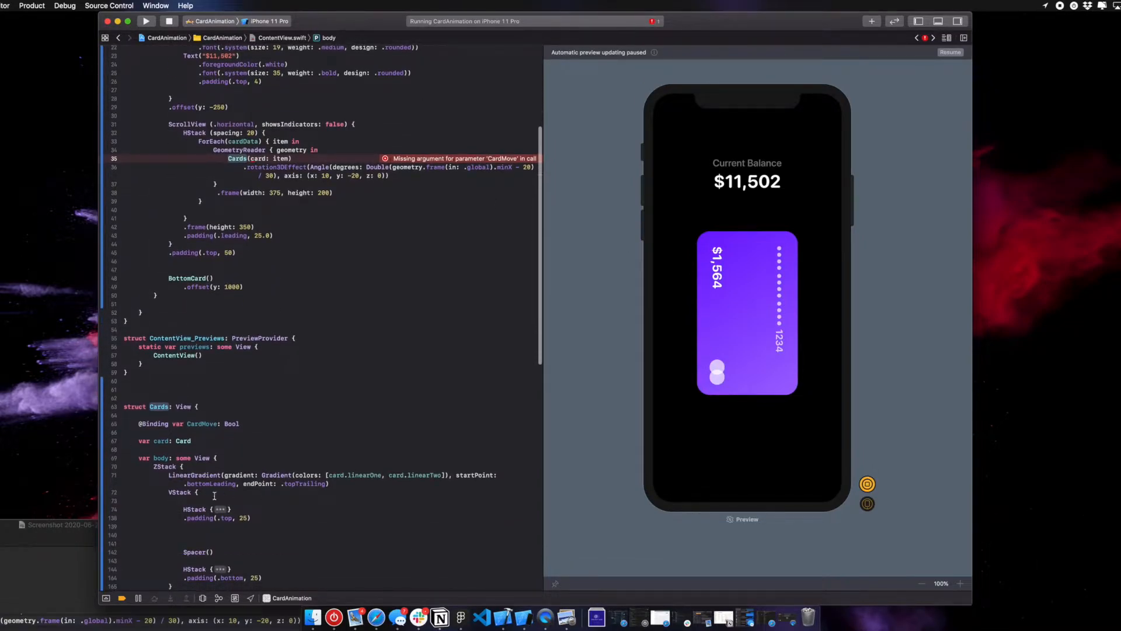
scroll("up", 3)
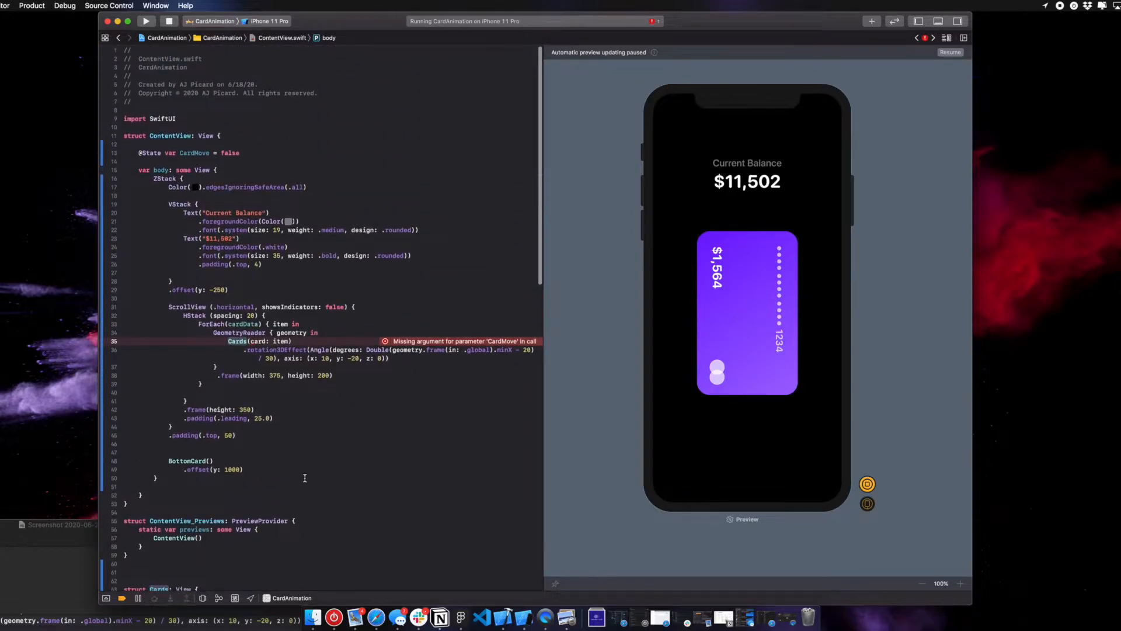
double_click(192, 152)
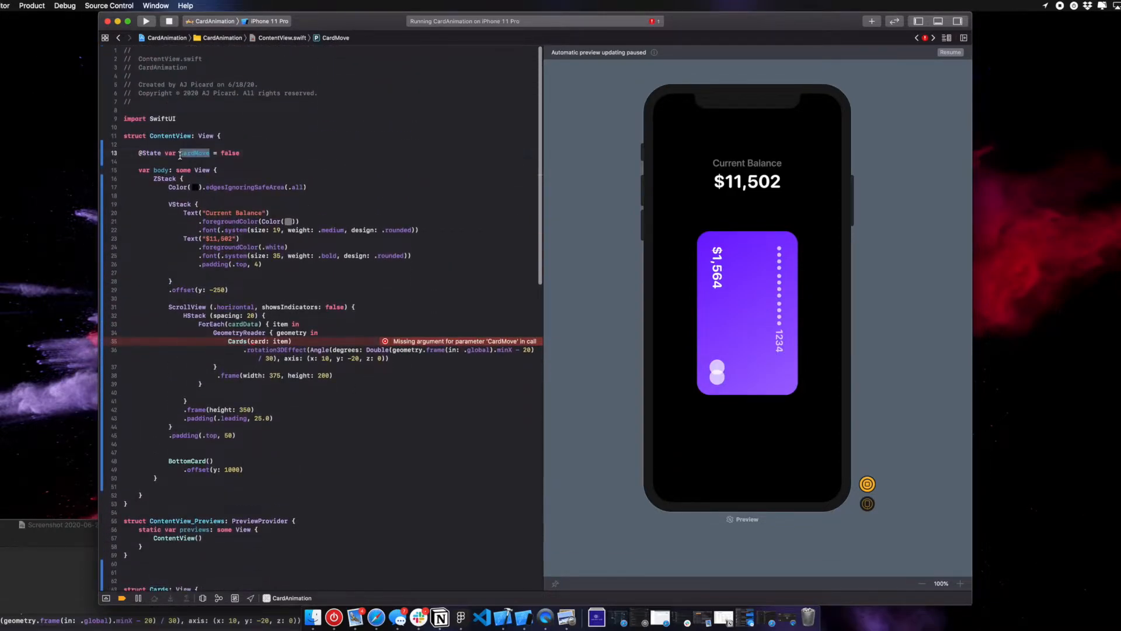
scroll("down", 3)
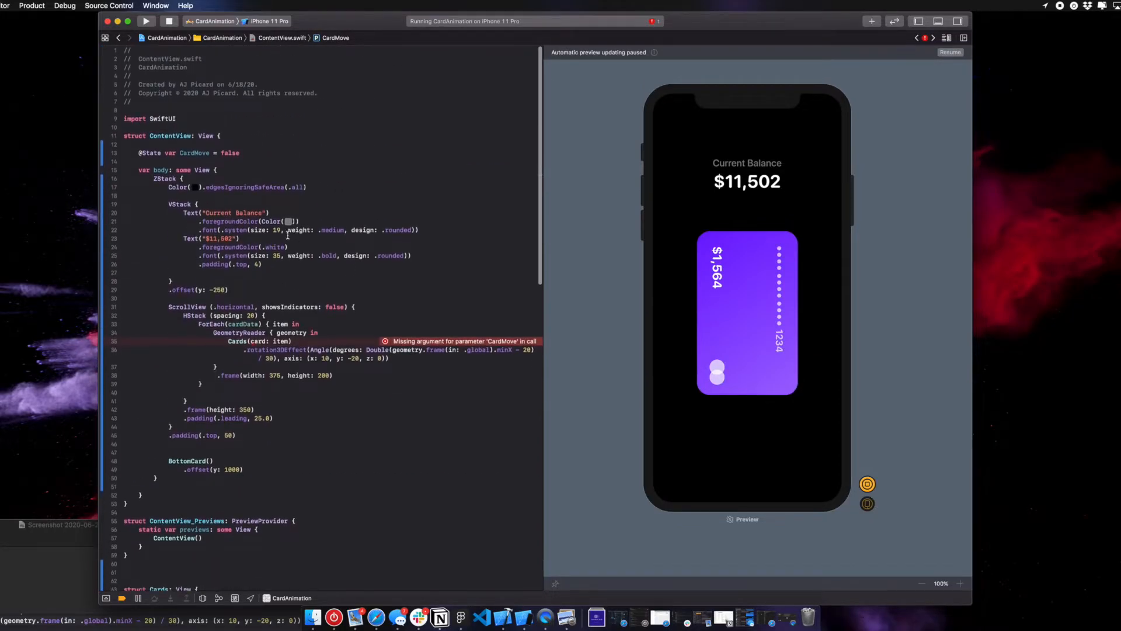
mouse_move(236, 272)
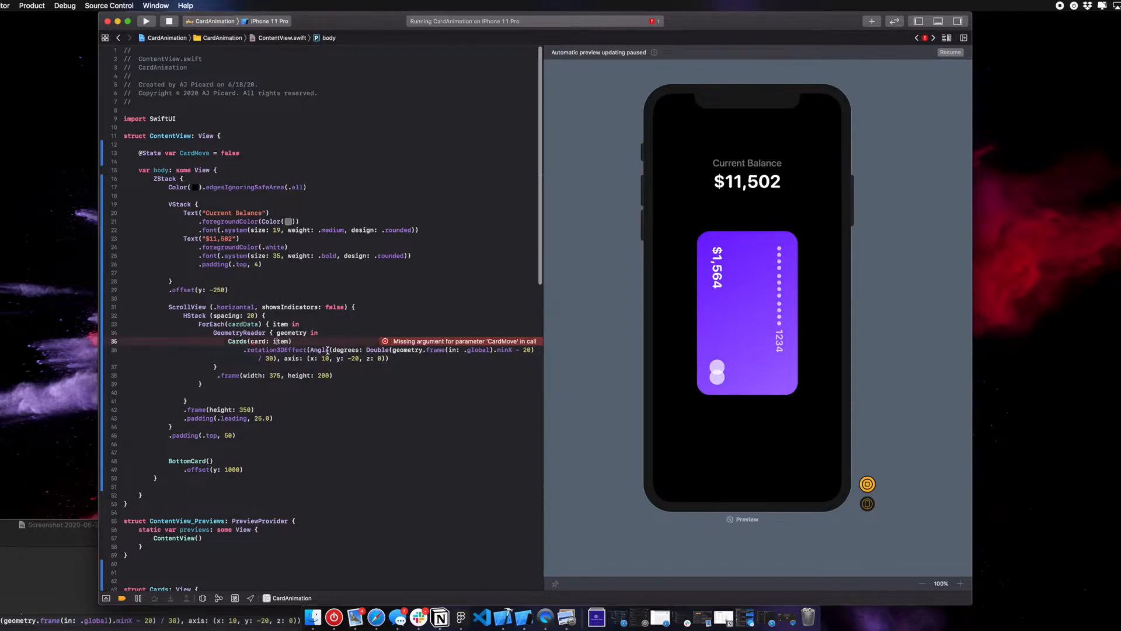
scroll("down", 3)
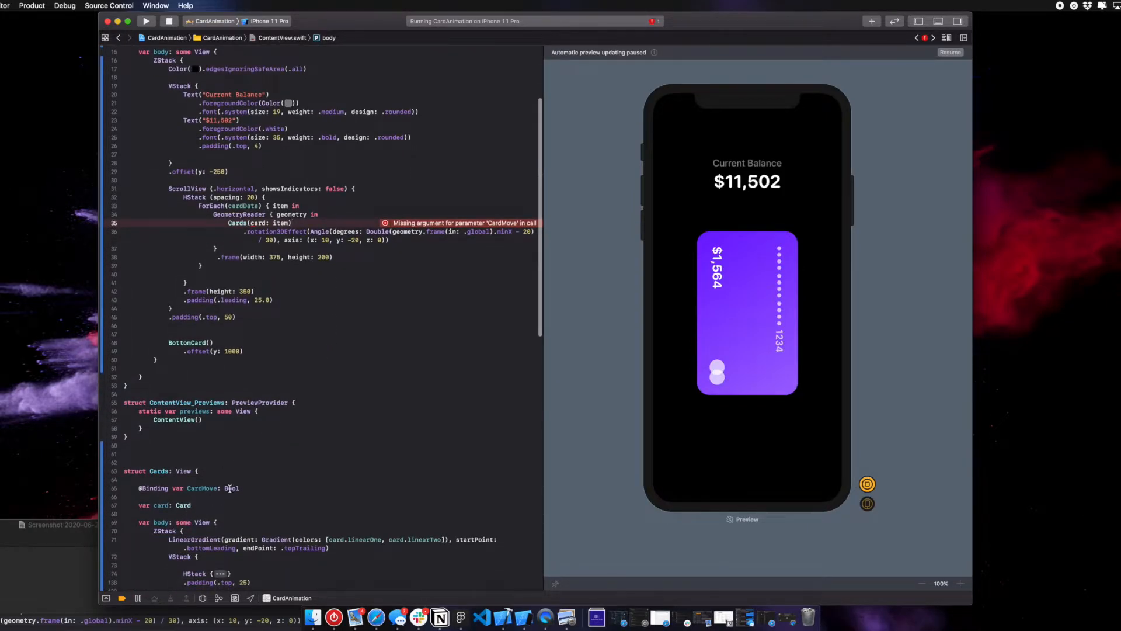
scroll("down", 3)
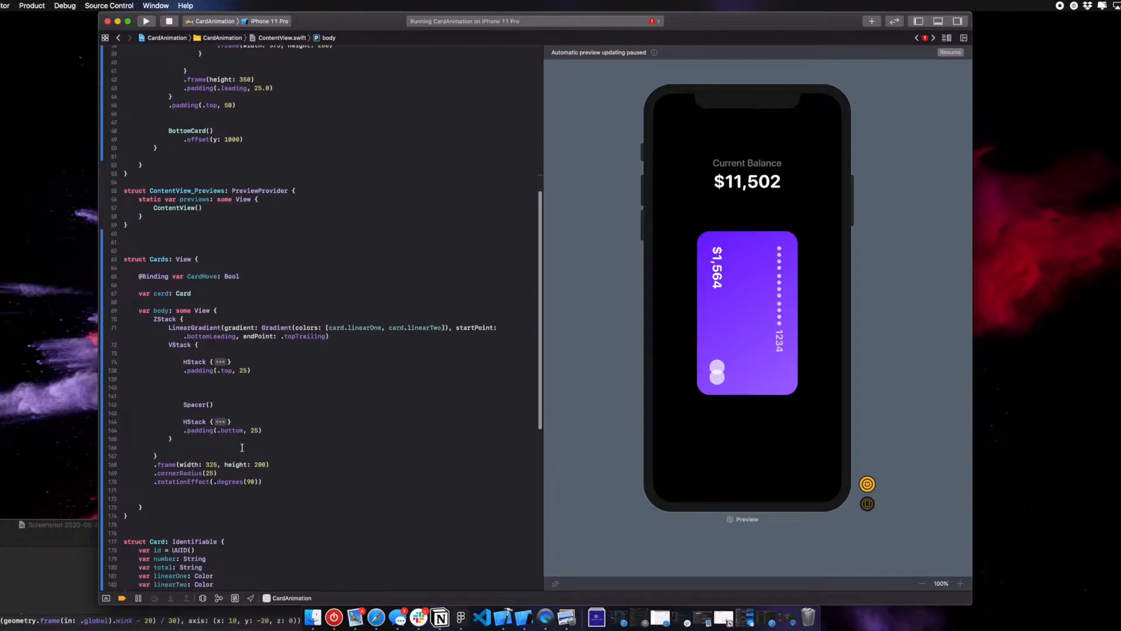
mouse_move(196, 283)
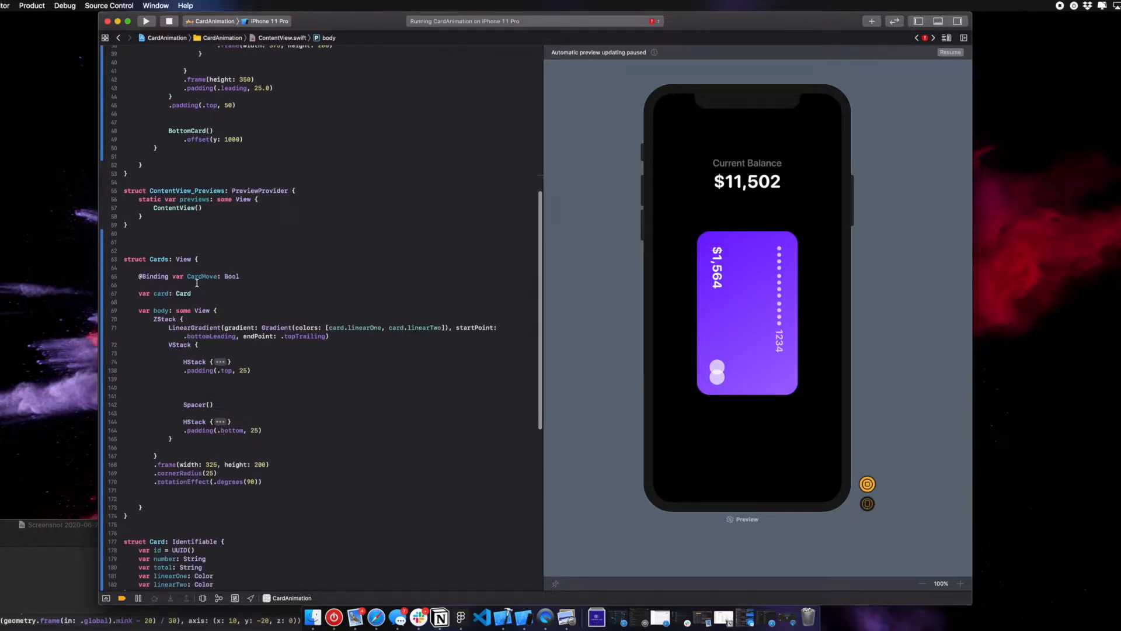
scroll("up", 3)
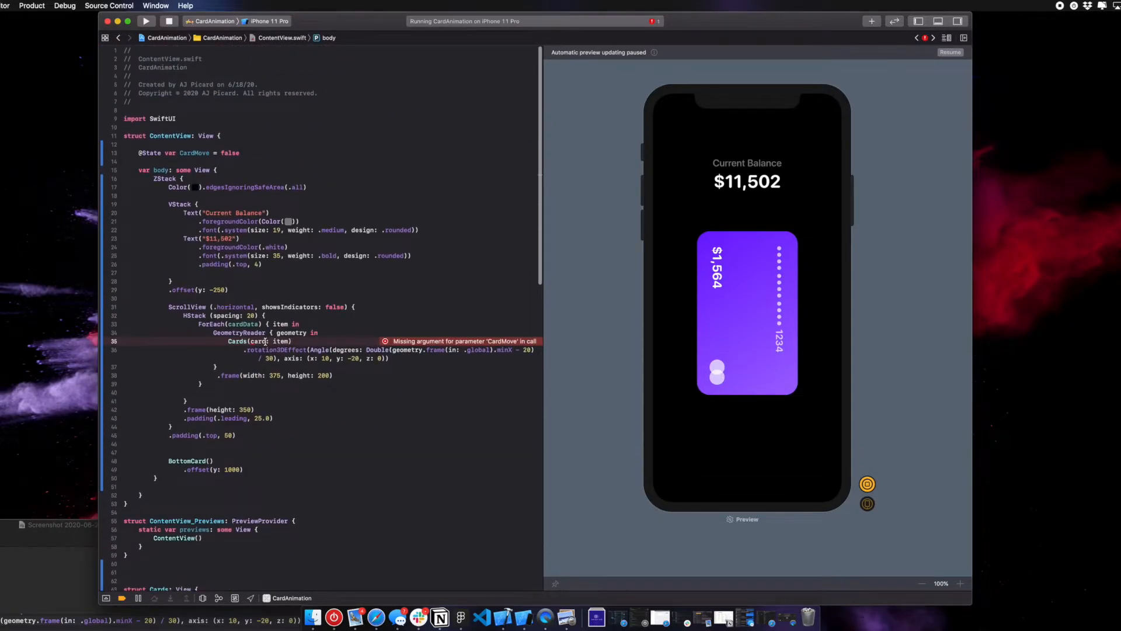
Fix the Cards call to pass CardMove: self.$CardMove and resume the preview.
left_click(384, 341)
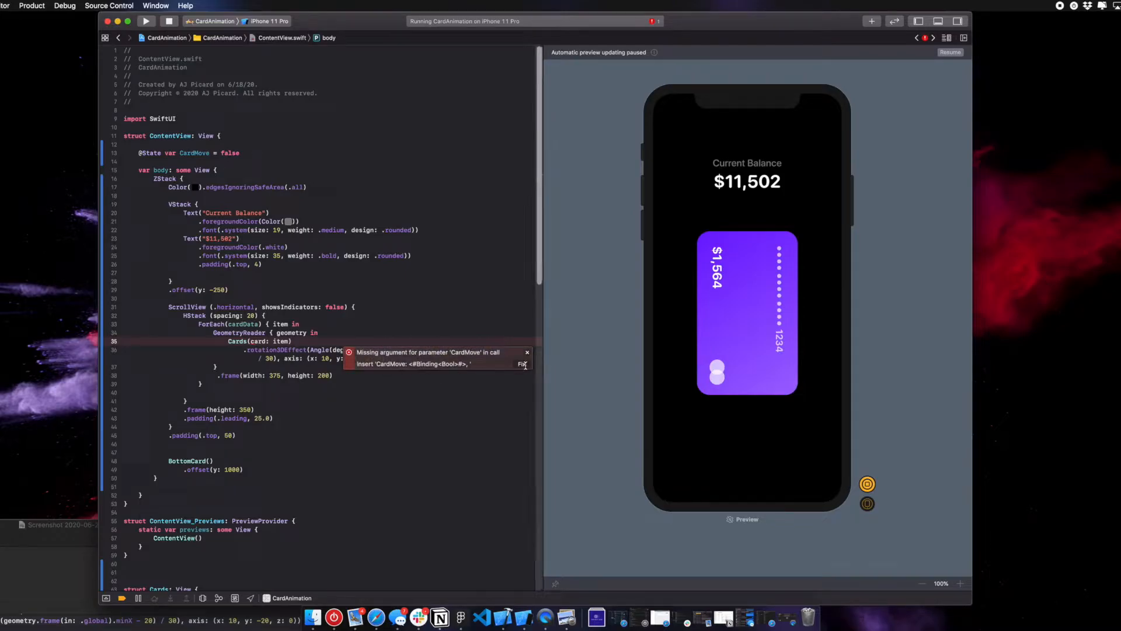
left_click(523, 365)
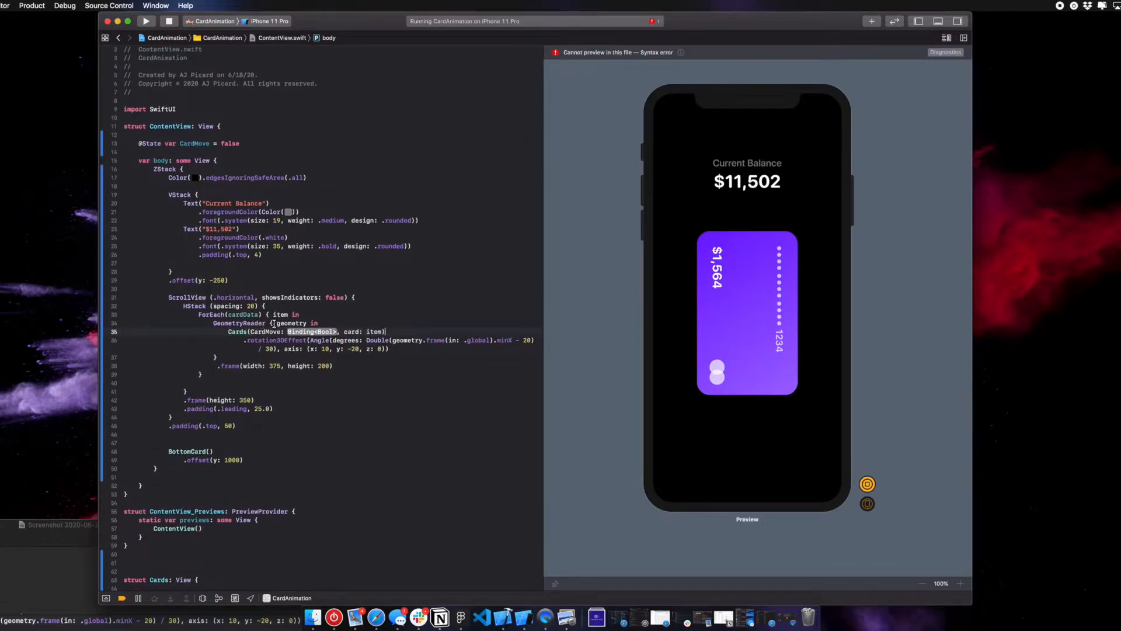
double_click(311, 330)
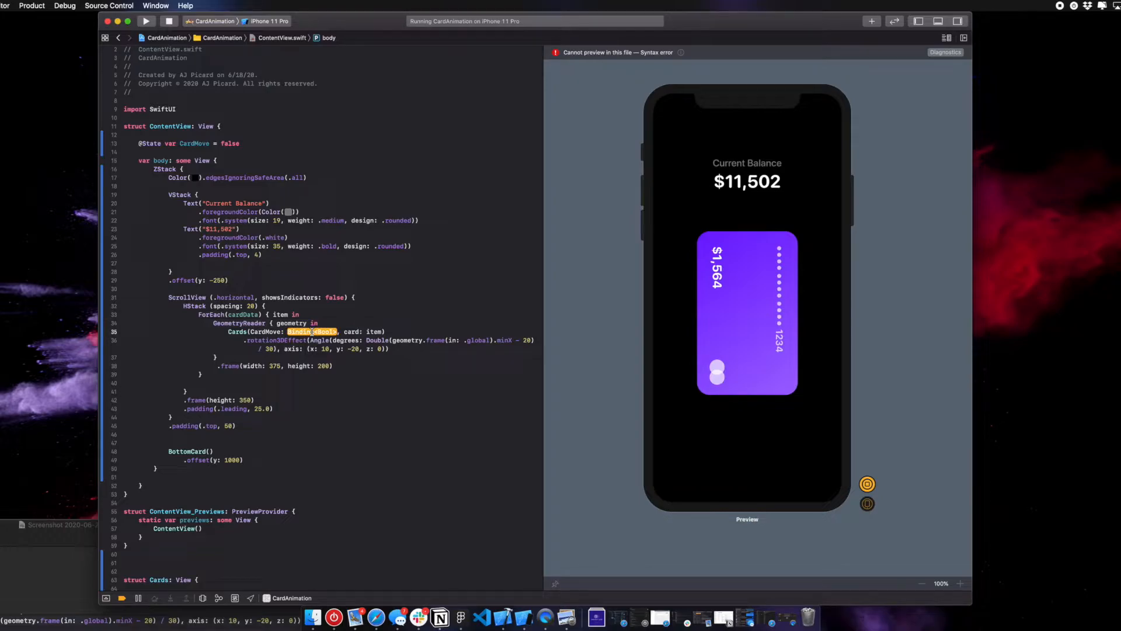
type("self.$CardMove")
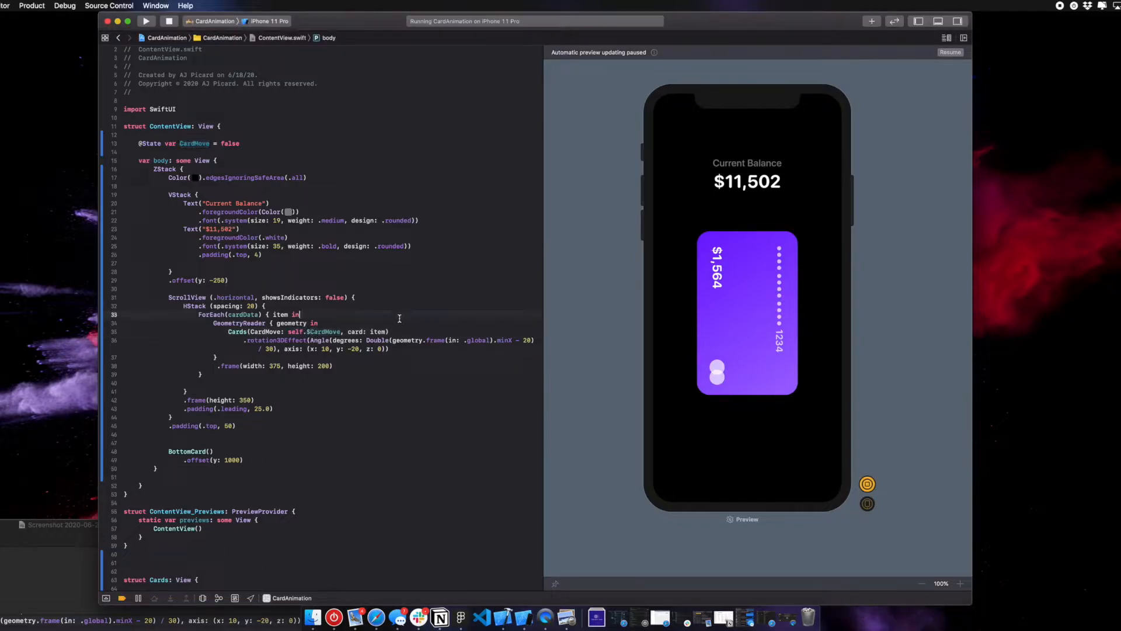
left_click(949, 51)
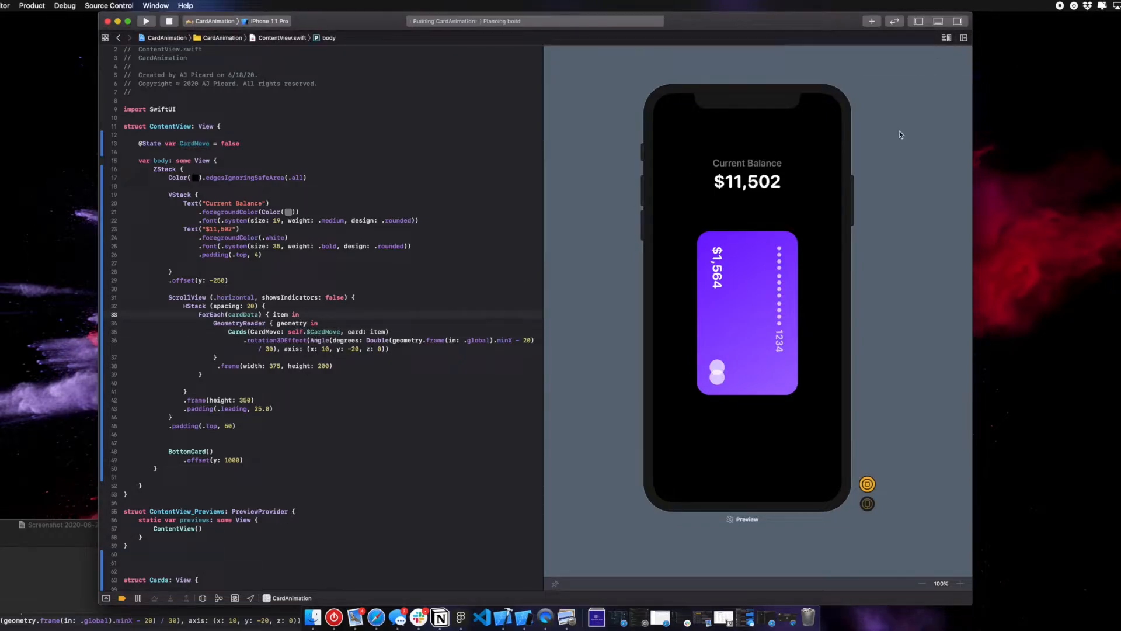
left_click(144, 21)
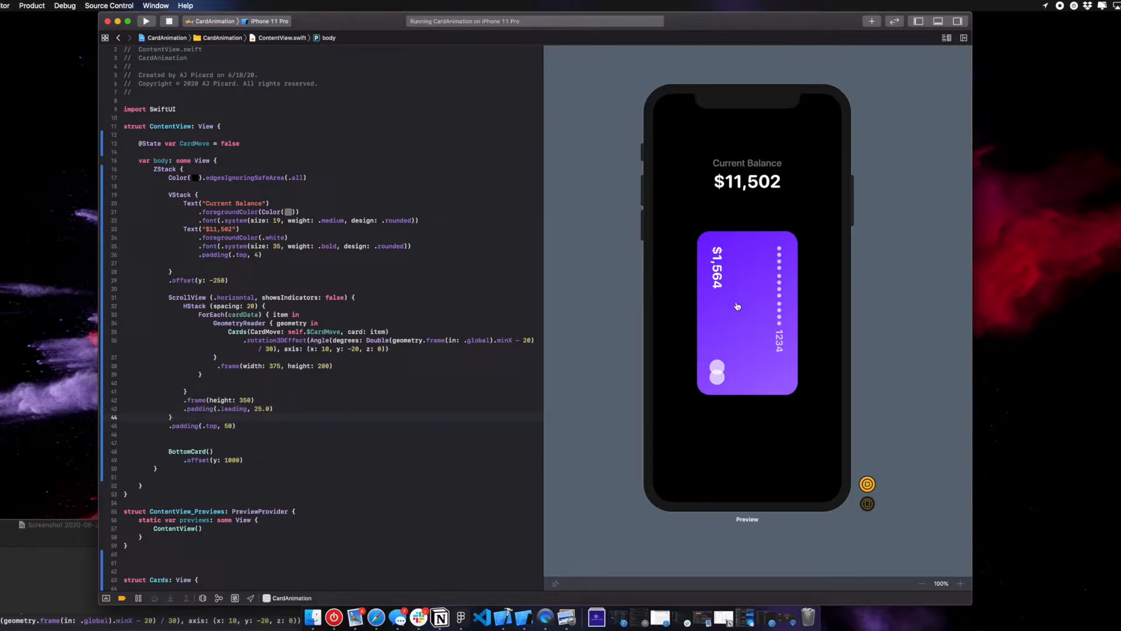
mouse_move(734, 309)
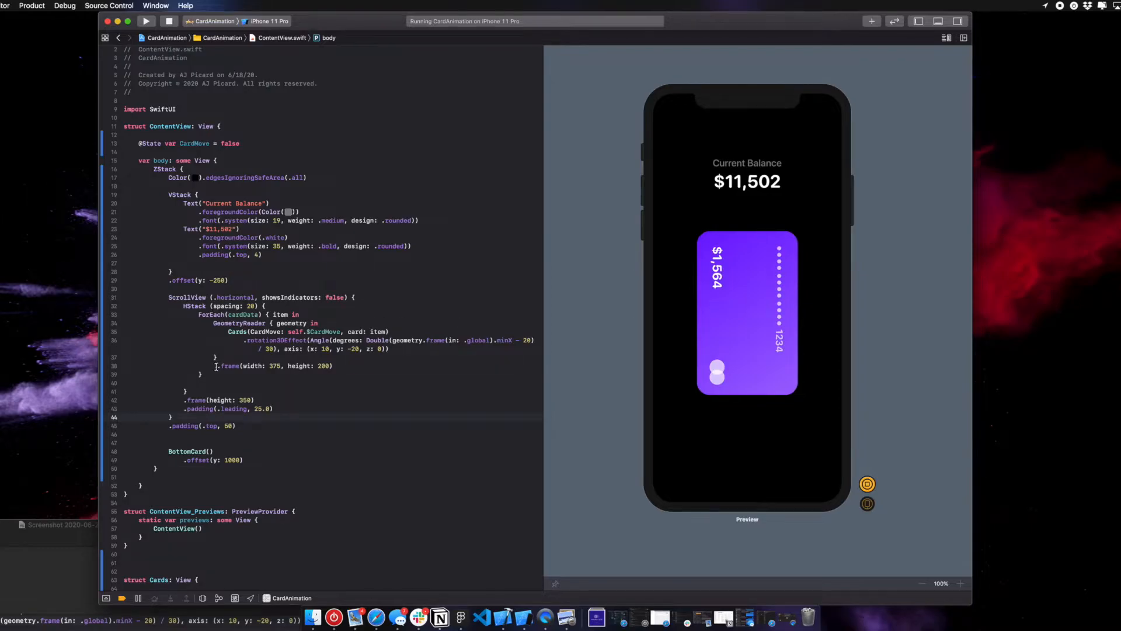
Add .onTapGesture { self.CardMove = true } to the Cards view.
scroll("down", 3)
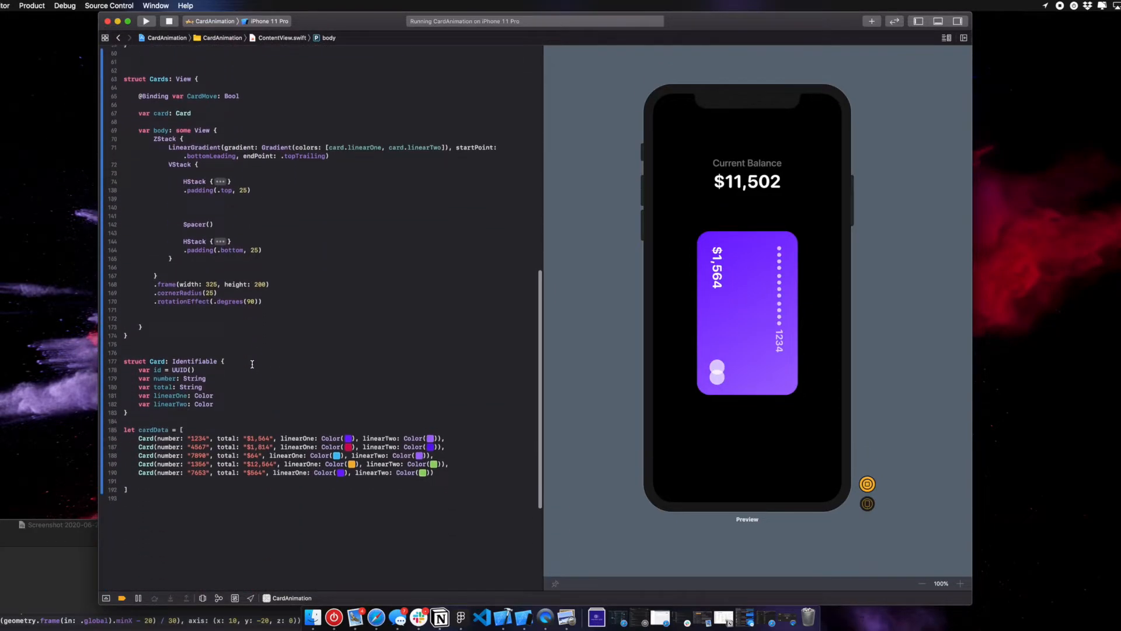
scroll("up", 3)
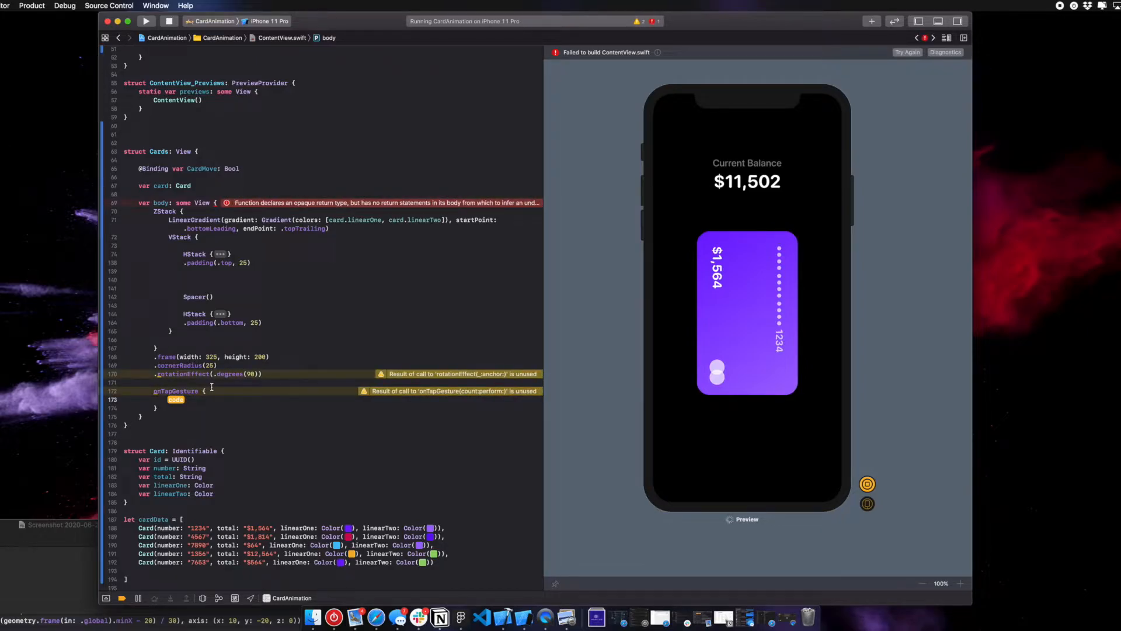
type("self.CardMove = tr")
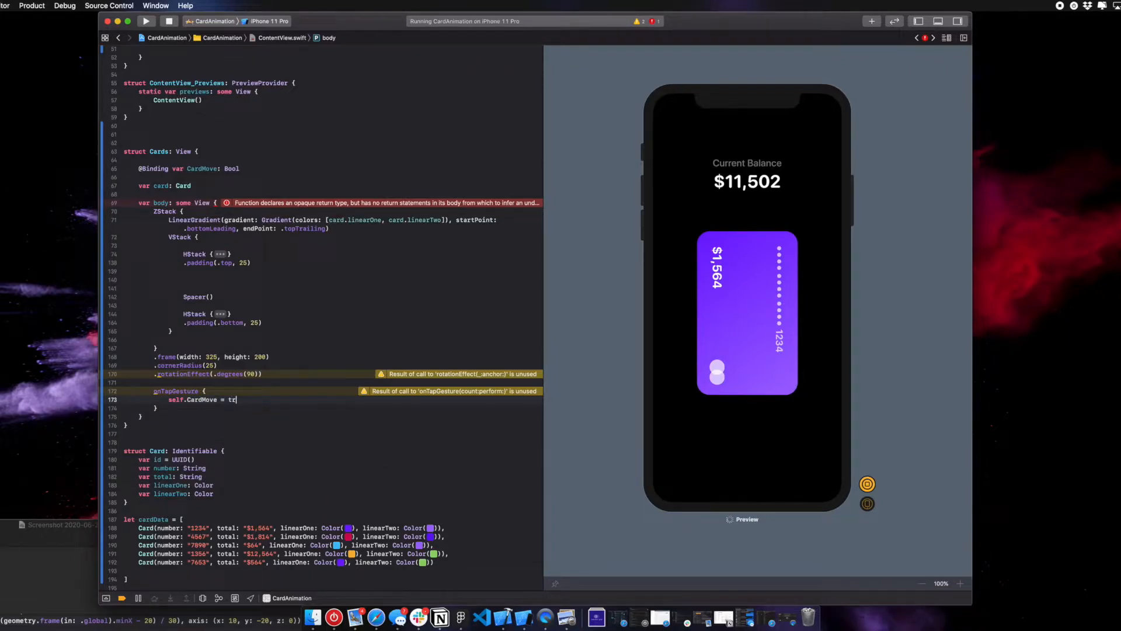
type("ue")
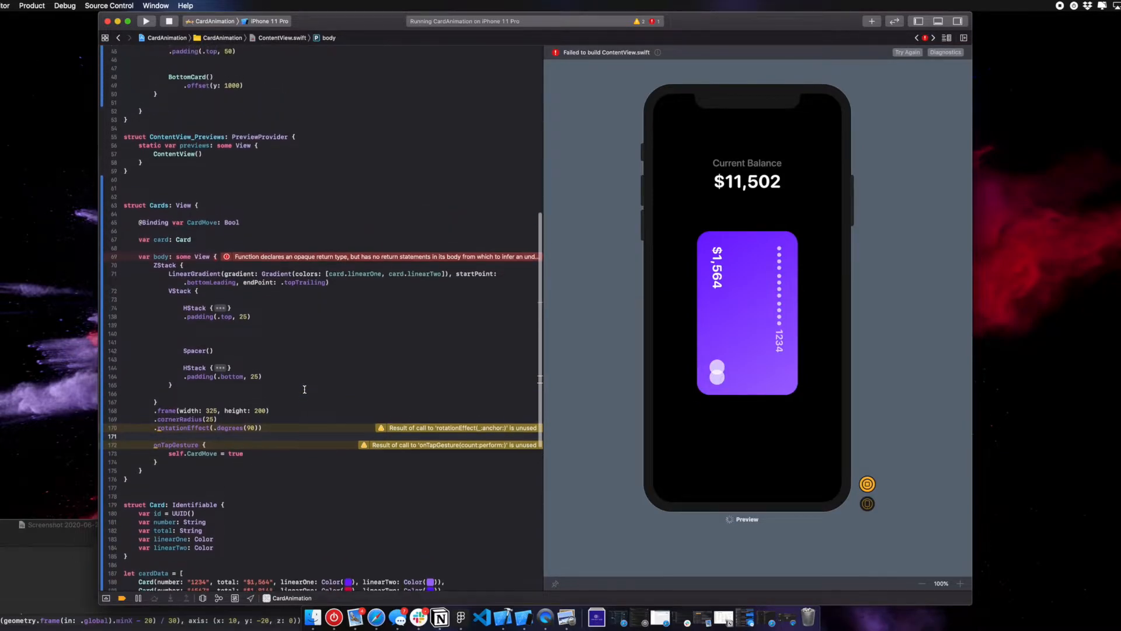
scroll("down", 3)
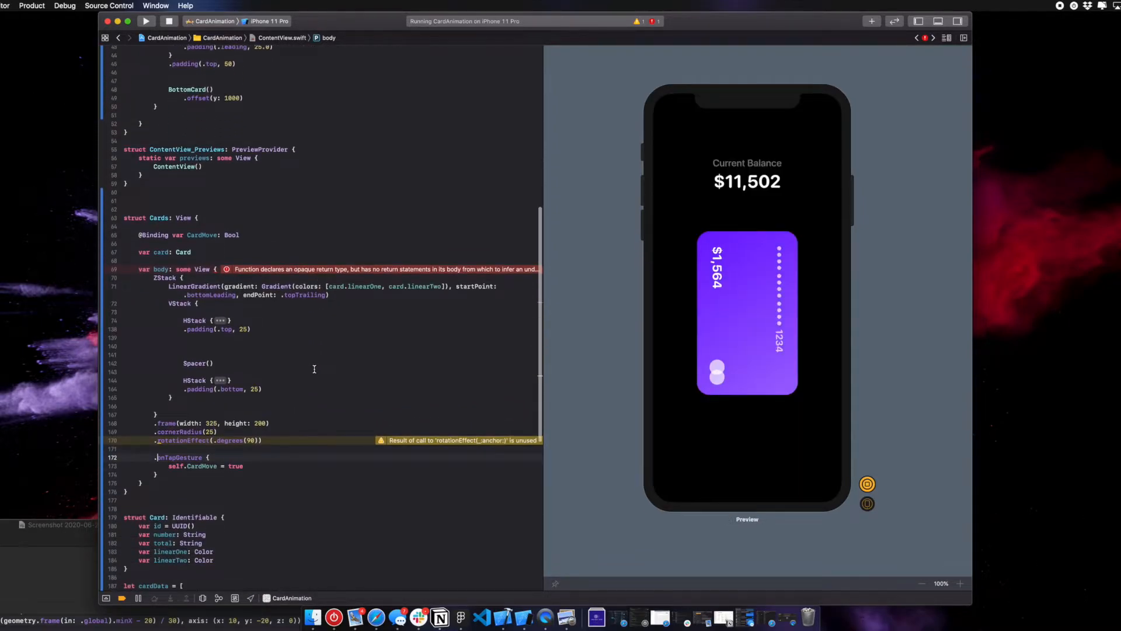
scroll("up", 3)
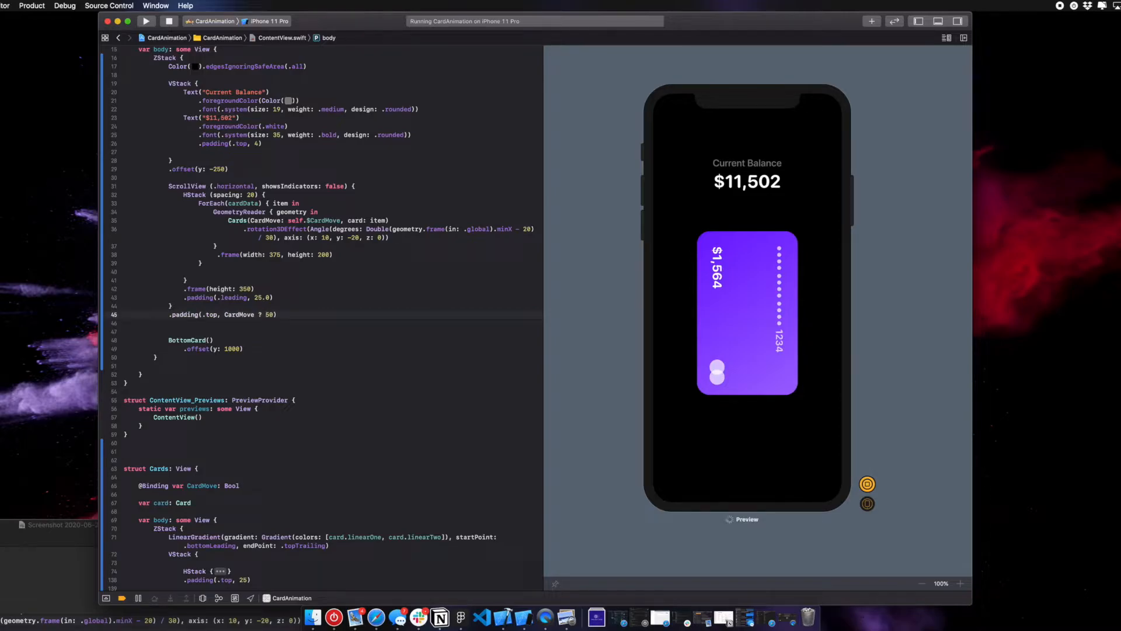
Make the ScrollView top padding CardMove ? -100 : 50, adjusting the ternary values.
type("-100 :")
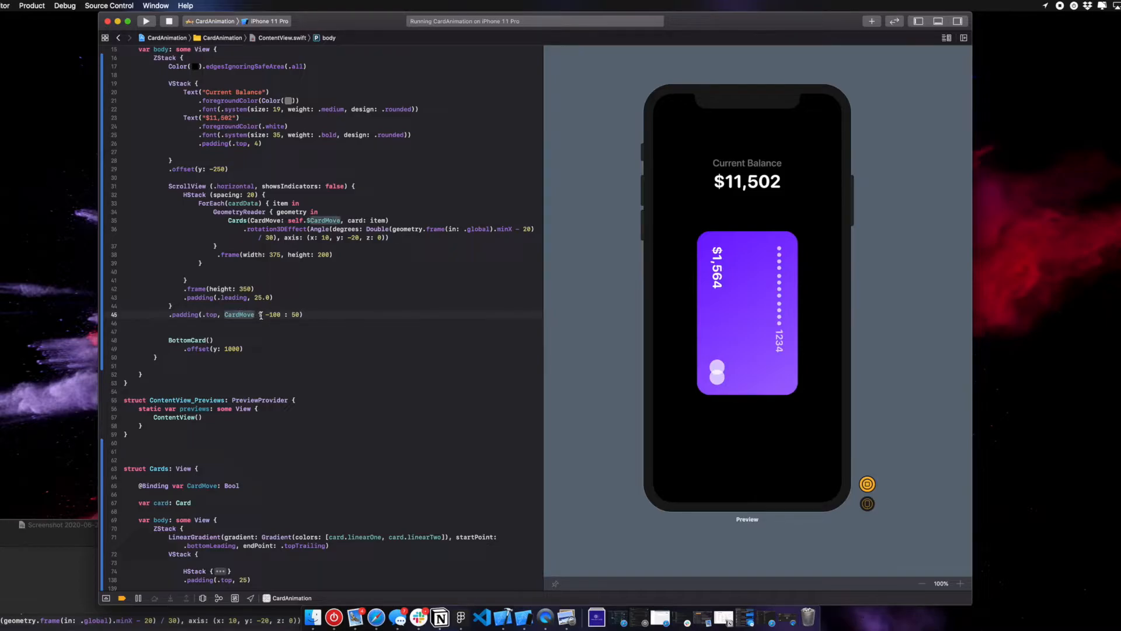
scroll("down", 3)
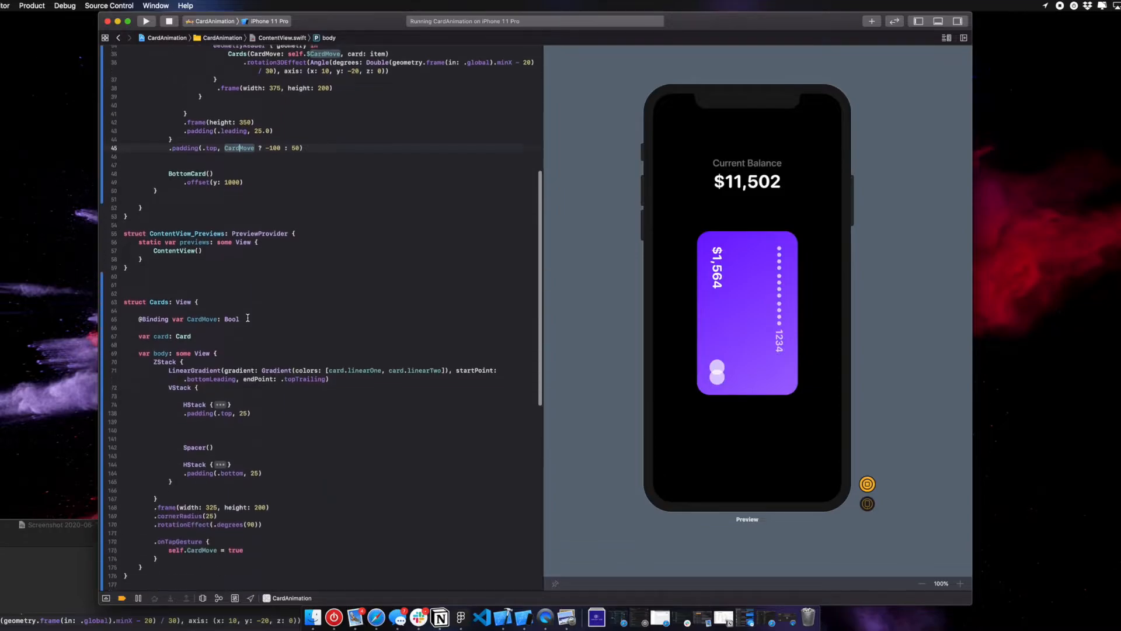
scroll("down", 3)
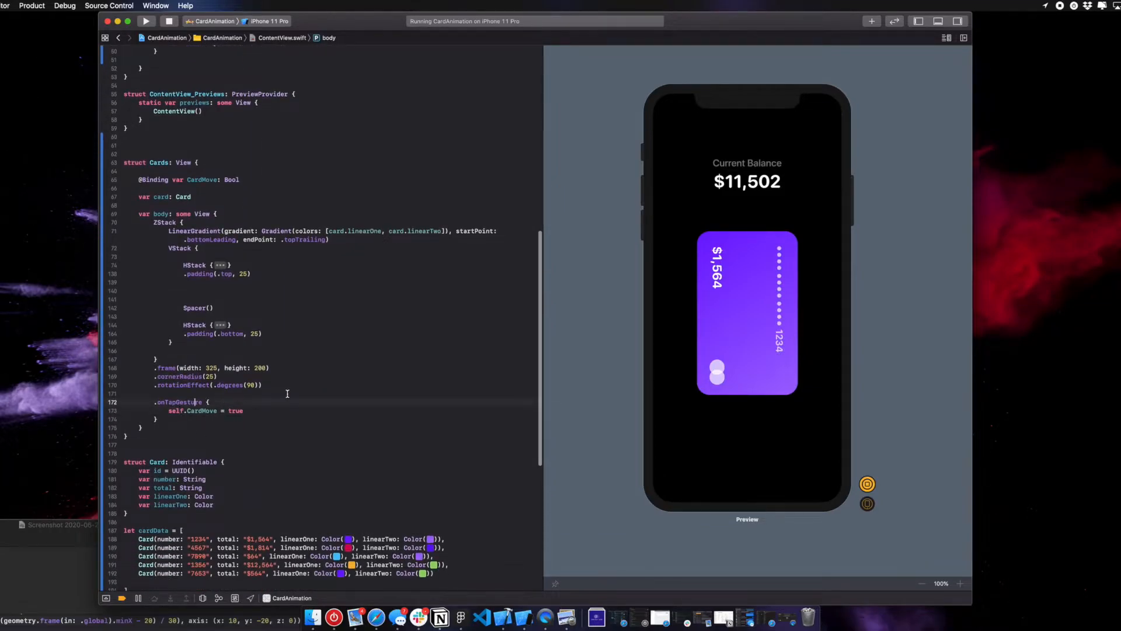
scroll("up", 3)
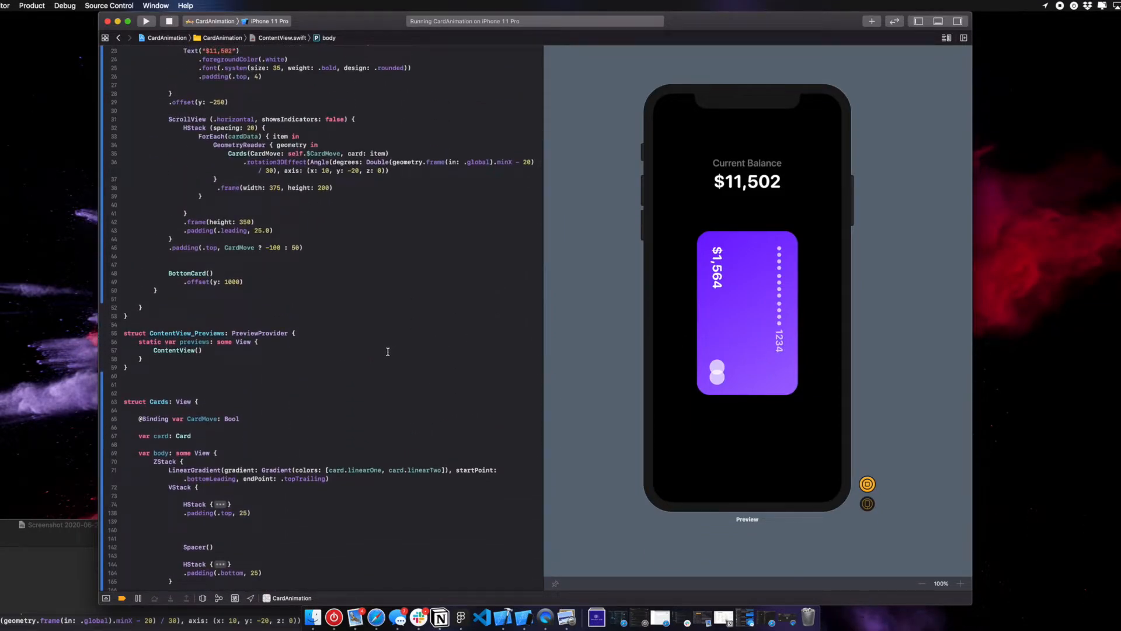
scroll("up", 3)
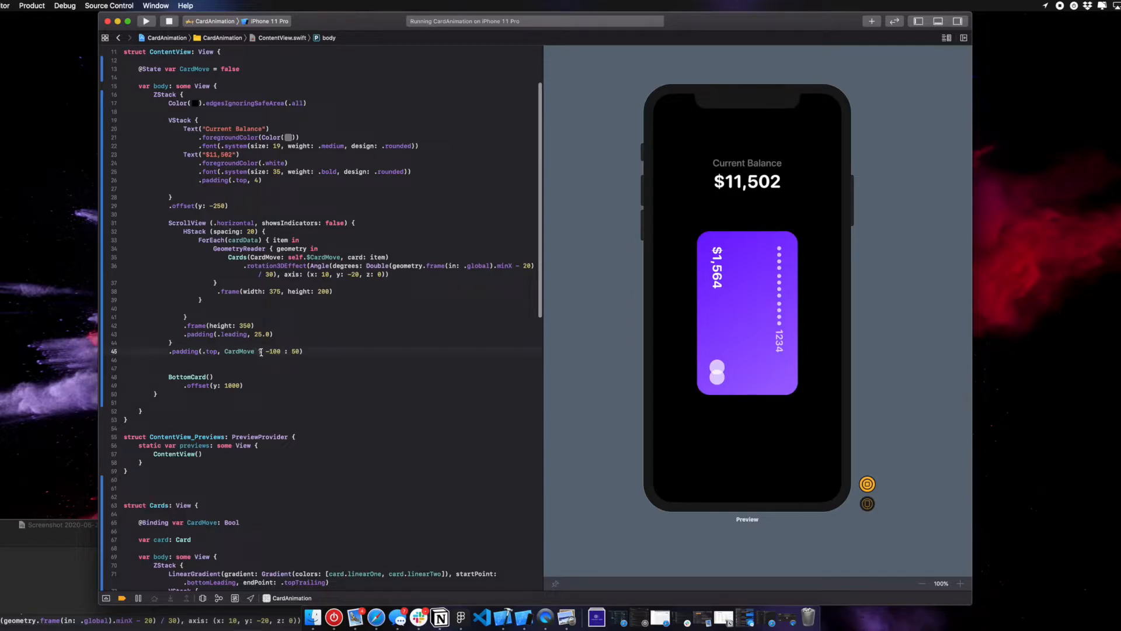
double_click(273, 351)
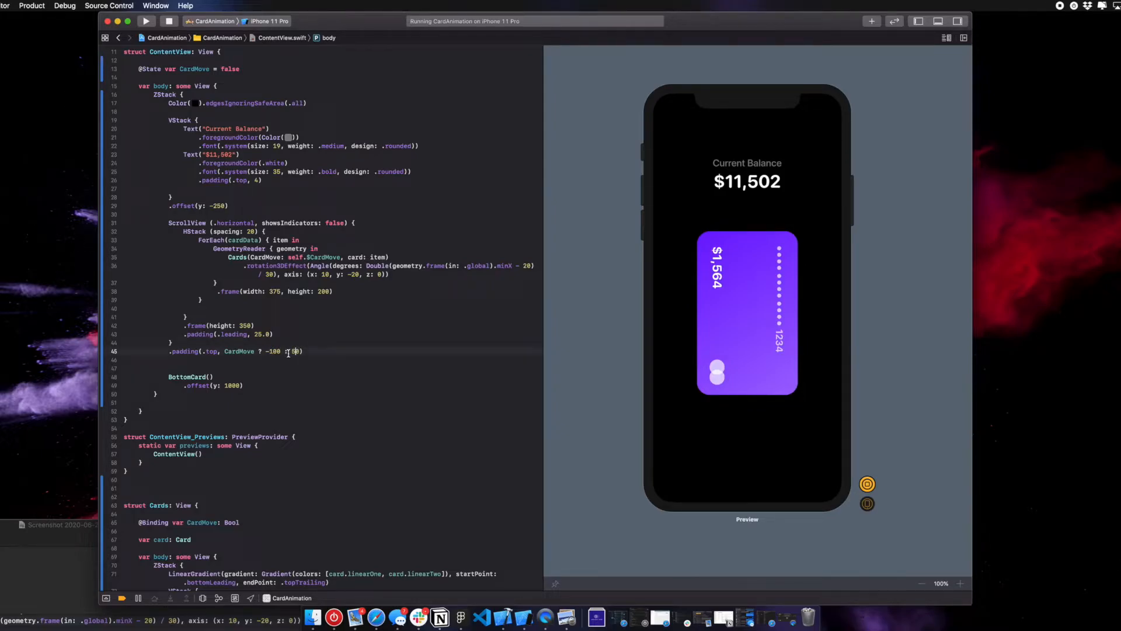
double_click(239, 352)
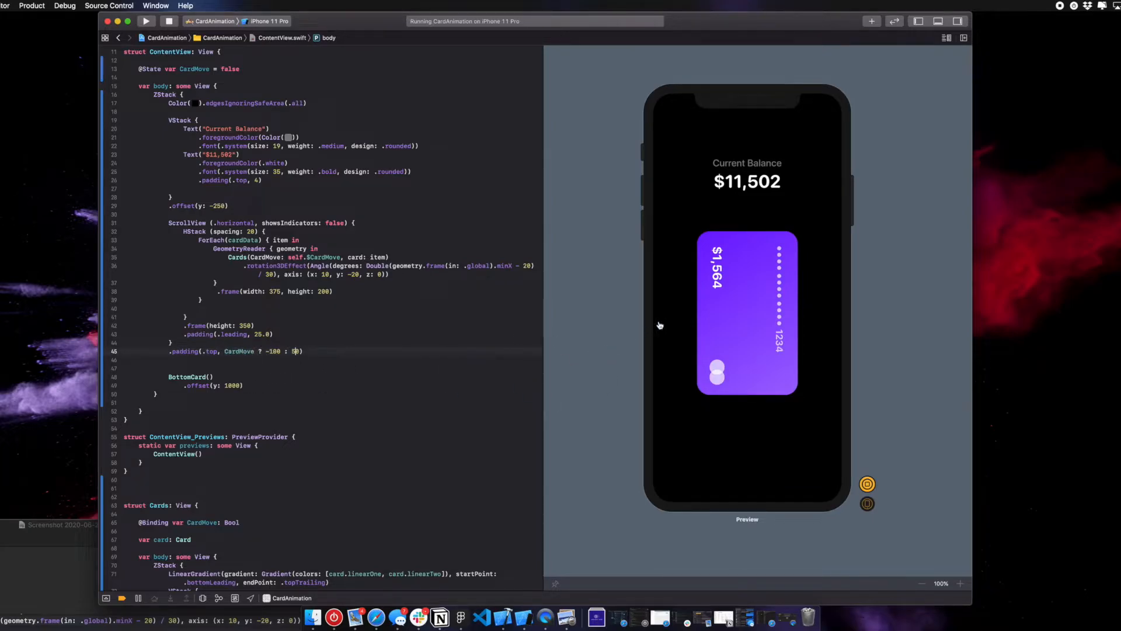
mouse_move(278, 352)
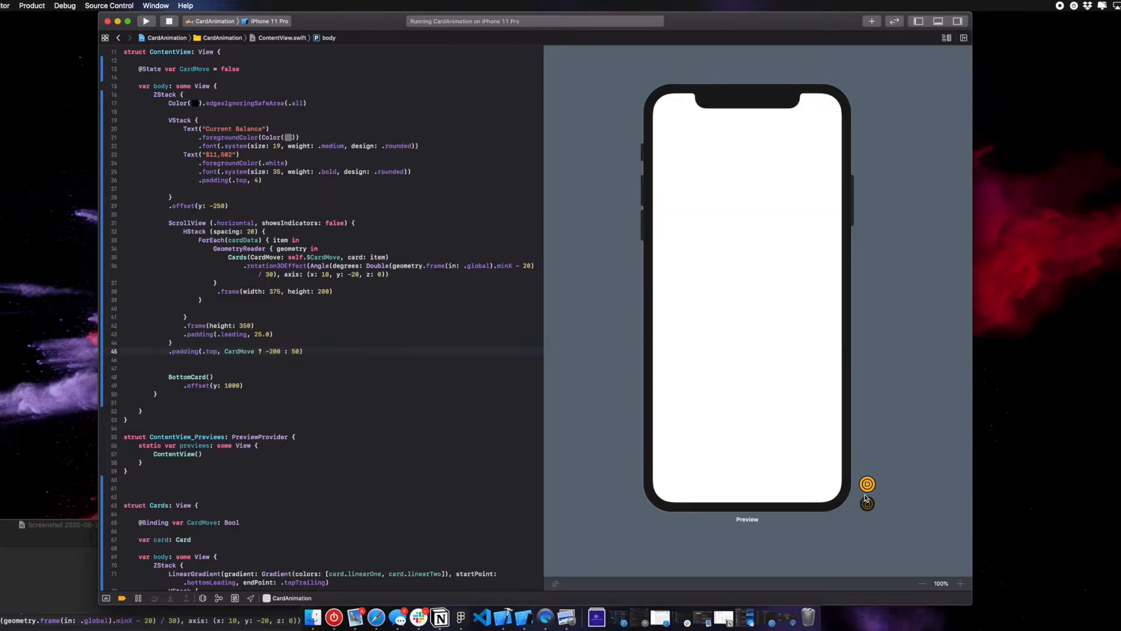
Change the rotation to .degrees(CardMove ? 0 : 90) and tap the preview card to test.
left_click(866, 483)
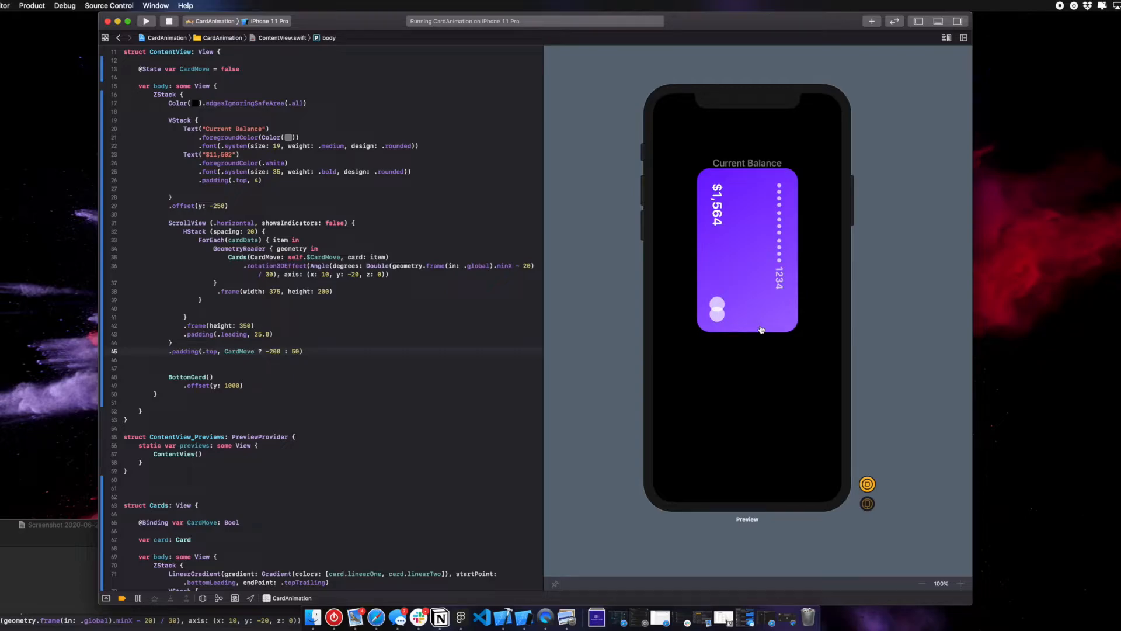
mouse_move(590, 378)
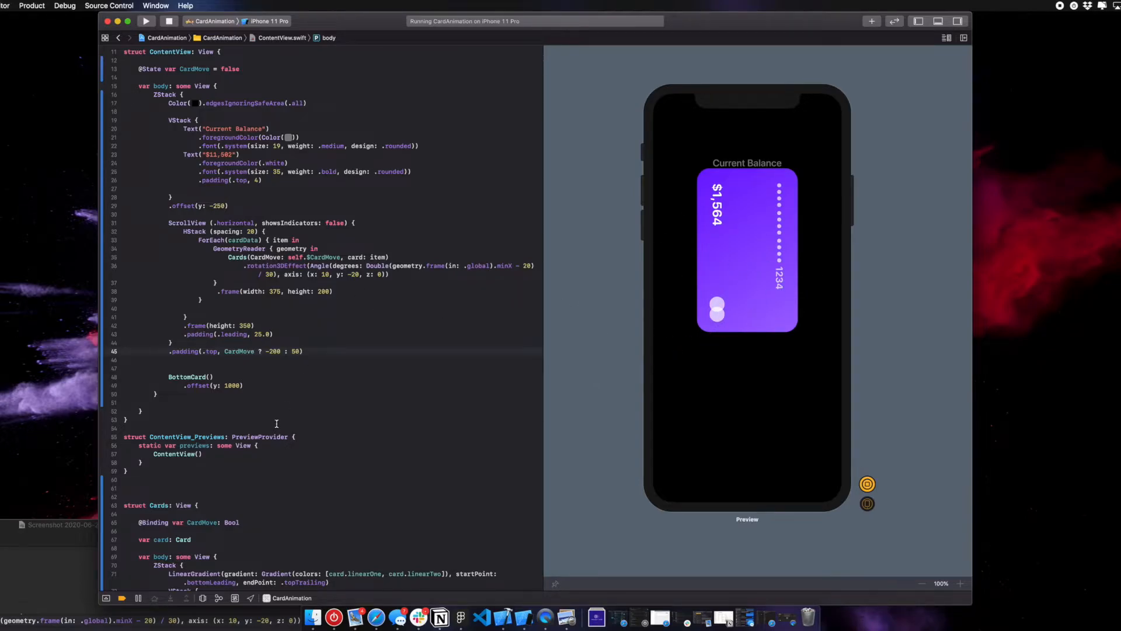
scroll("down", 3)
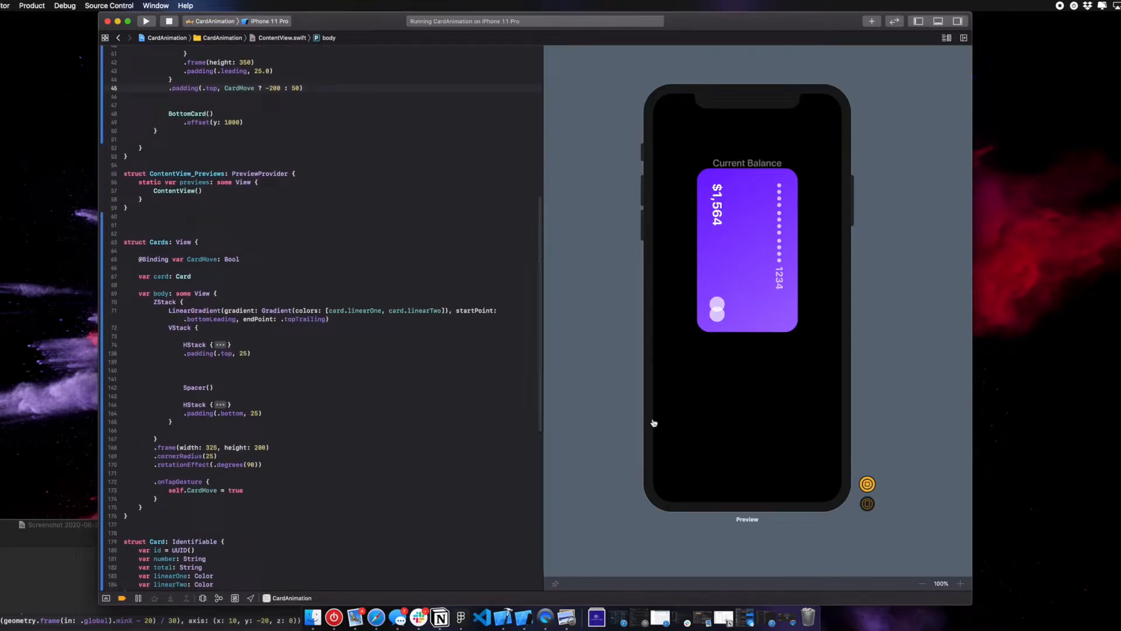
scroll("down", 3)
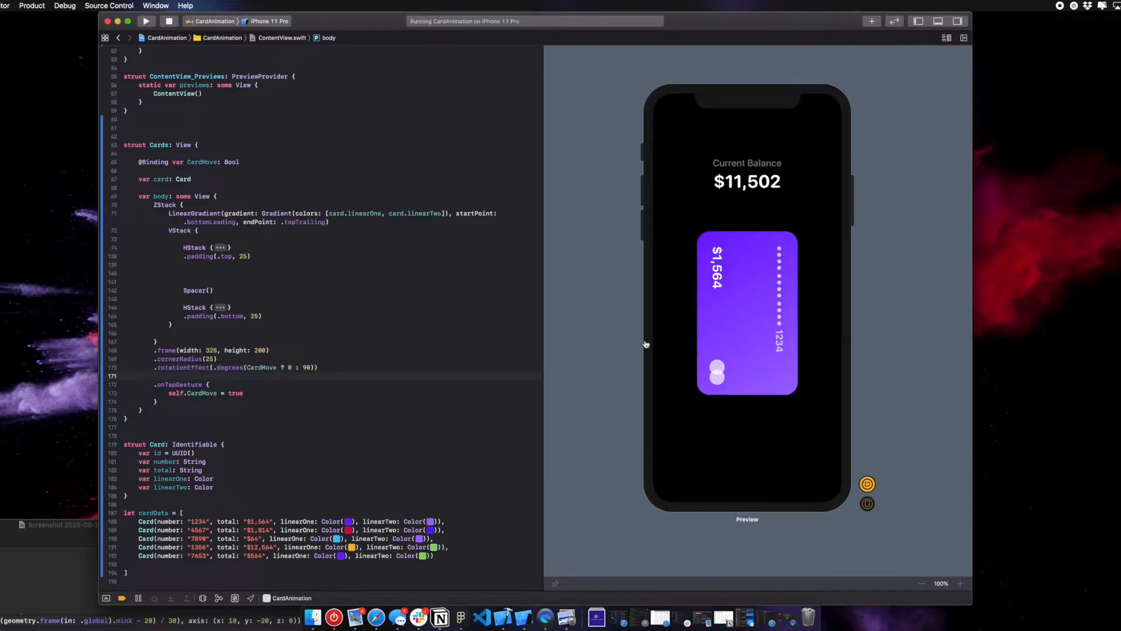
left_click(747, 313)
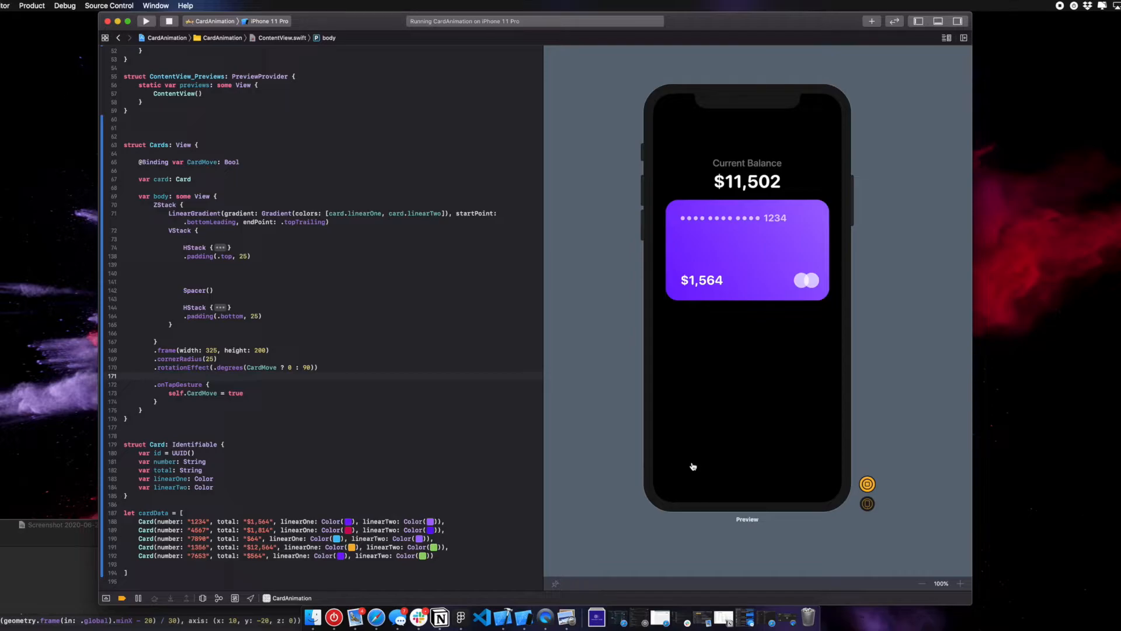
left_click(297, 380)
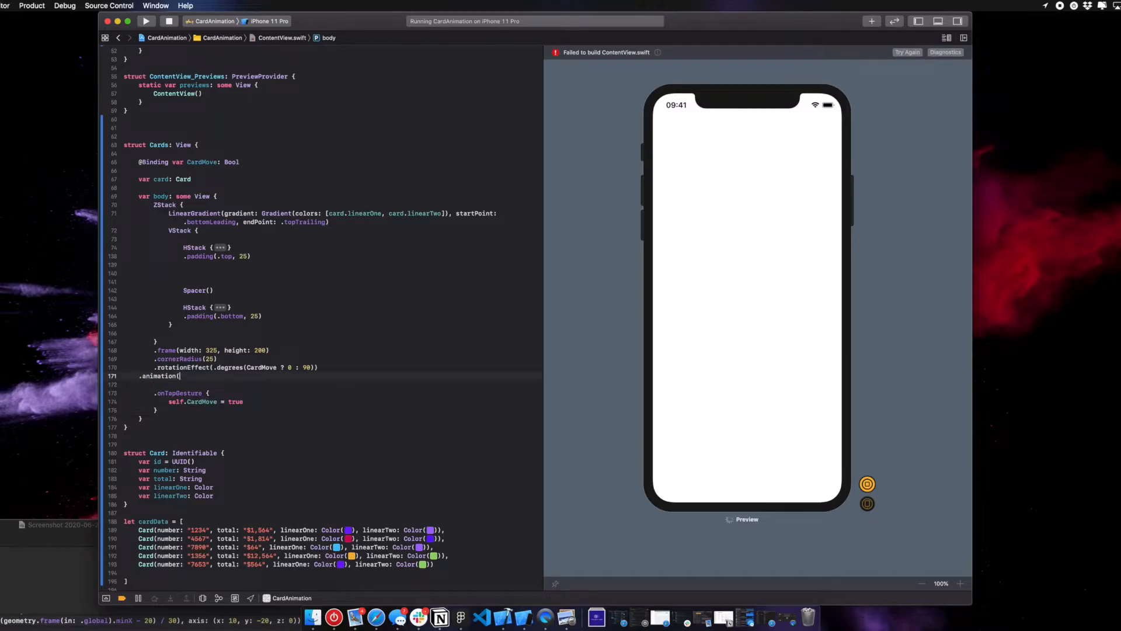
Add .animation(.spring()) to the rotation and tap the preview card twice to watch it.
type(".spring())")
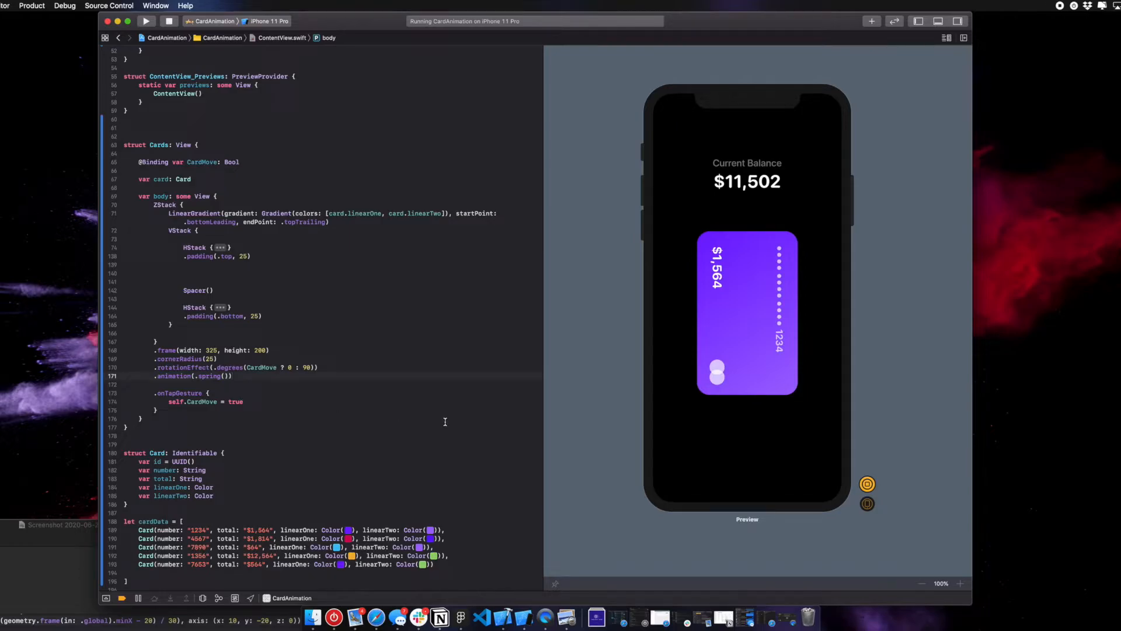
left_click(746, 313)
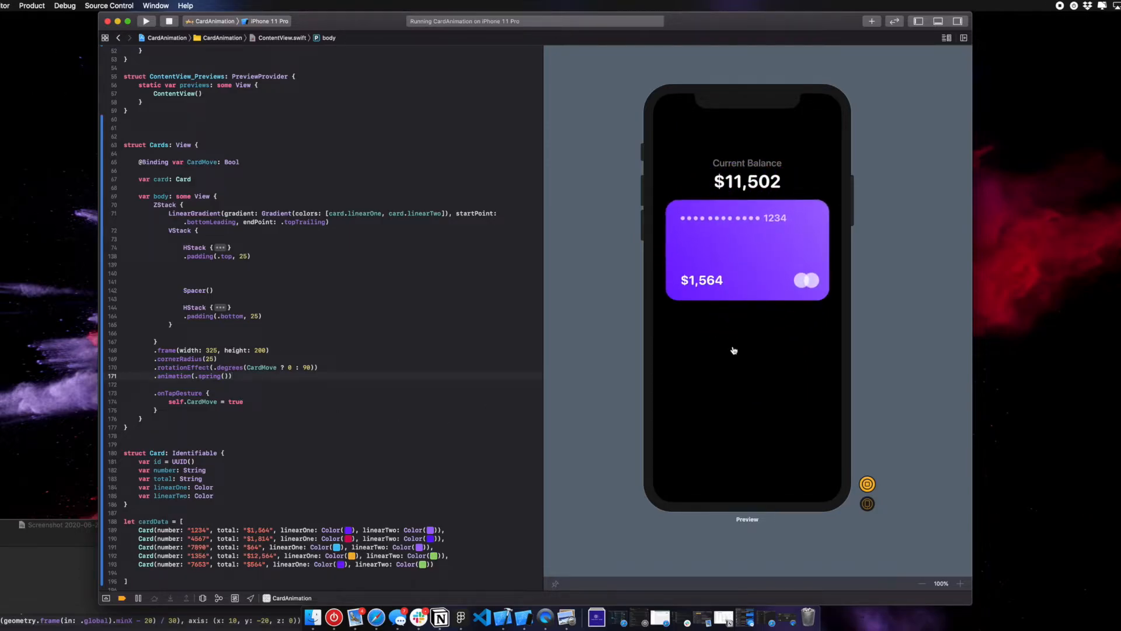
mouse_move(757, 308)
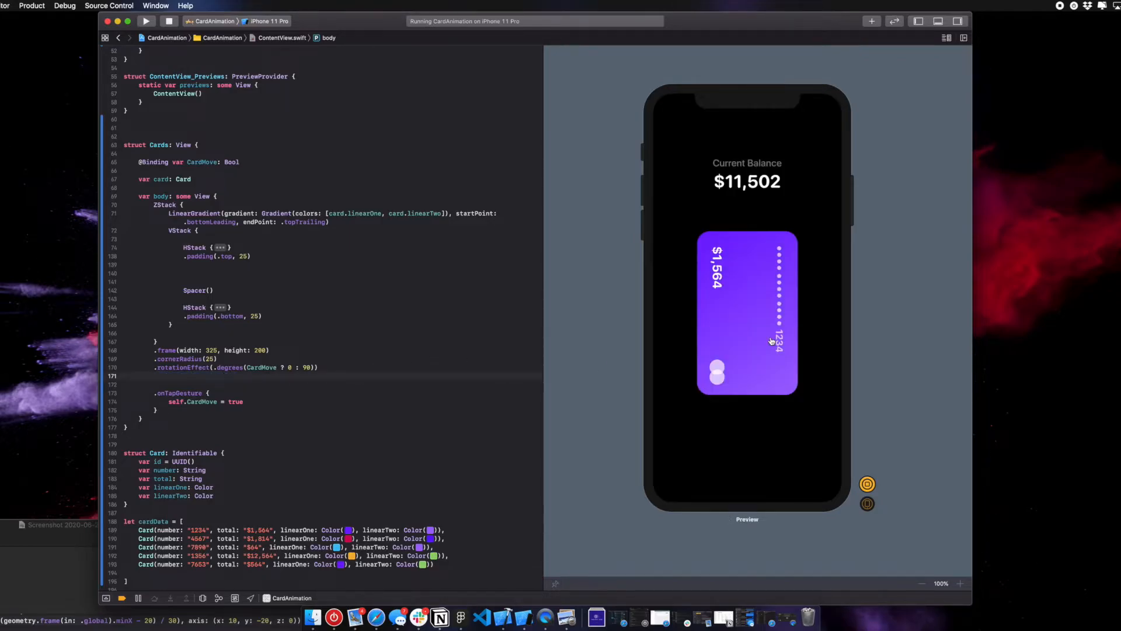
left_click(747, 313)
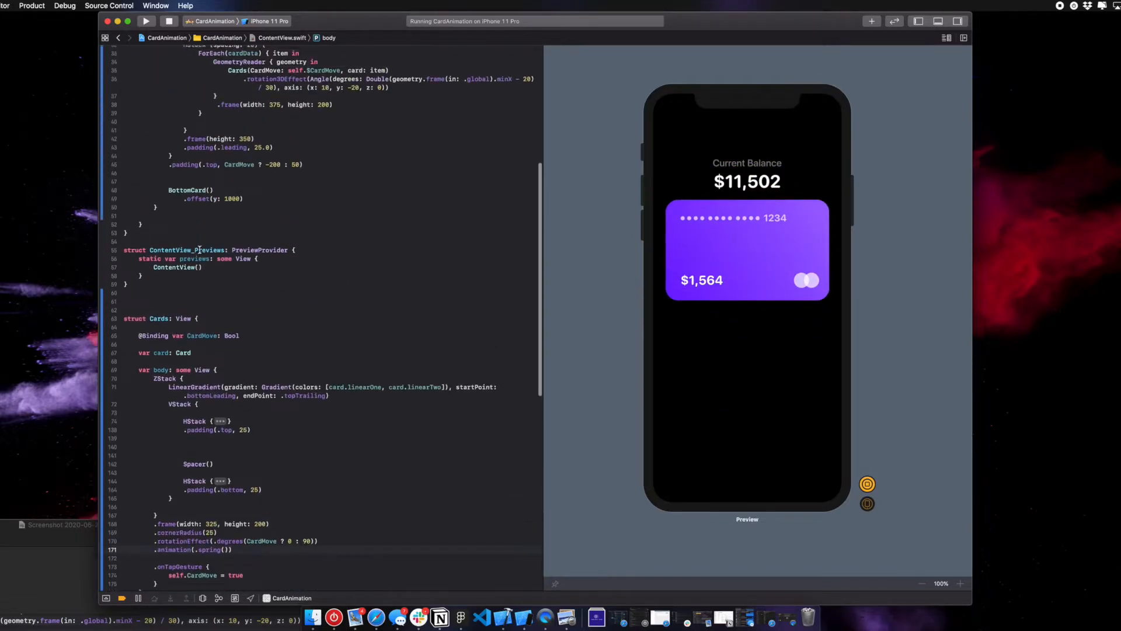
Add .animation(.spring()) after the ScrollView padding and after the outer ZStack, then test by tapping the card.
scroll("up", 3)
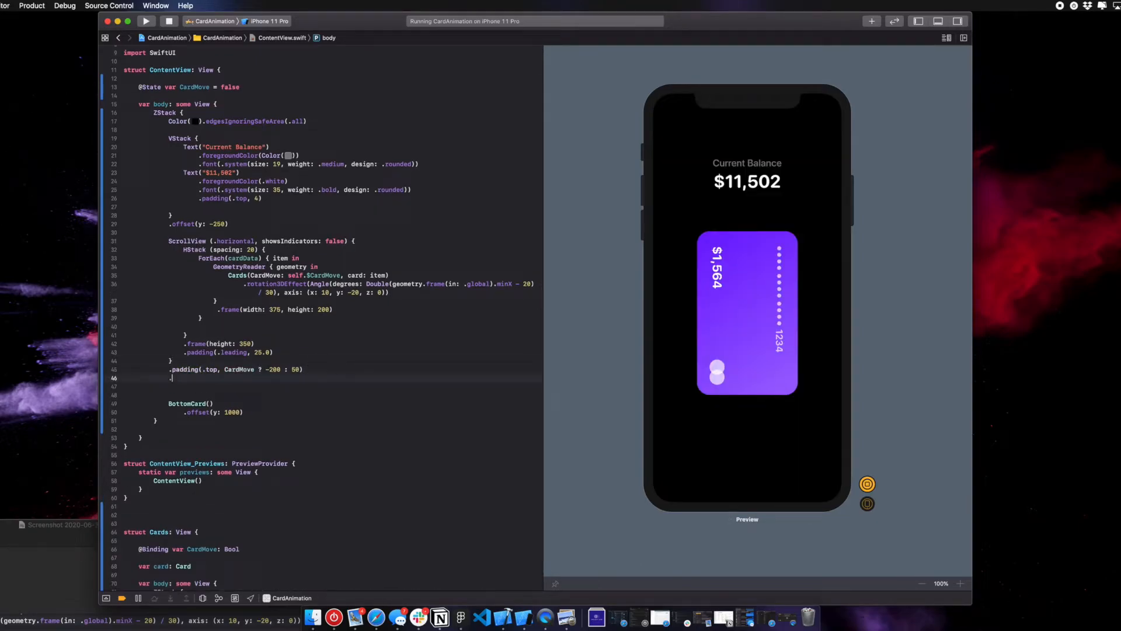
type(".animation(.spring(")
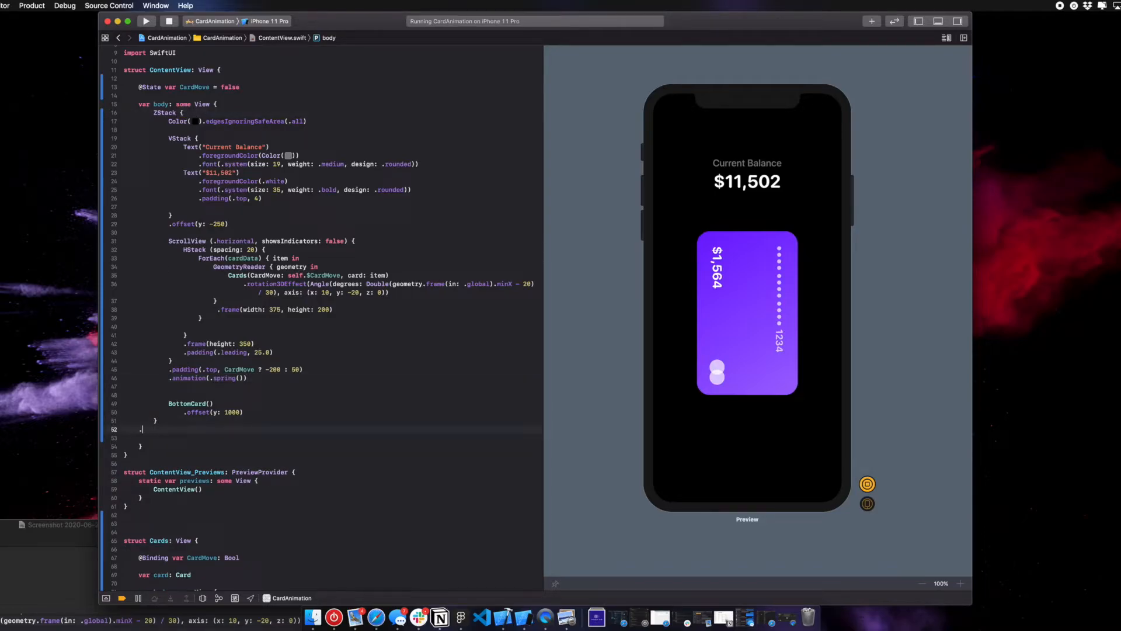
type(".animation(.")
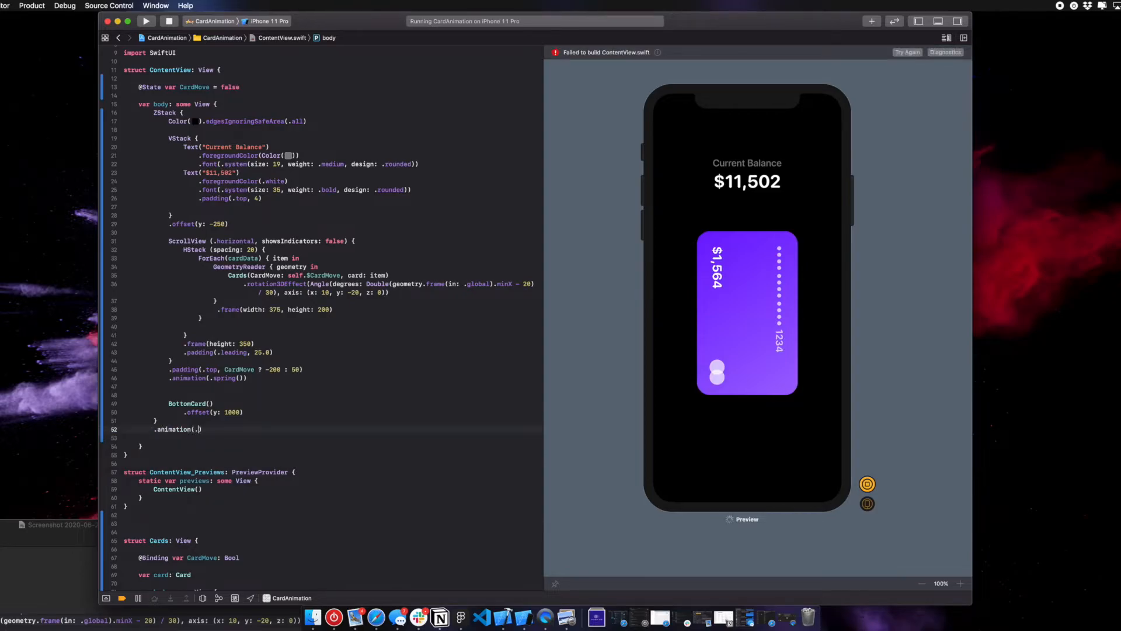
type("spring(")
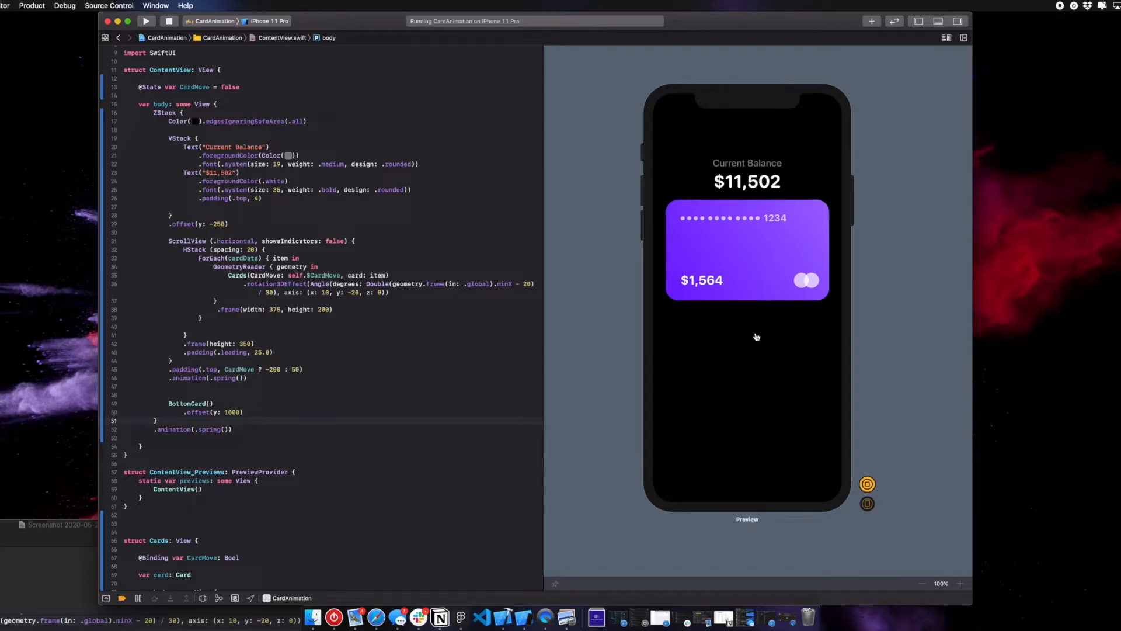
left_click(248, 411)
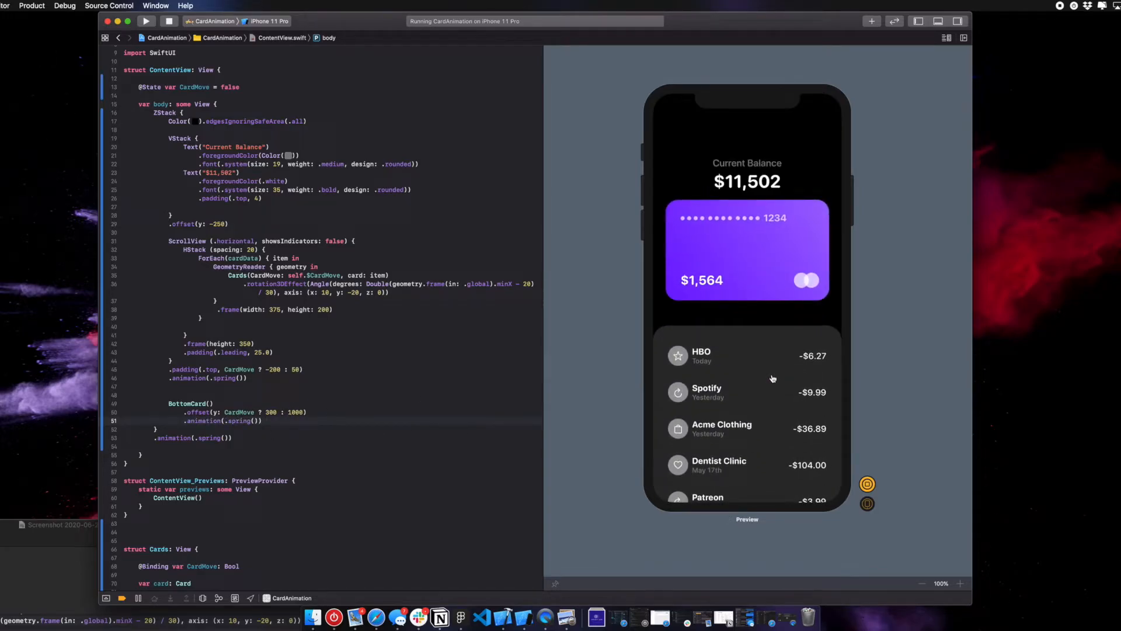
mouse_move(727, 414)
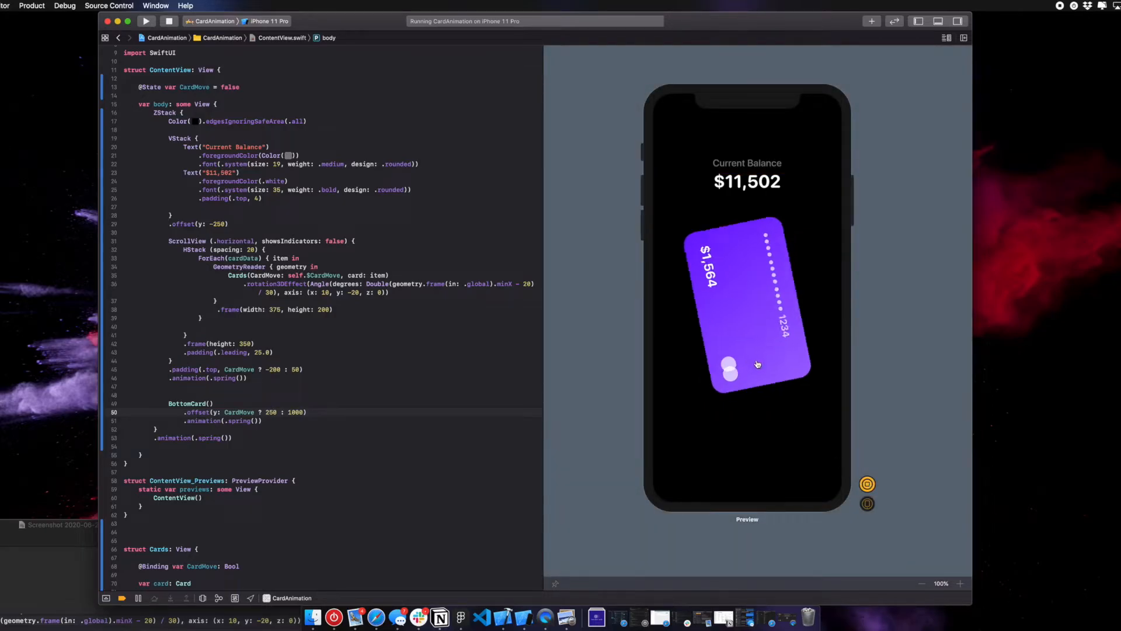
Set BottomCard offset to CardMove ? 250 : 1000 with spring animation and card list padding to -250.
left_click(756, 365)
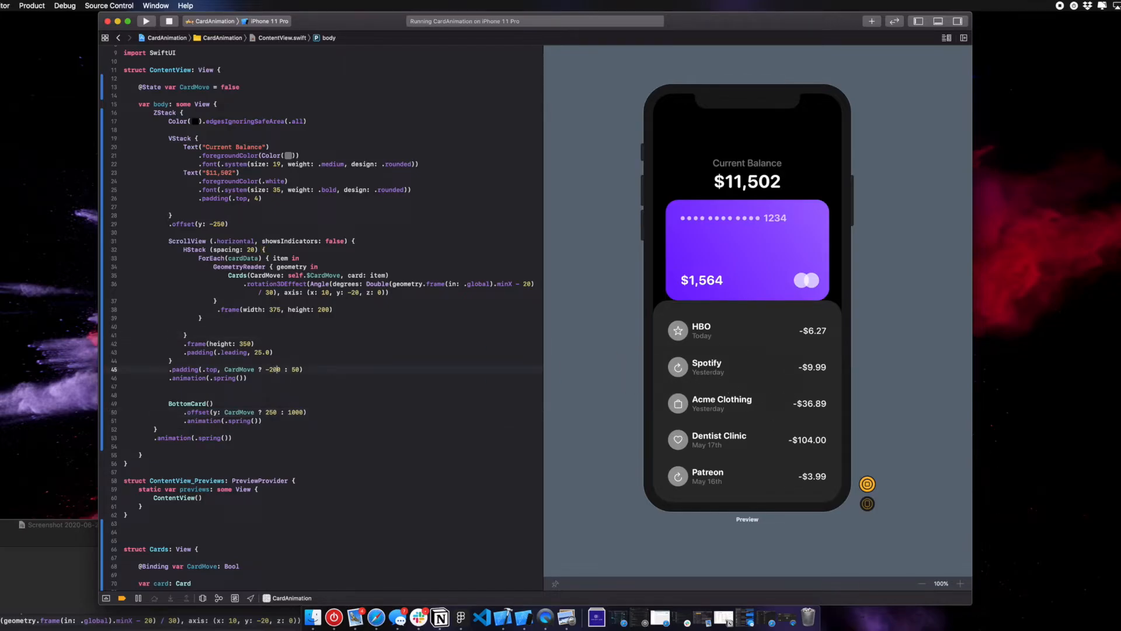
left_click(746, 247)
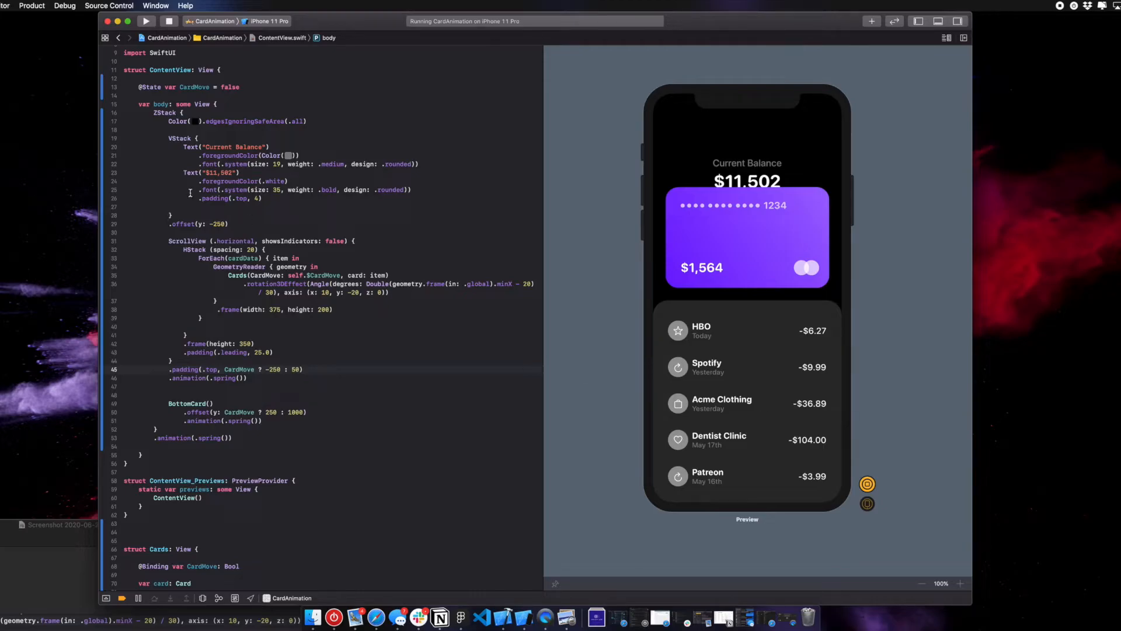
Add .onTapGesture { self.CardMove = false } to the outer stack.
scroll("up", 3)
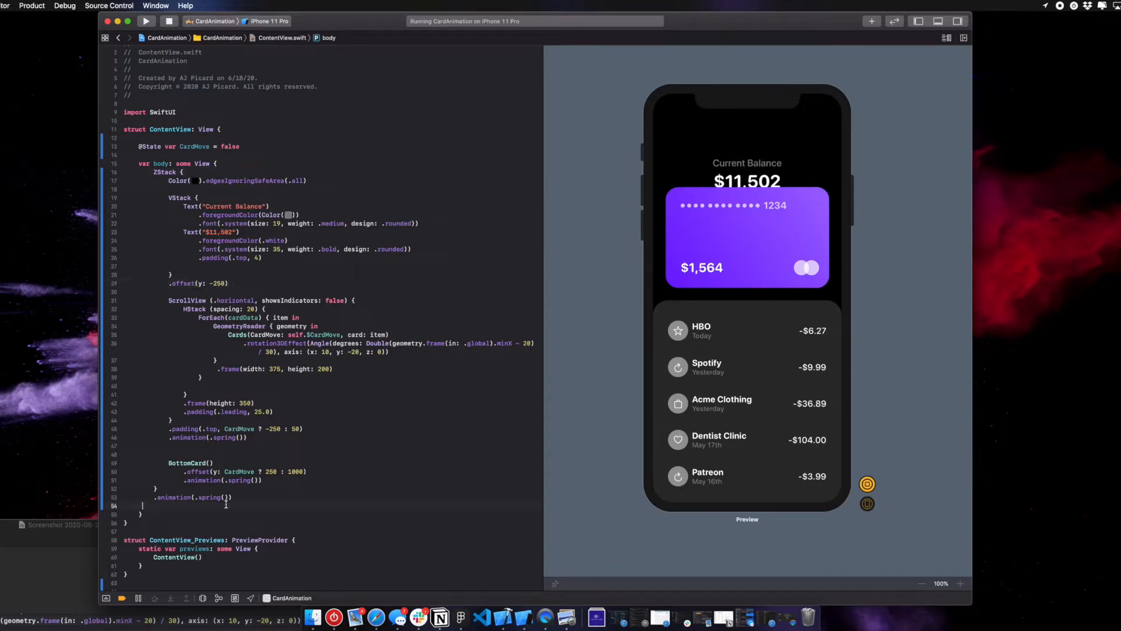
scroll("down", 3)
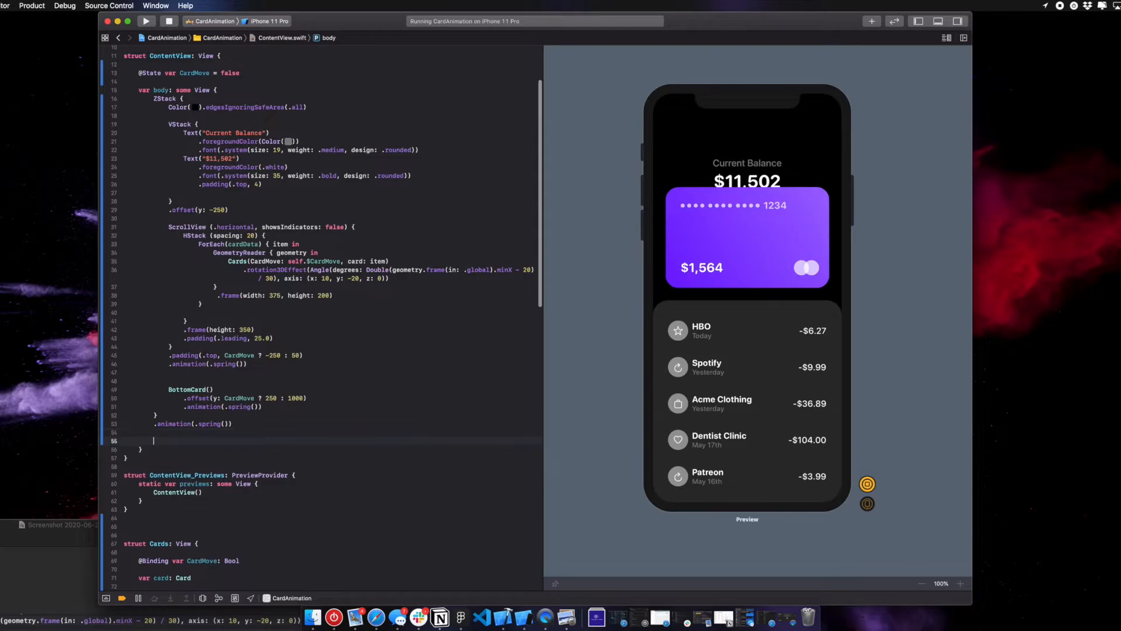
type(".onTapGesture {")
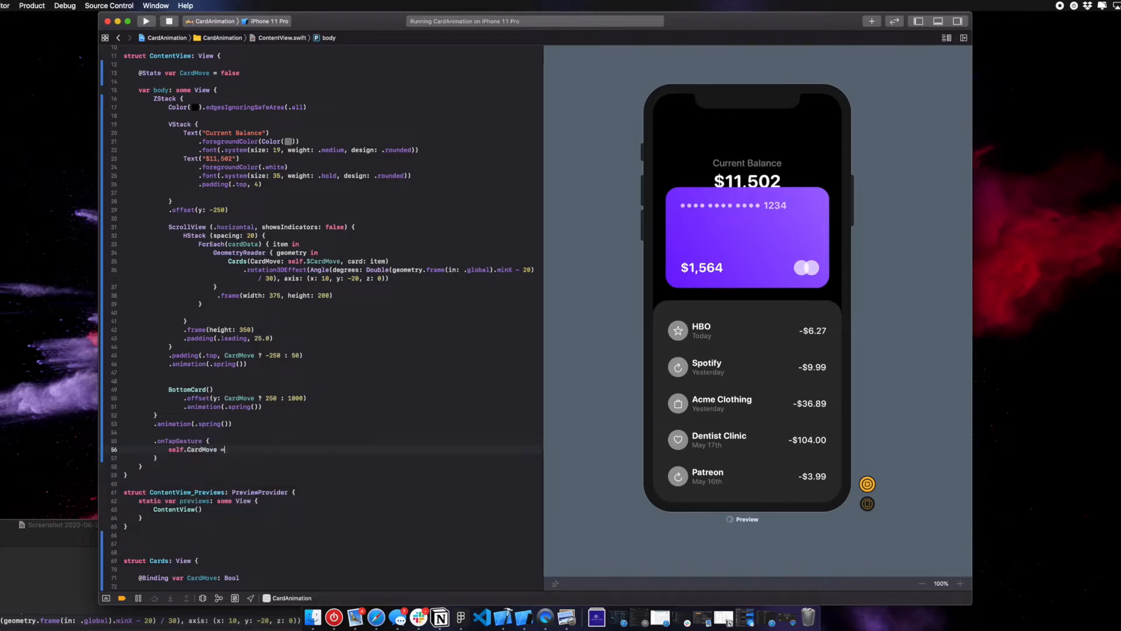
type("false")
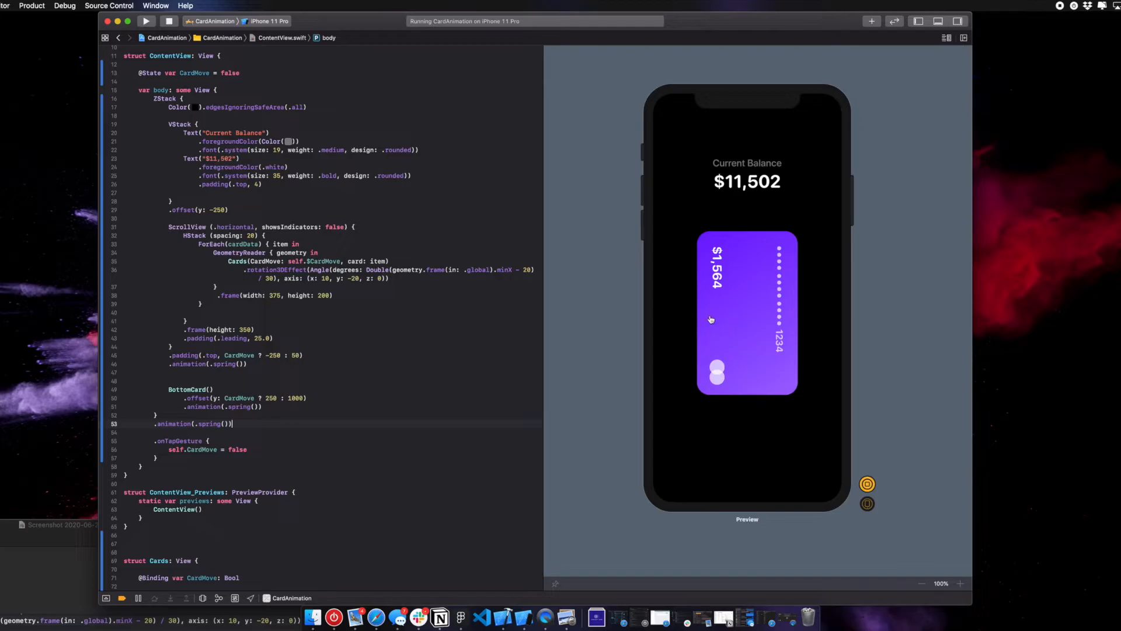
mouse_move(738, 305)
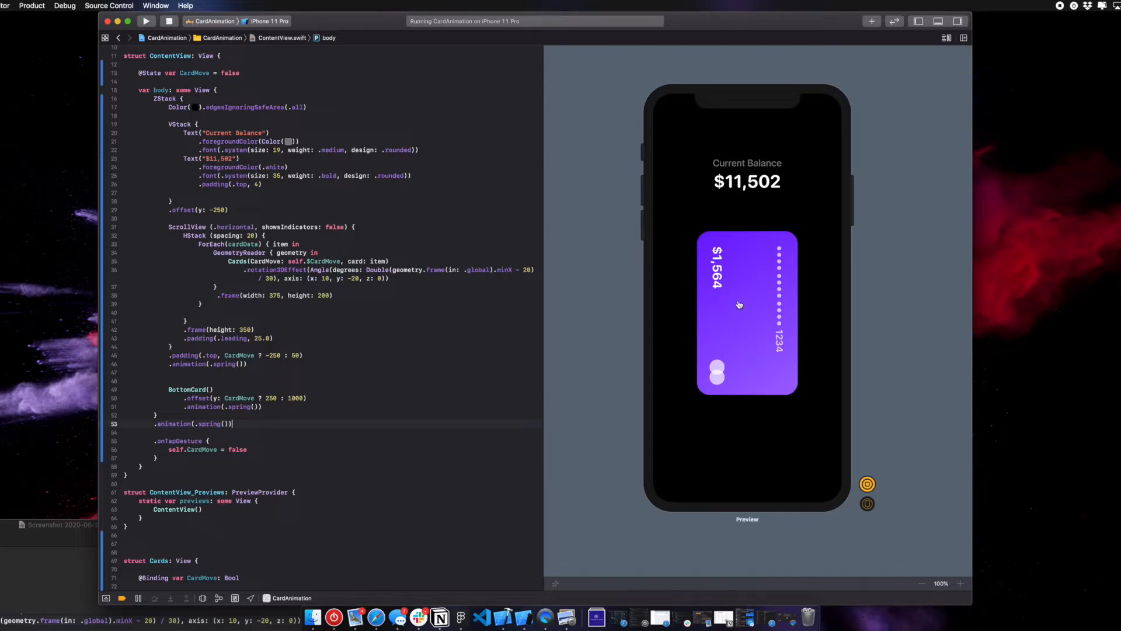
mouse_move(735, 305)
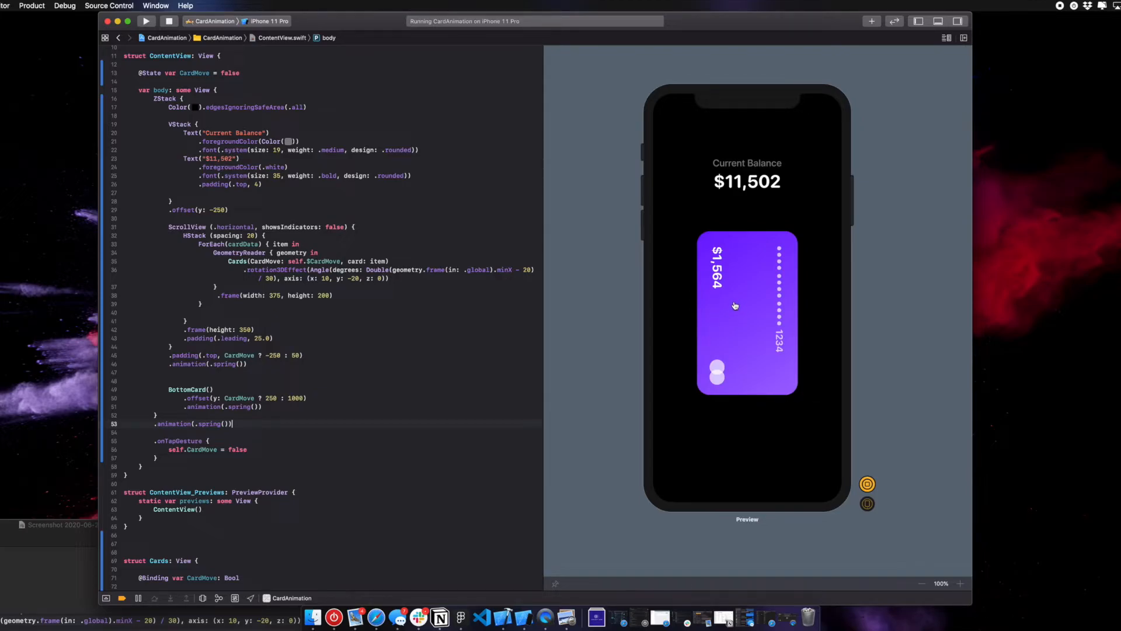
mouse_move(675, 159)
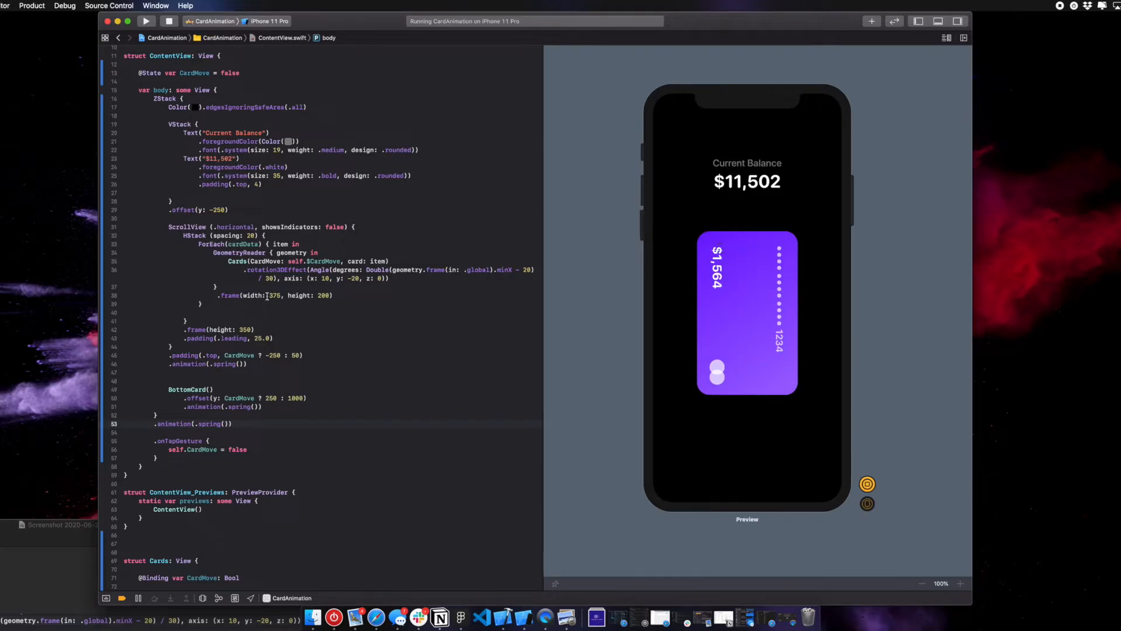
Tap the card in the live preview to raise it and tap again to reset it.
left_click(746, 311)
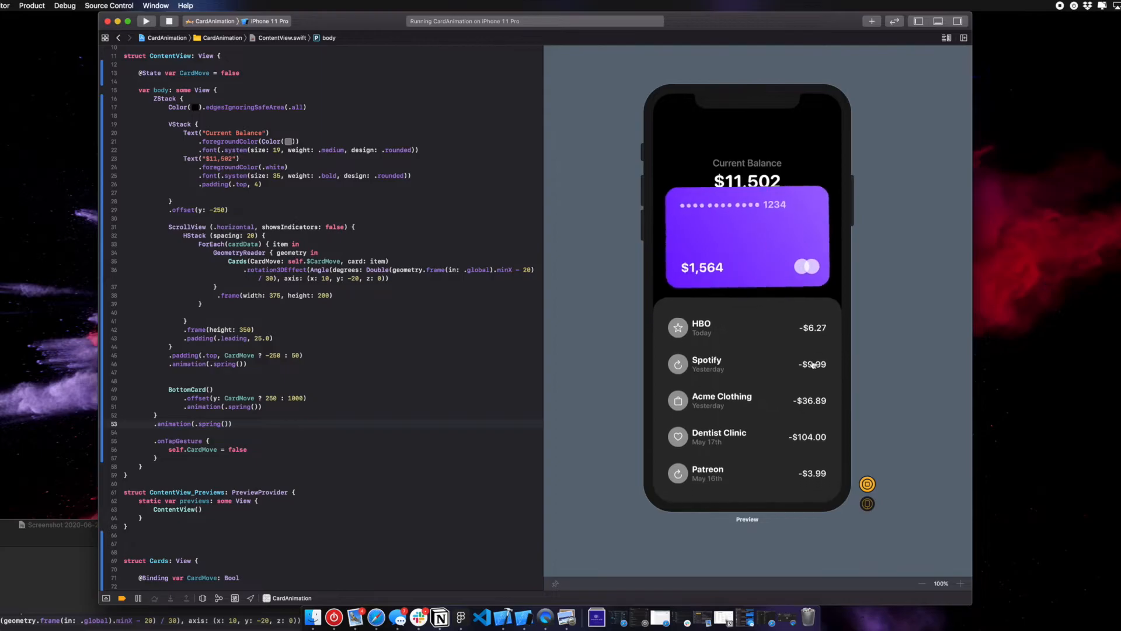
left_click(746, 239)
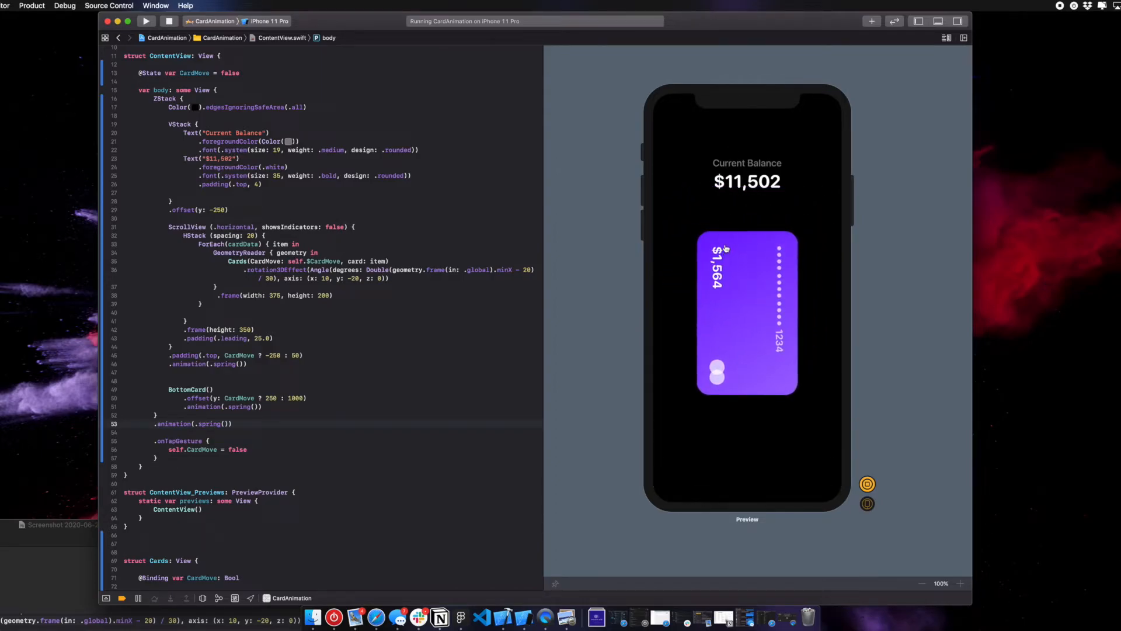
left_click(746, 310)
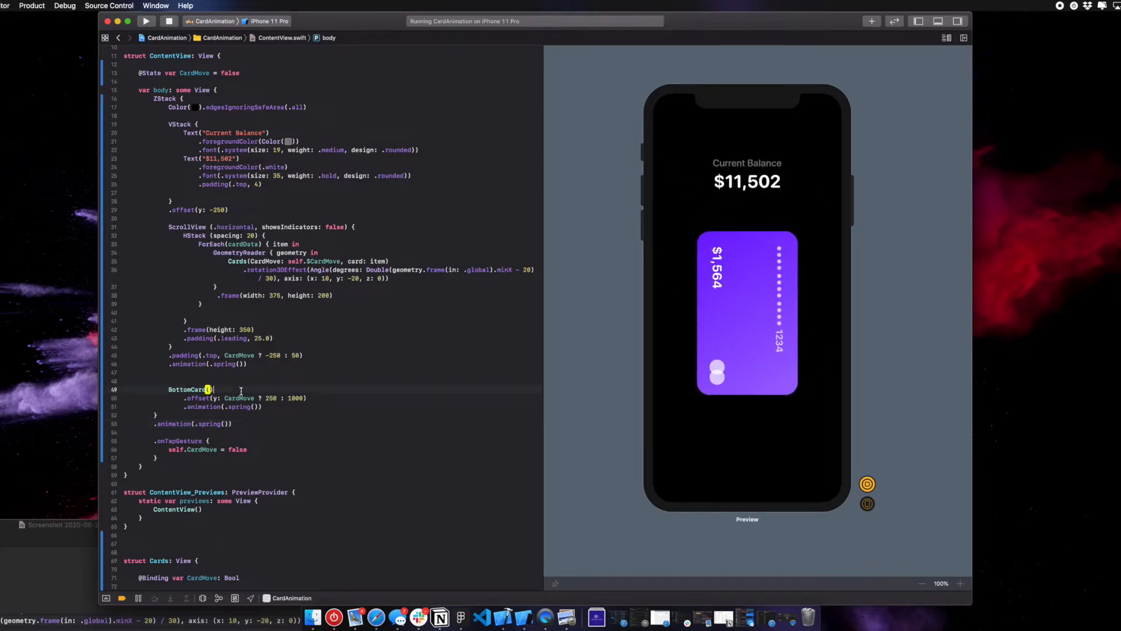
Make the balance VStack offset CardMove ? -275 : -250, trying -60 and -300 along the way.
scroll("up", 3)
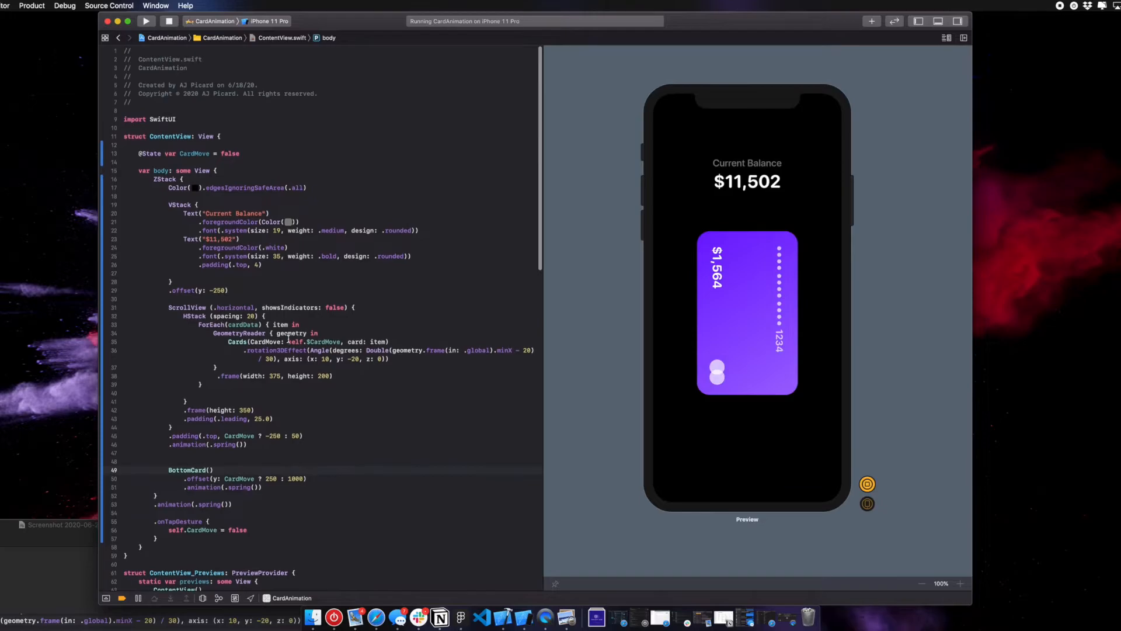
left_click(486, 289)
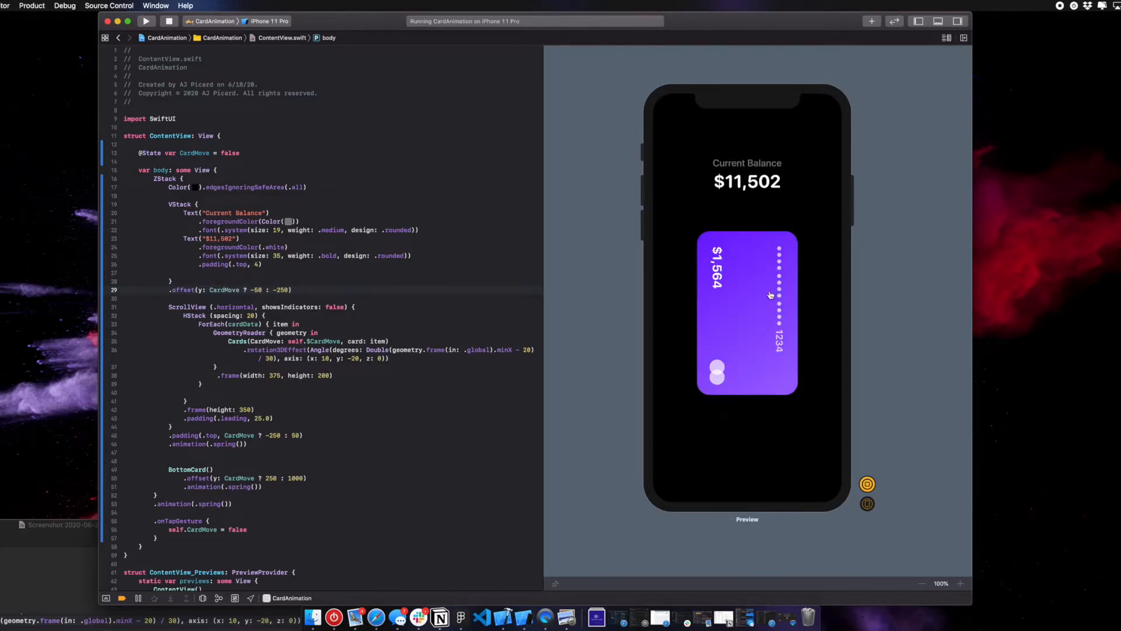
left_click(746, 310)
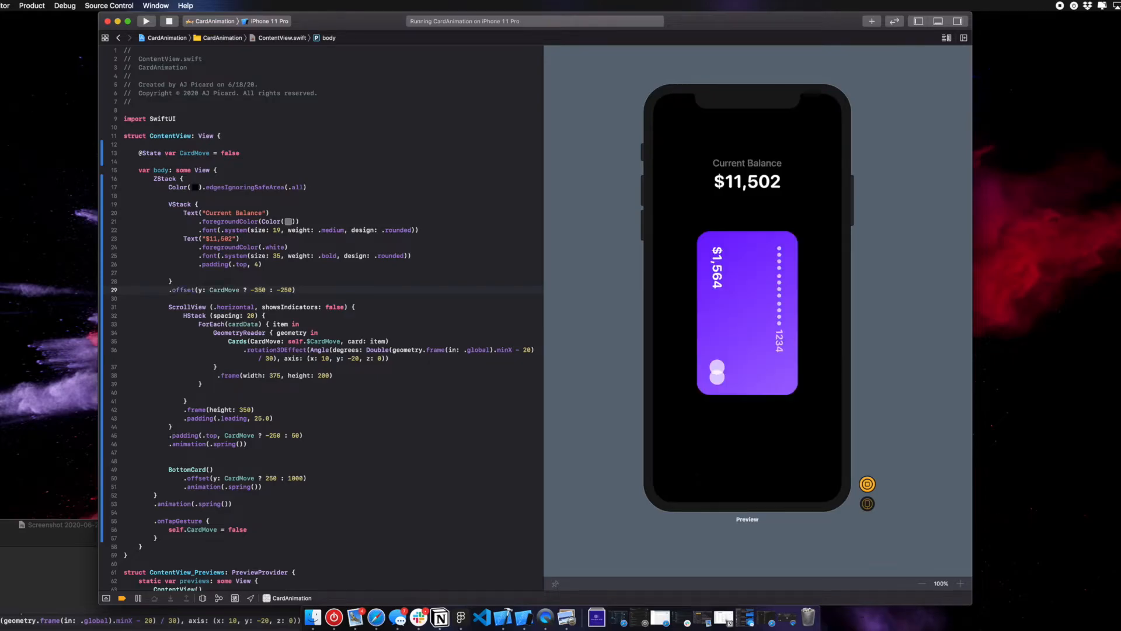
Tap the preview card repeatedly to check the balance group rises and resets.
left_click(746, 310)
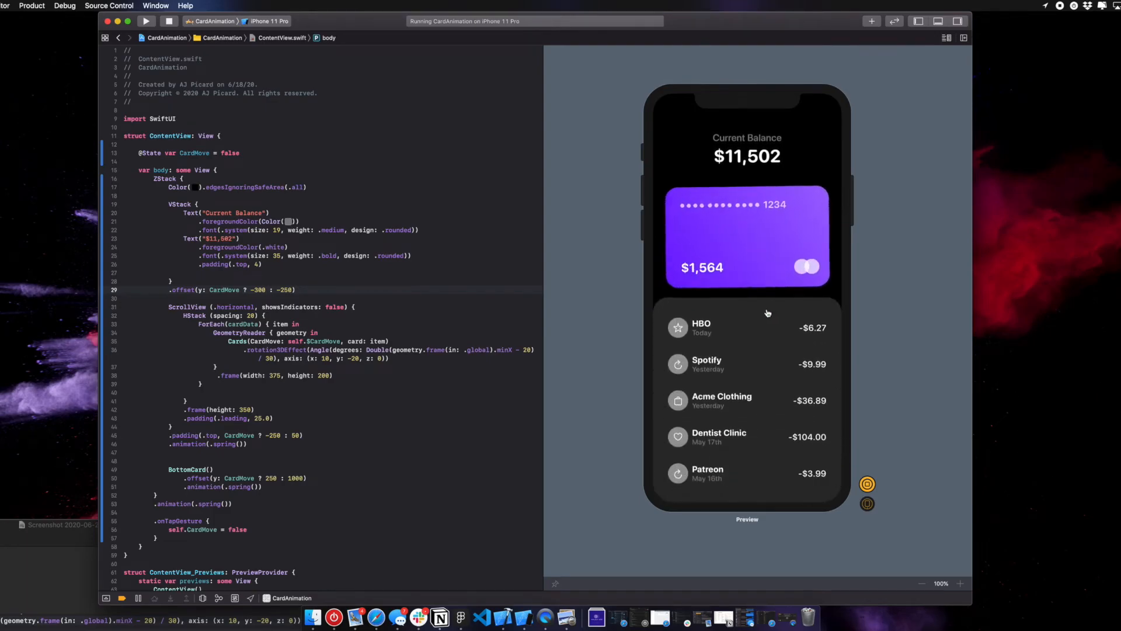
left_click(749, 239)
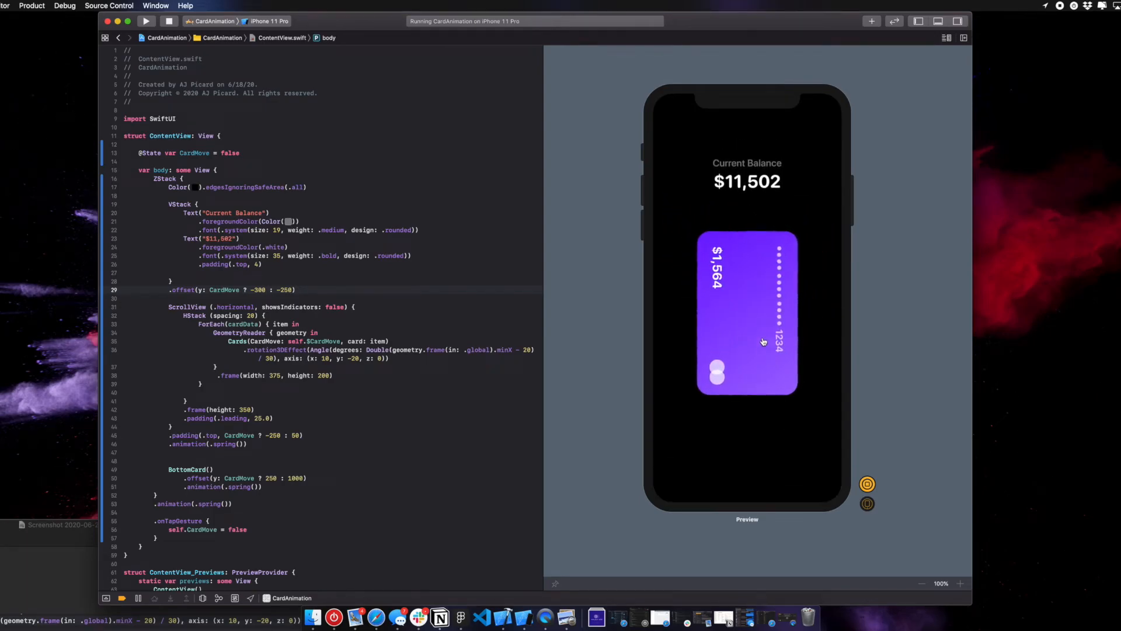
mouse_move(755, 279)
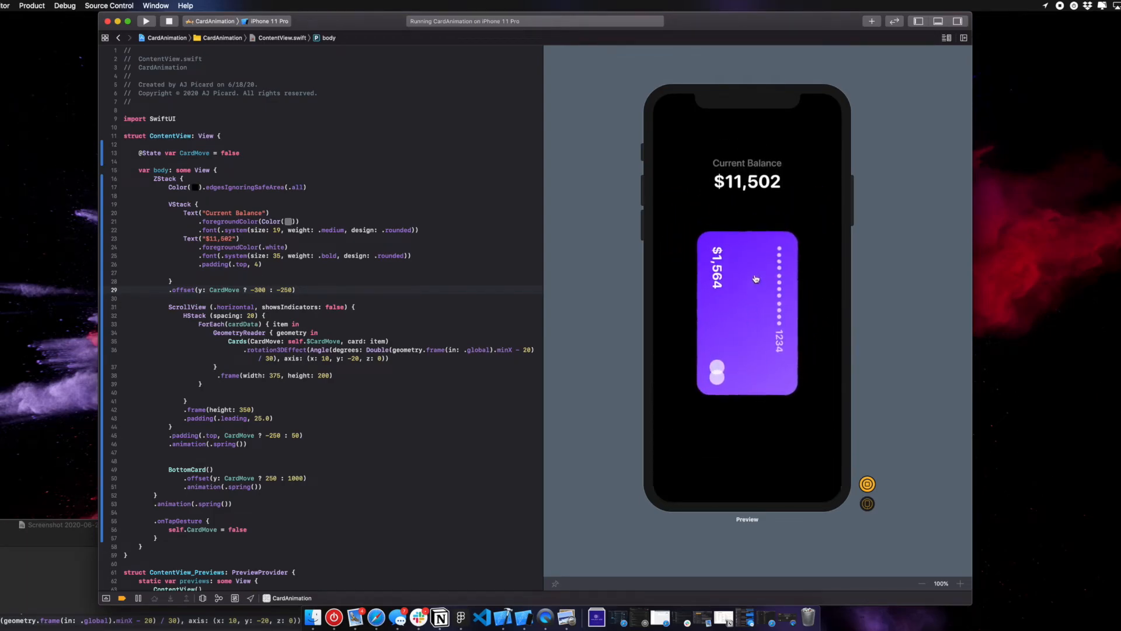
left_click(754, 279)
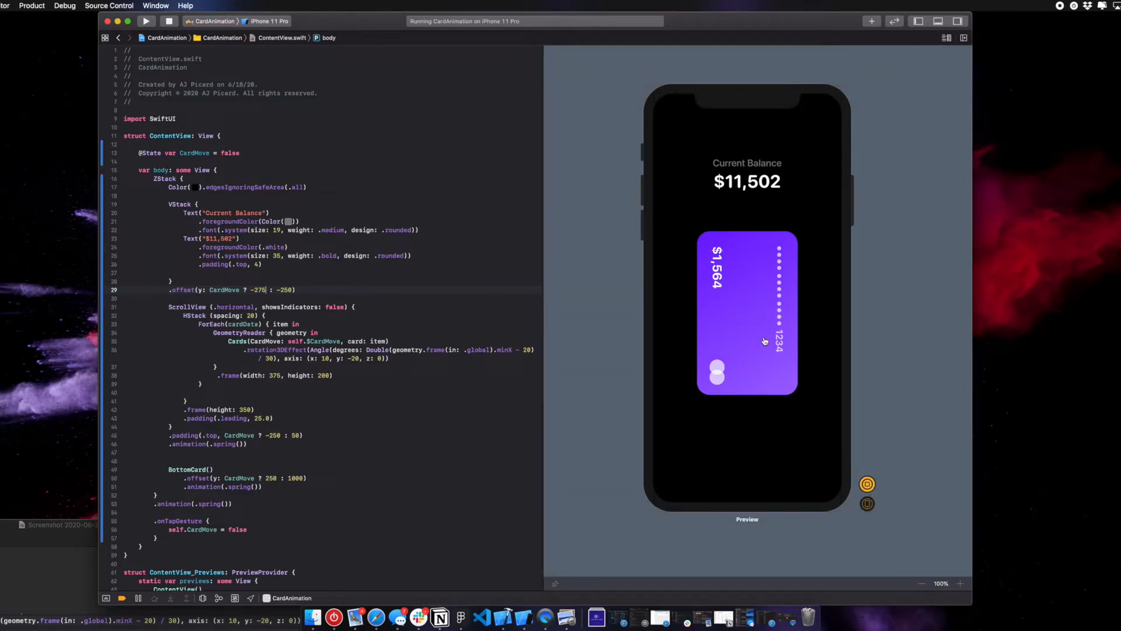
mouse_move(763, 370)
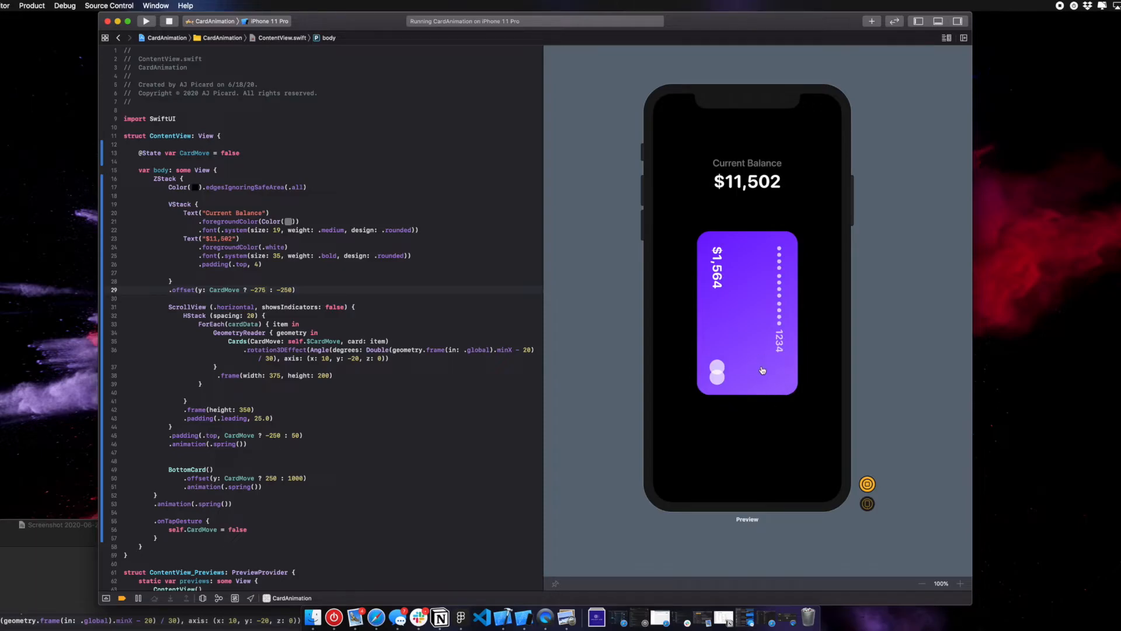
mouse_move(842, 490)
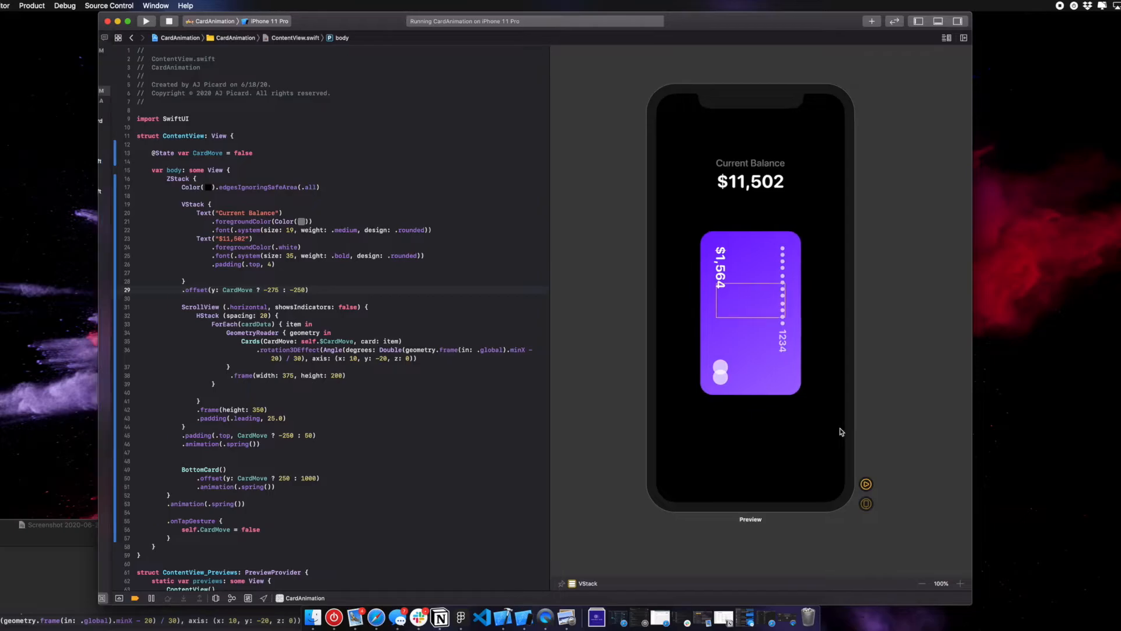
left_click(142, 131)
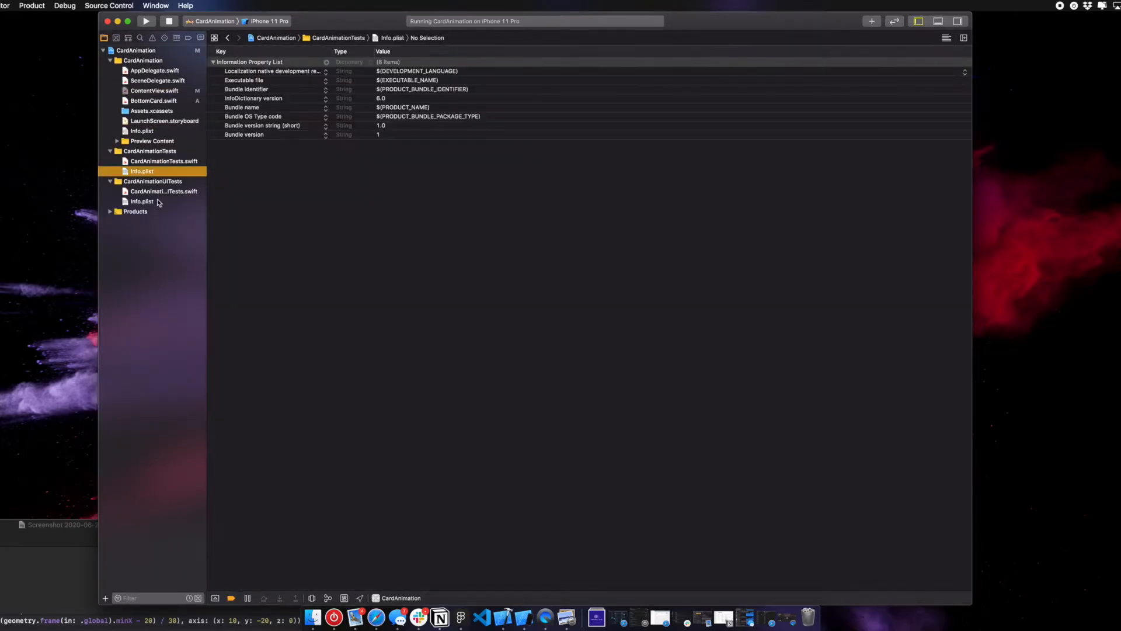
left_click(153, 100)
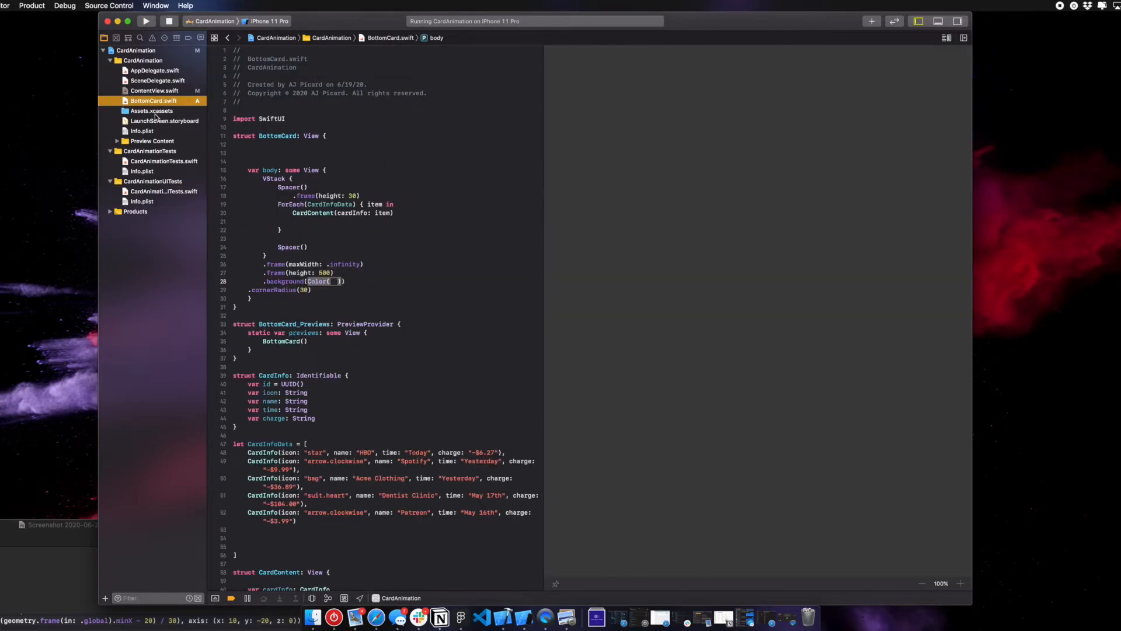
left_click(154, 91)
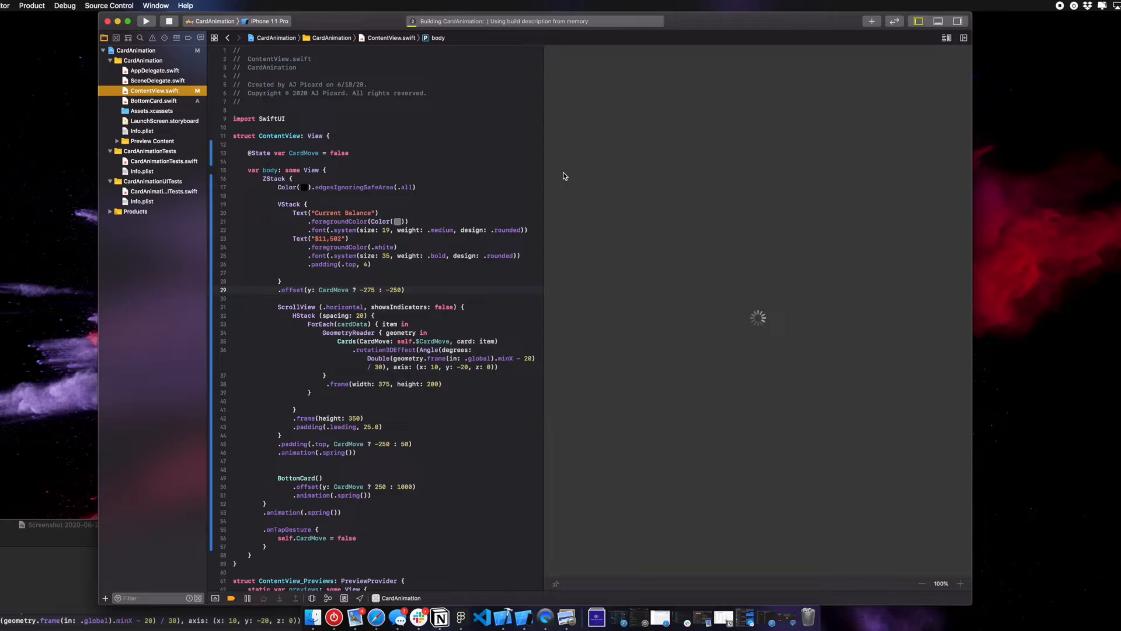
left_click(146, 21)
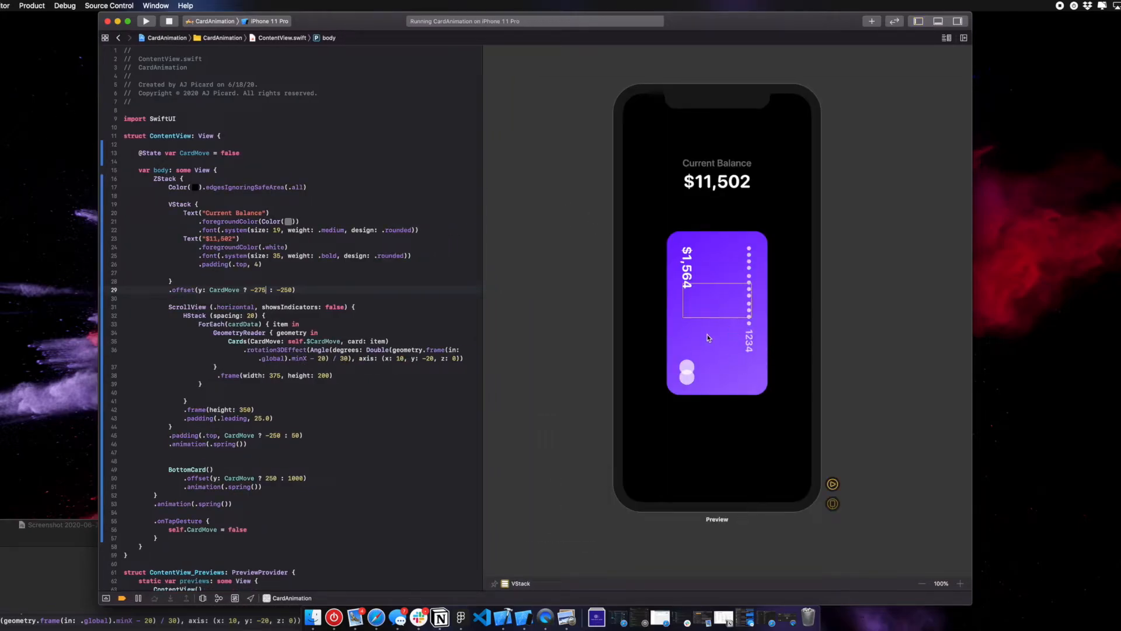
left_click(189, 470)
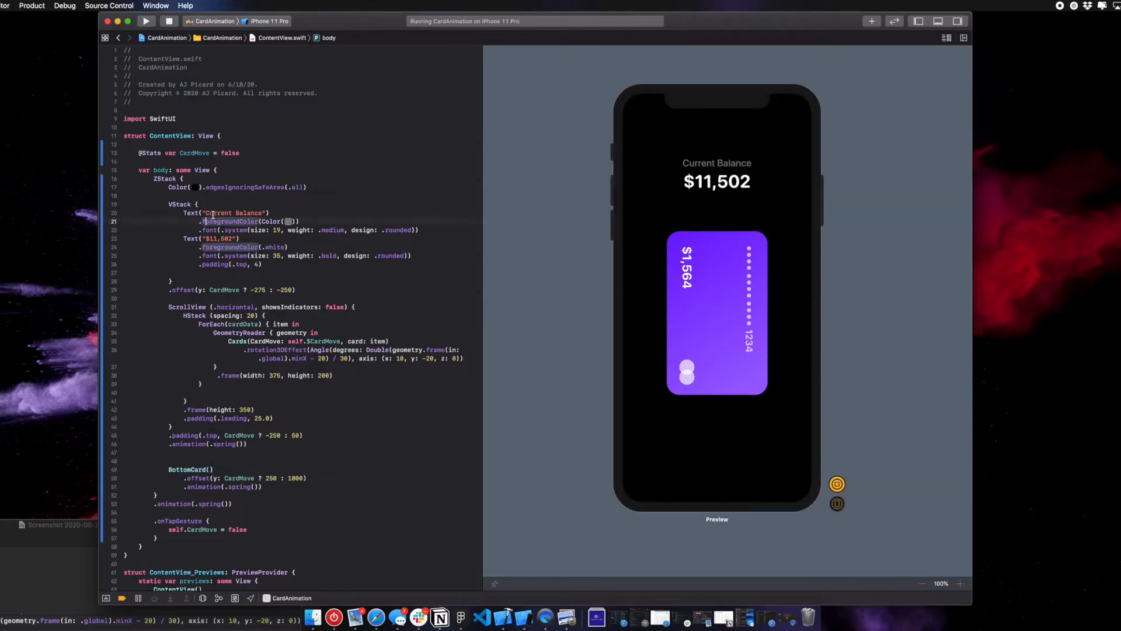
Insert Text("Breakdown") above Current Balance with .font(.system(size: 19, weight: .bold, design: .rounded)).
key("Return")
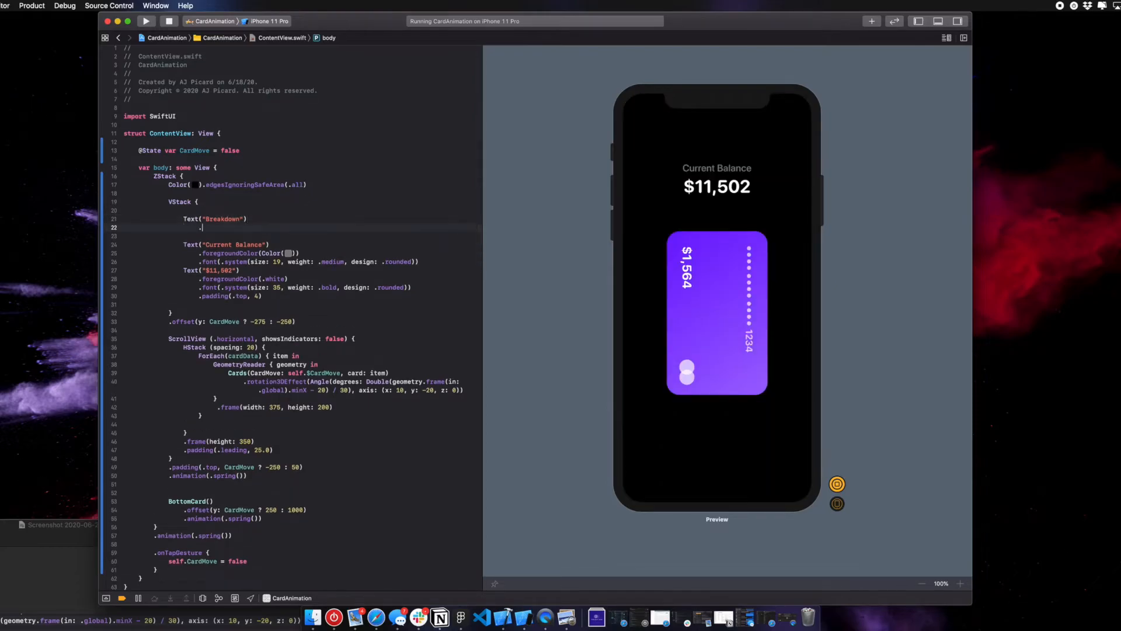
type("f")
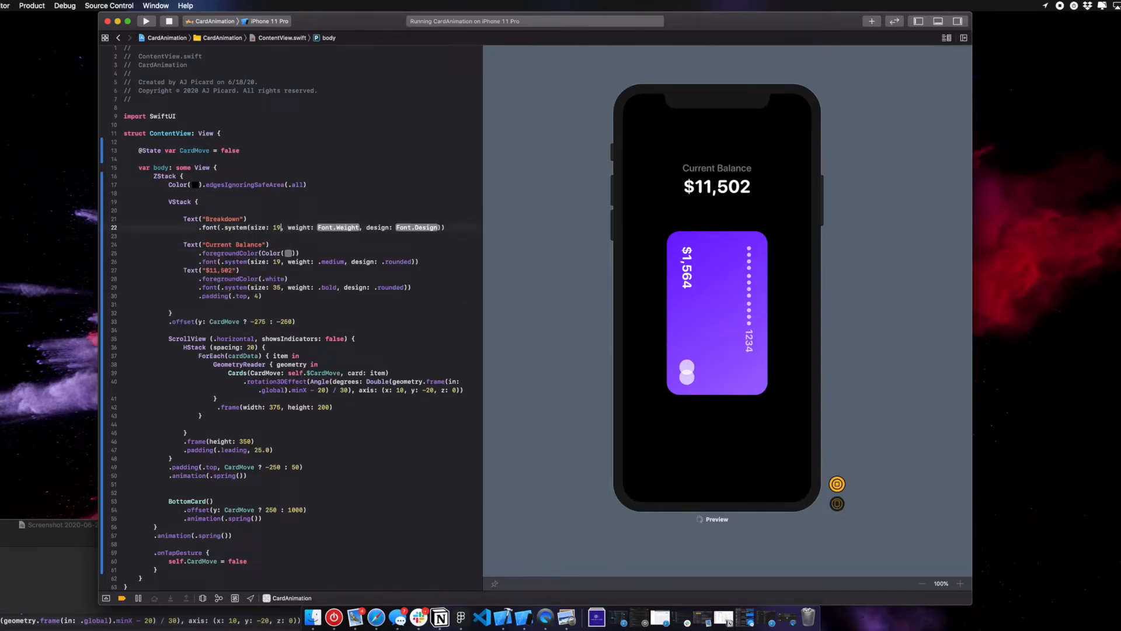
type(".bold, design: .rounded")
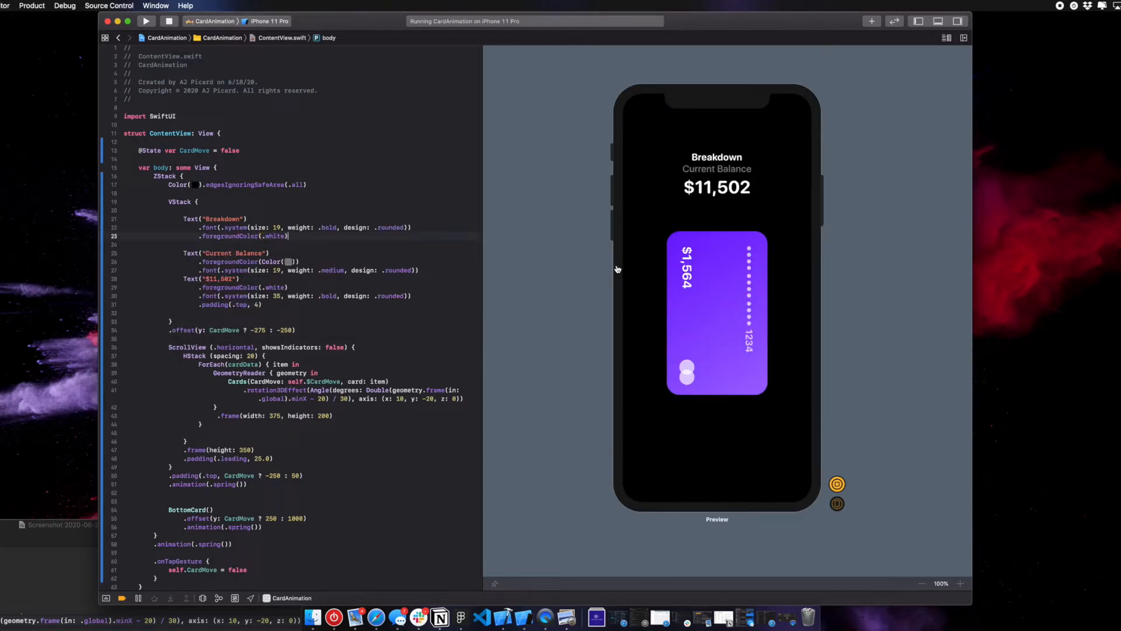
mouse_move(774, 152)
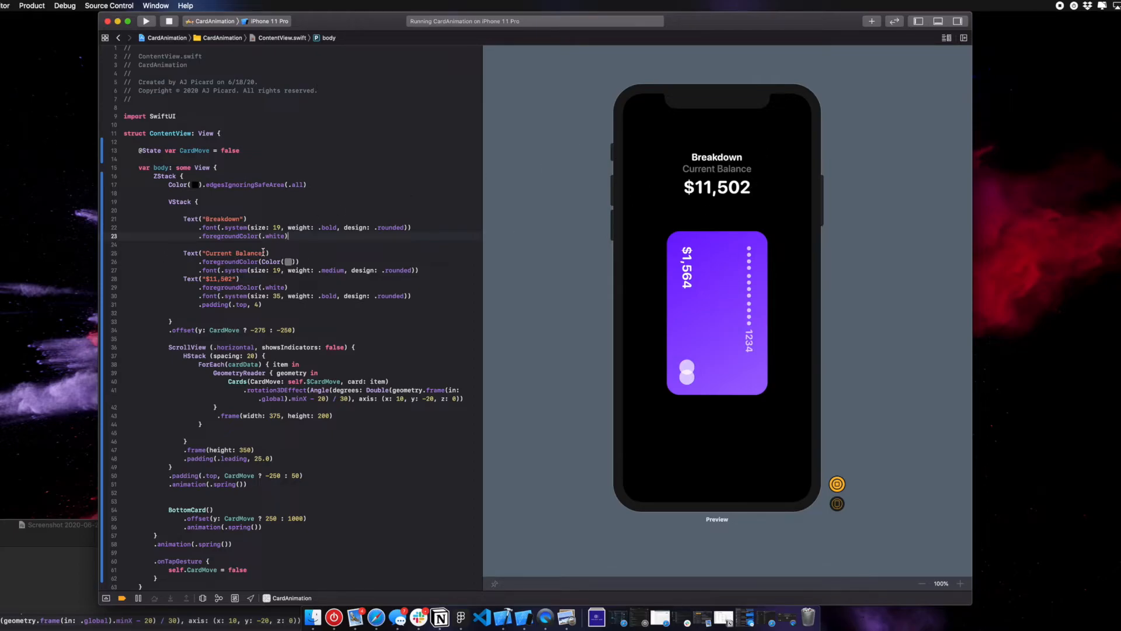
Give Breakdown .foregroundColor(.white) and .opacity(CardMove ? 1 : 0).
type(".opacity(opacity: Double")
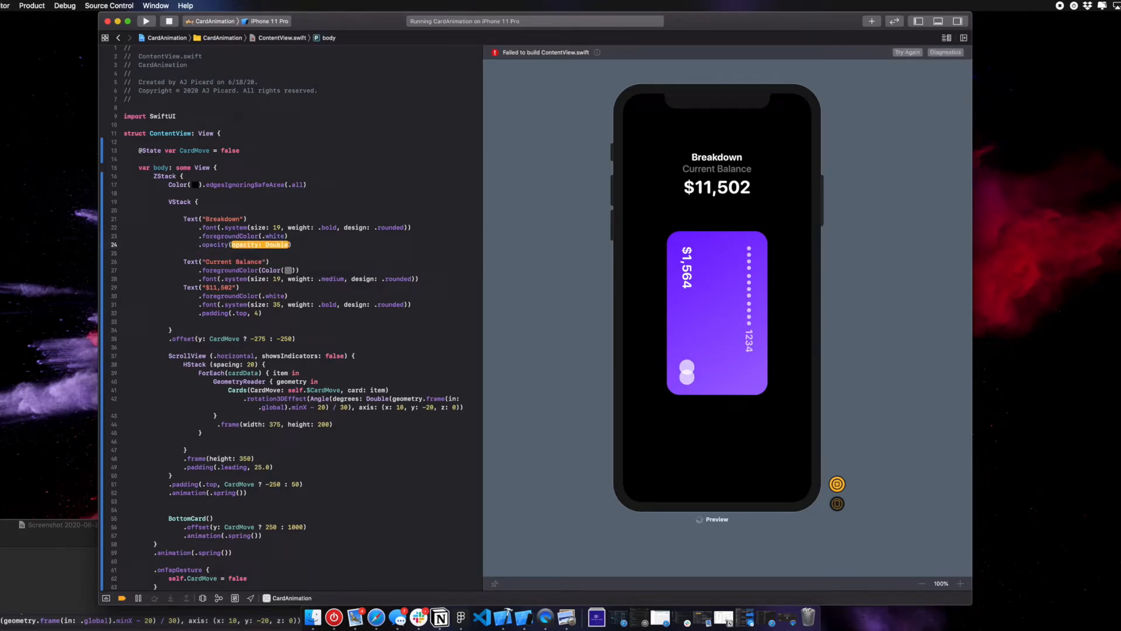
type("CardMove ?")
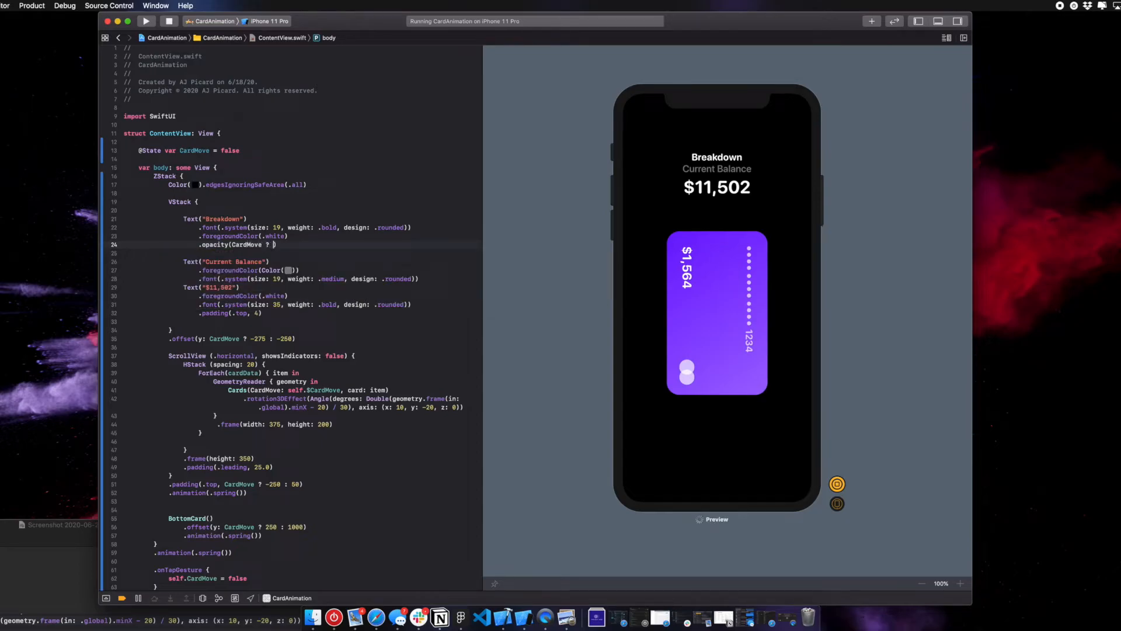
type("1 : 0")
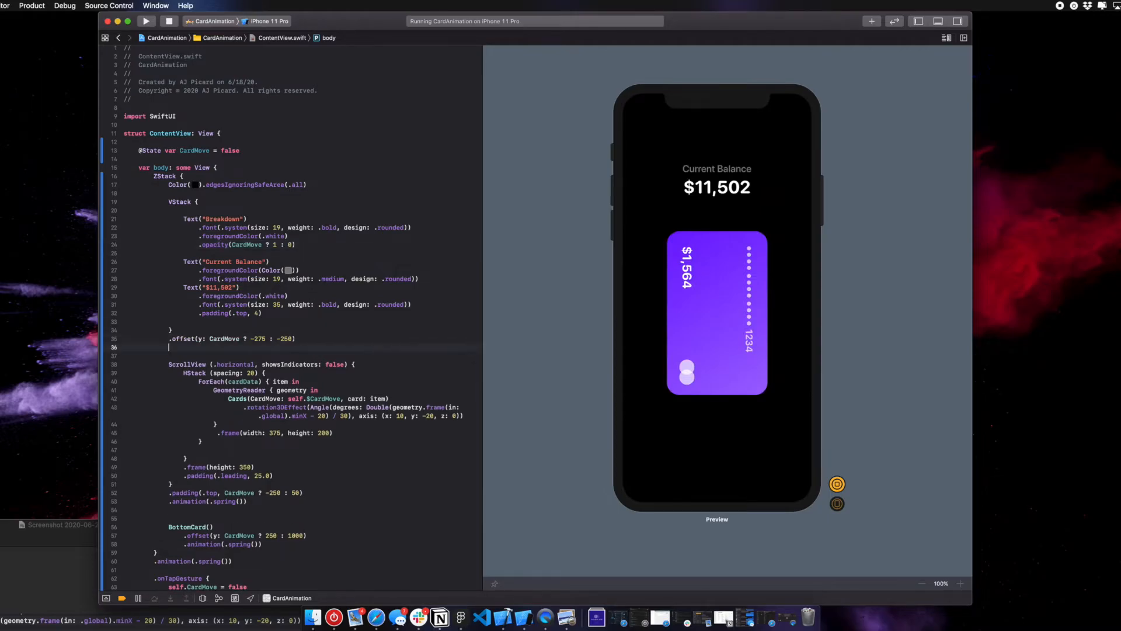
Add .animation(.spring()) after the balance VStack offset so the opacity change animates.
type(".animation(.spring(")
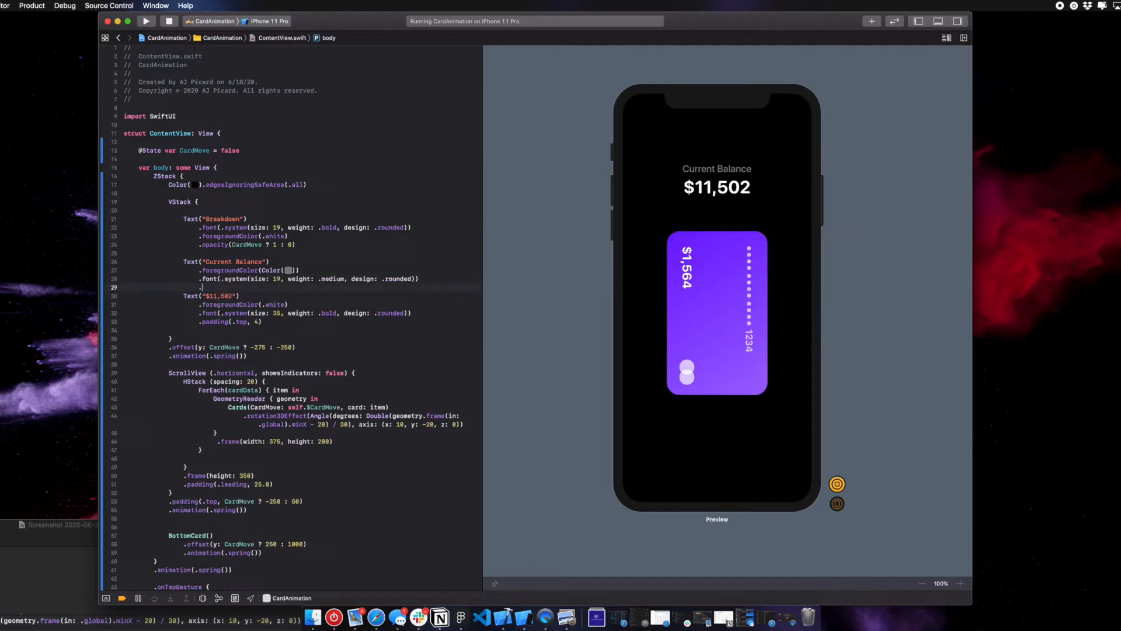
type("opacity")
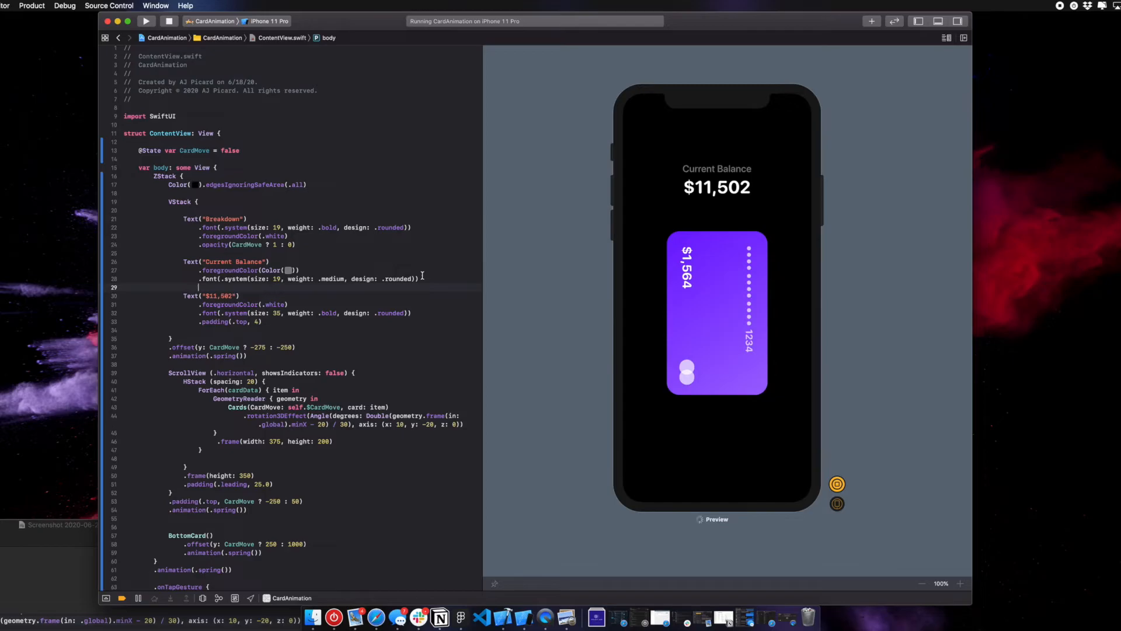
left_click(250, 244)
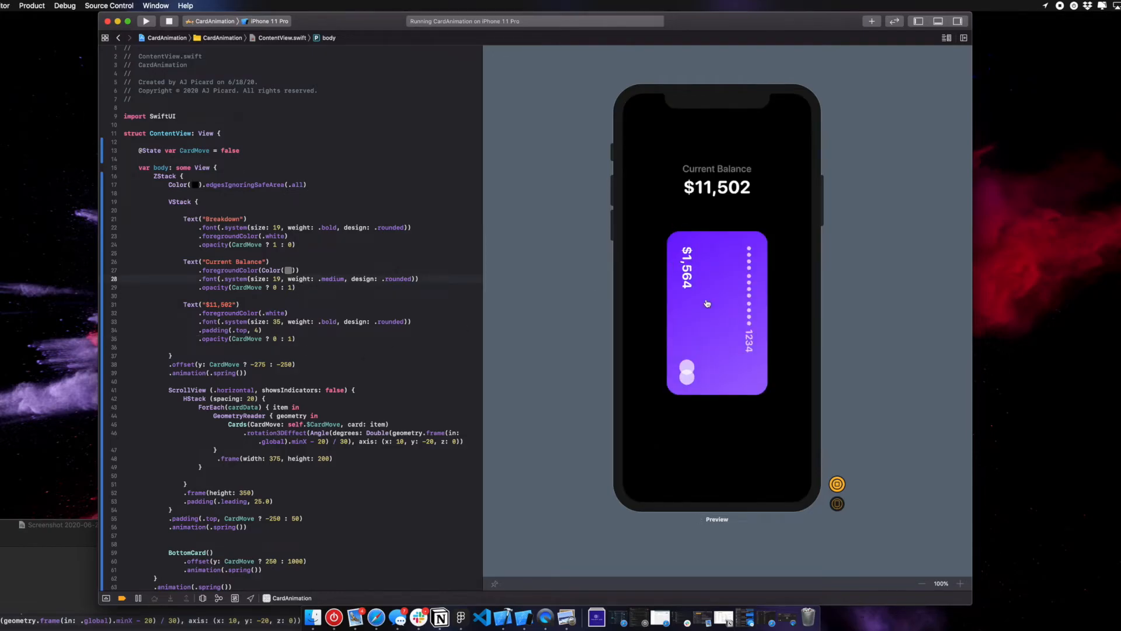
mouse_move(765, 369)
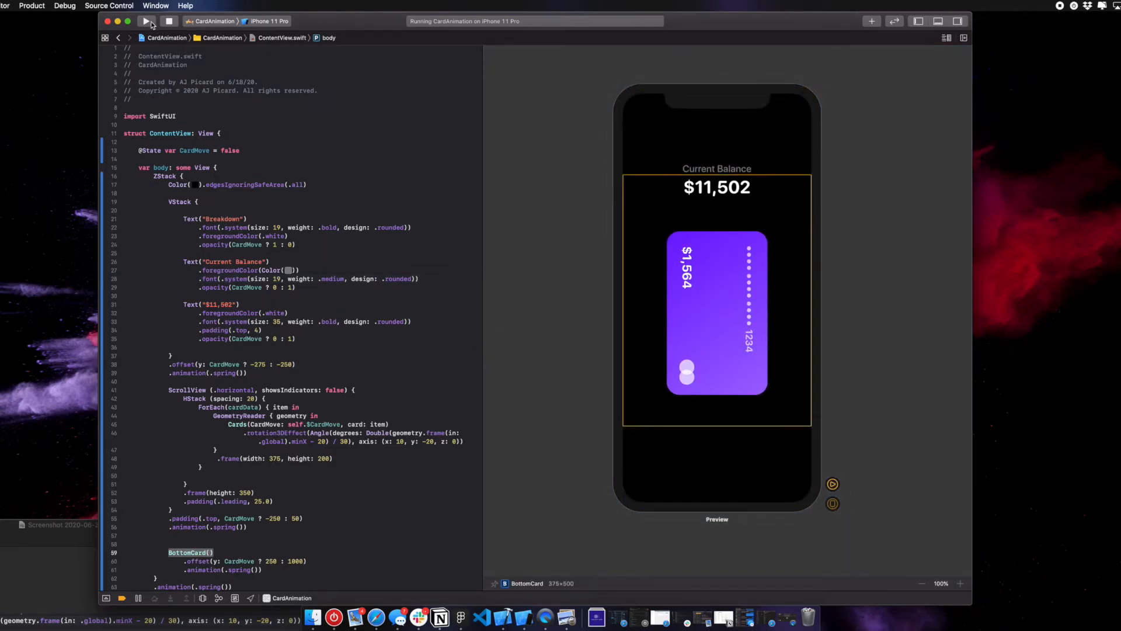
Rebuild and launch CardAnimation on the iPhone 11 Pro simulator.
left_click(146, 21)
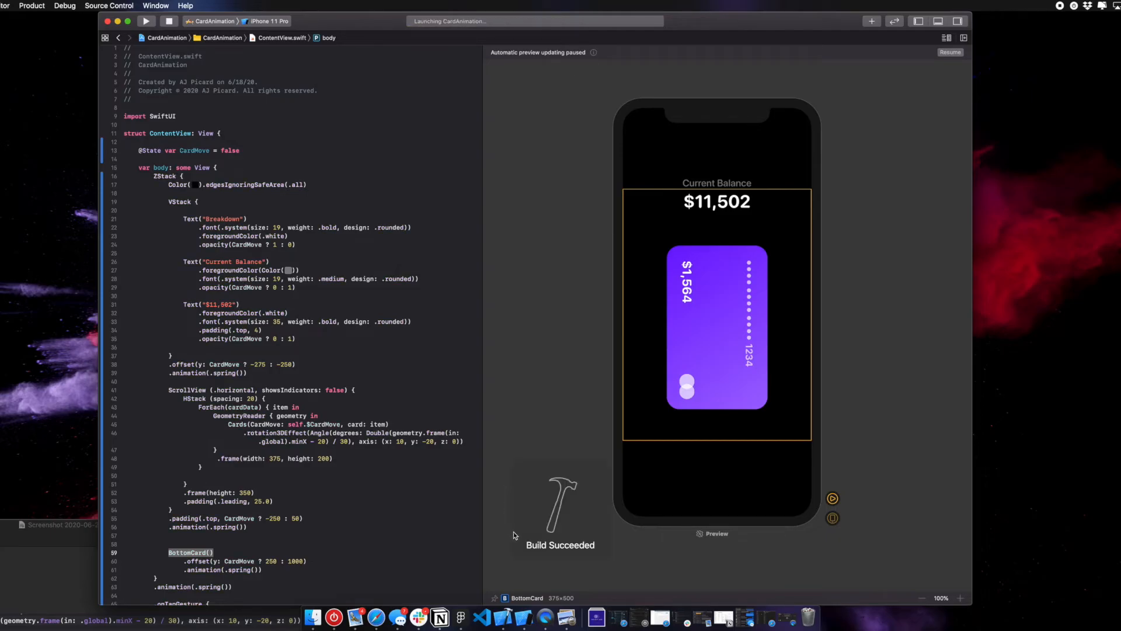
left_click(146, 21)
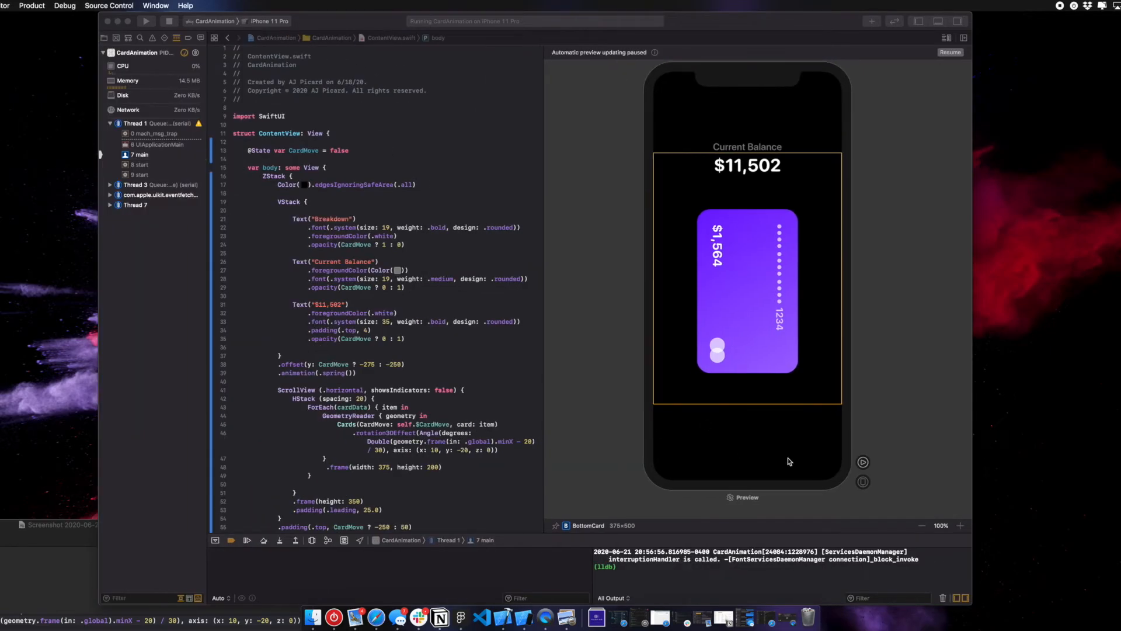
Return to ContentView.swift via the Project navigator.
left_click(104, 38)
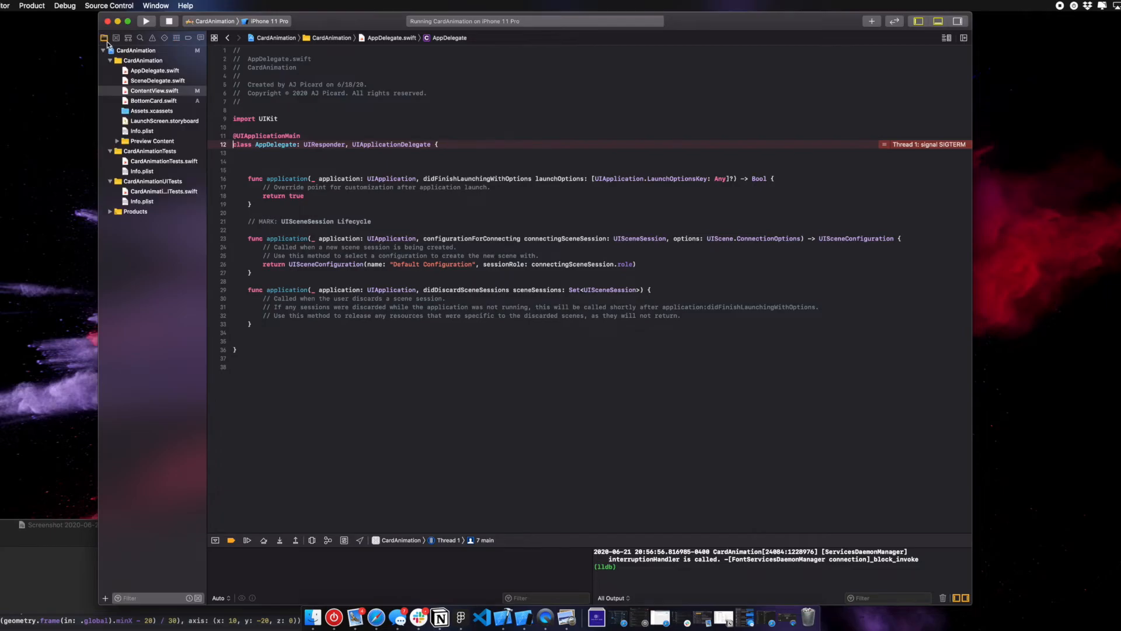
left_click(154, 90)
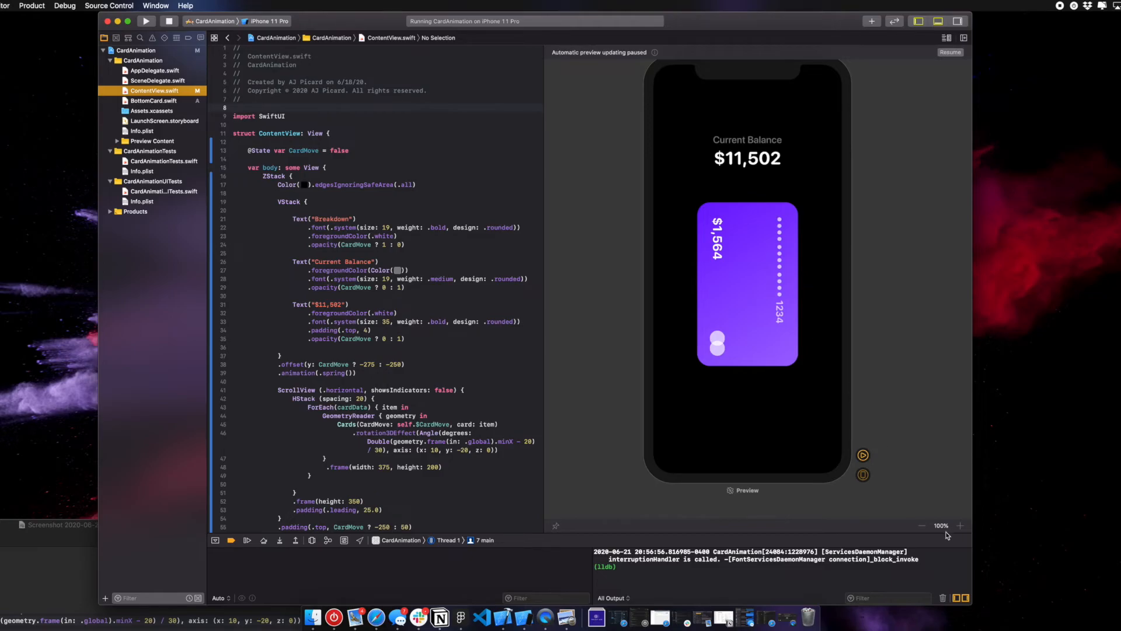
mouse_move(607, 530)
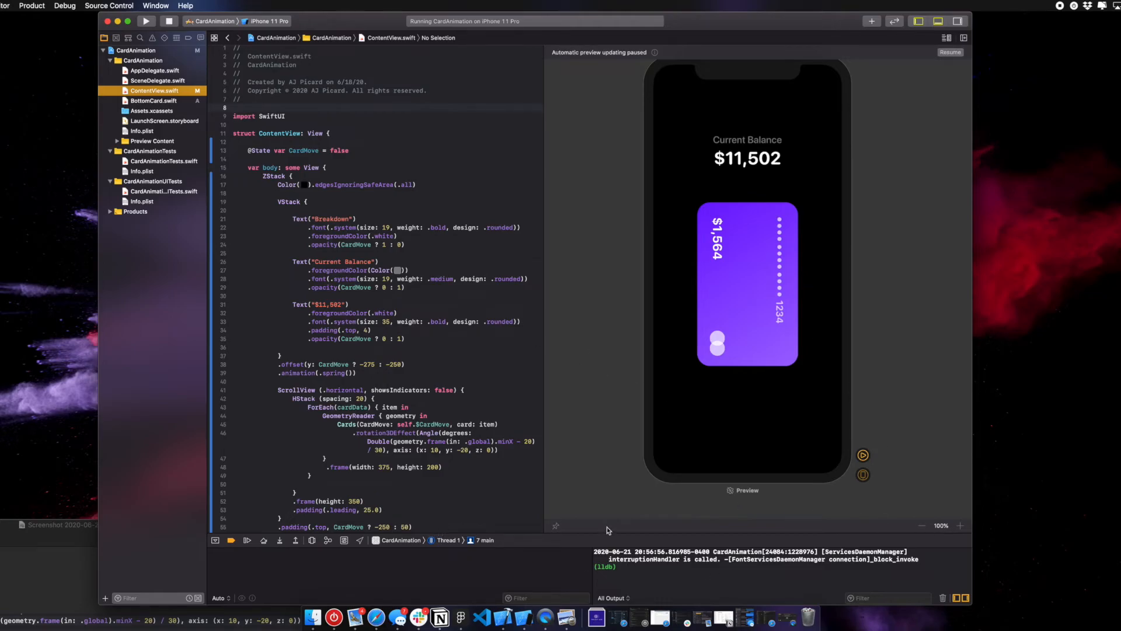
left_click(961, 598)
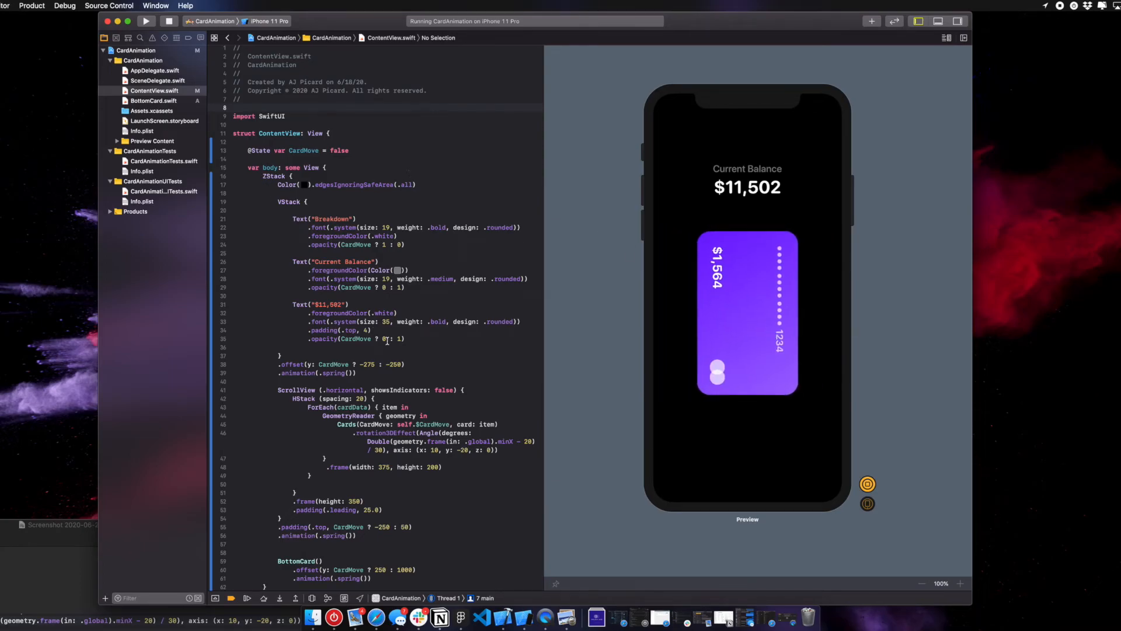
Scroll through ContentView.swift to review the onTapGesture handling and the Cards struct.
scroll("down", 3)
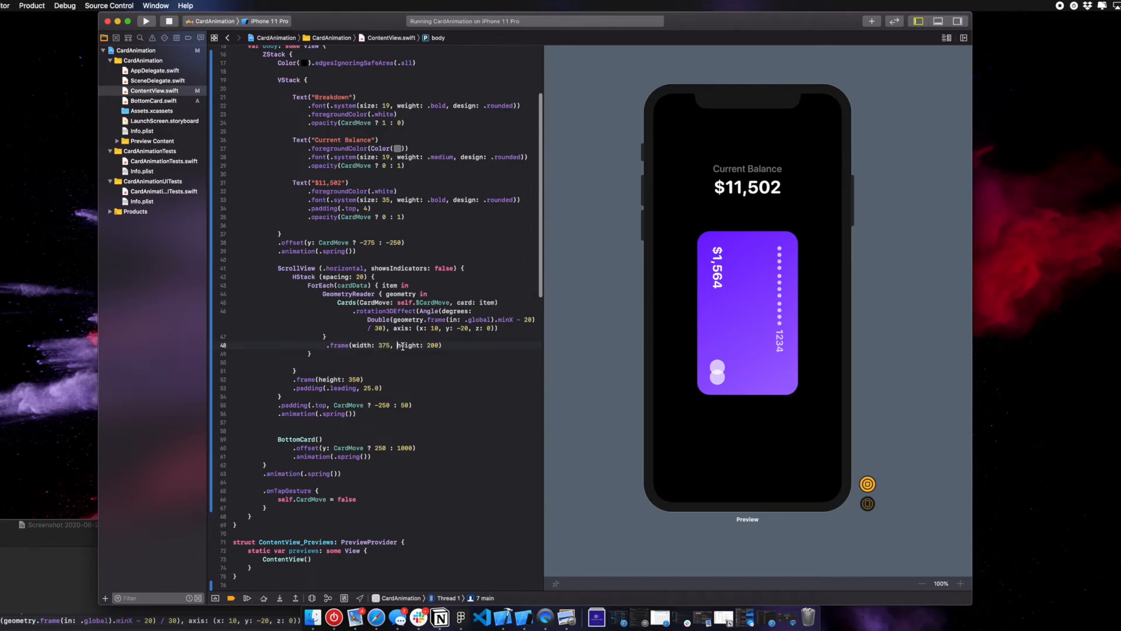
scroll("down", 3)
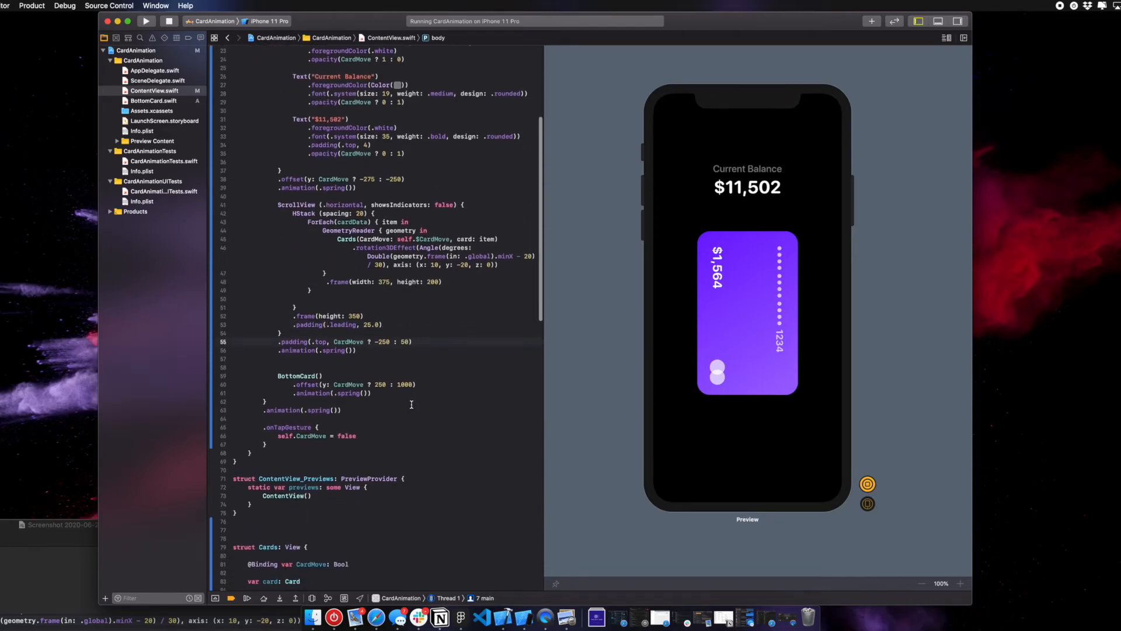
scroll("down", 3)
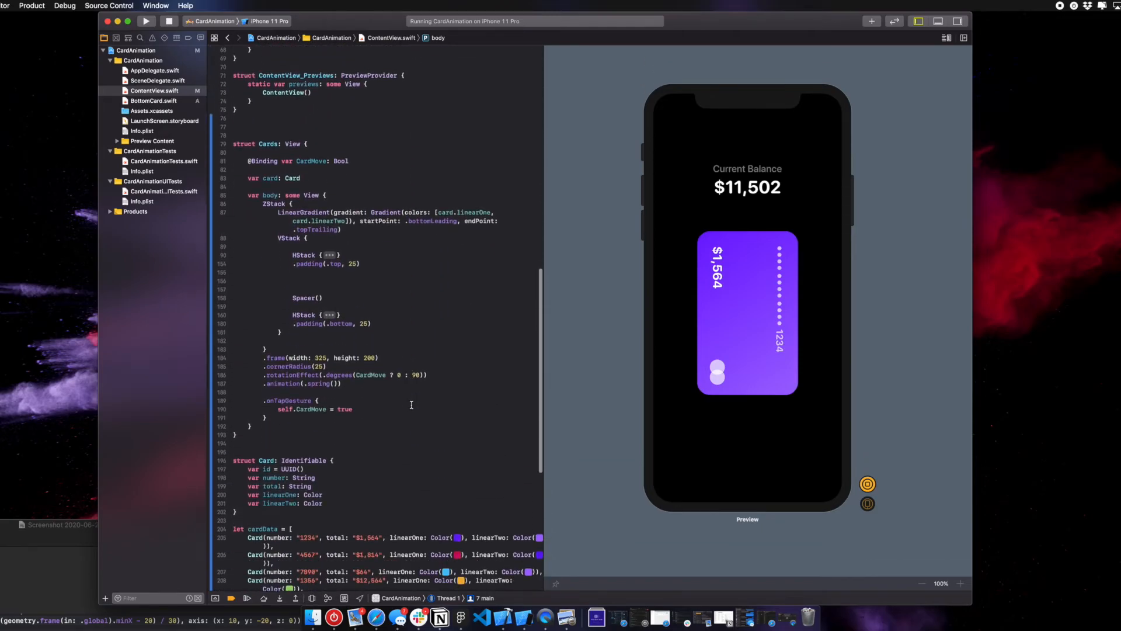
scroll("up", 3)
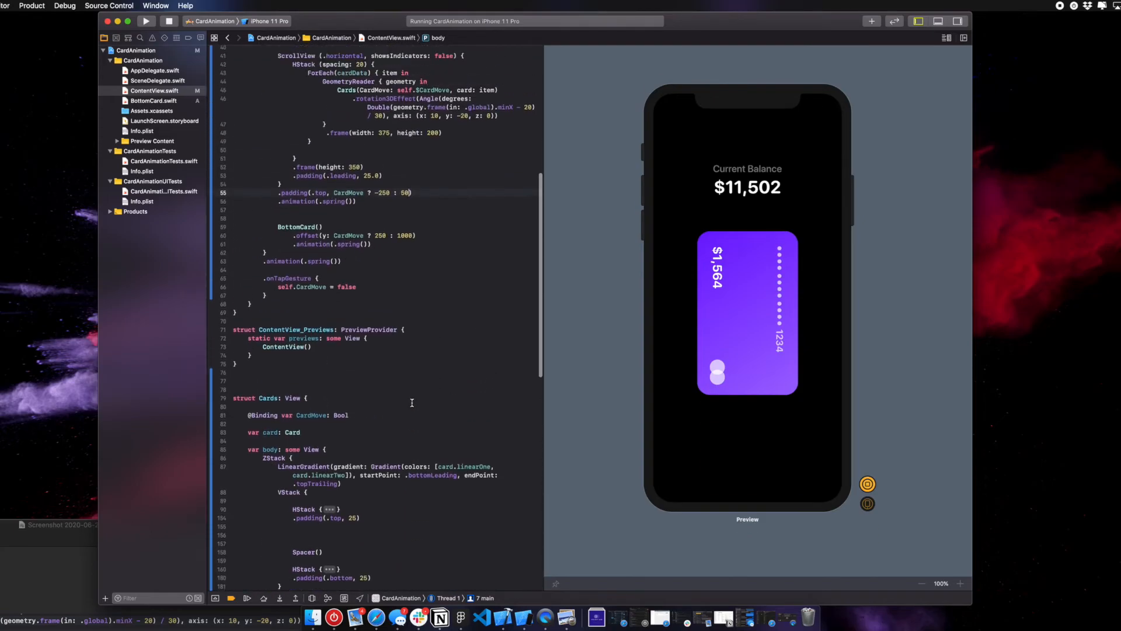
scroll("up", 3)
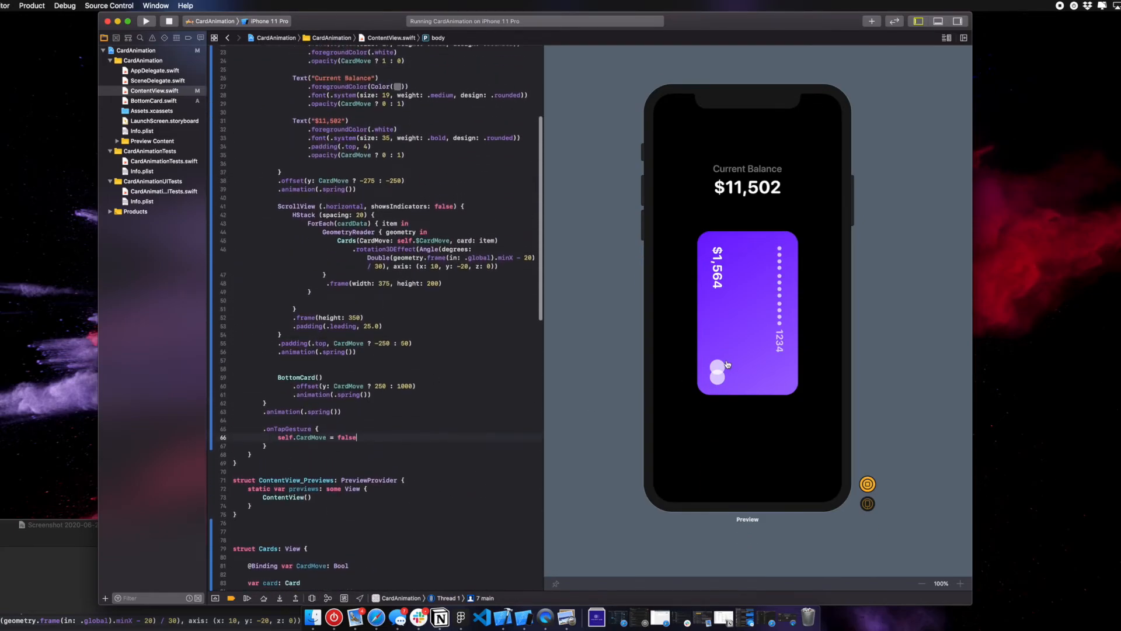
mouse_move(562, 300)
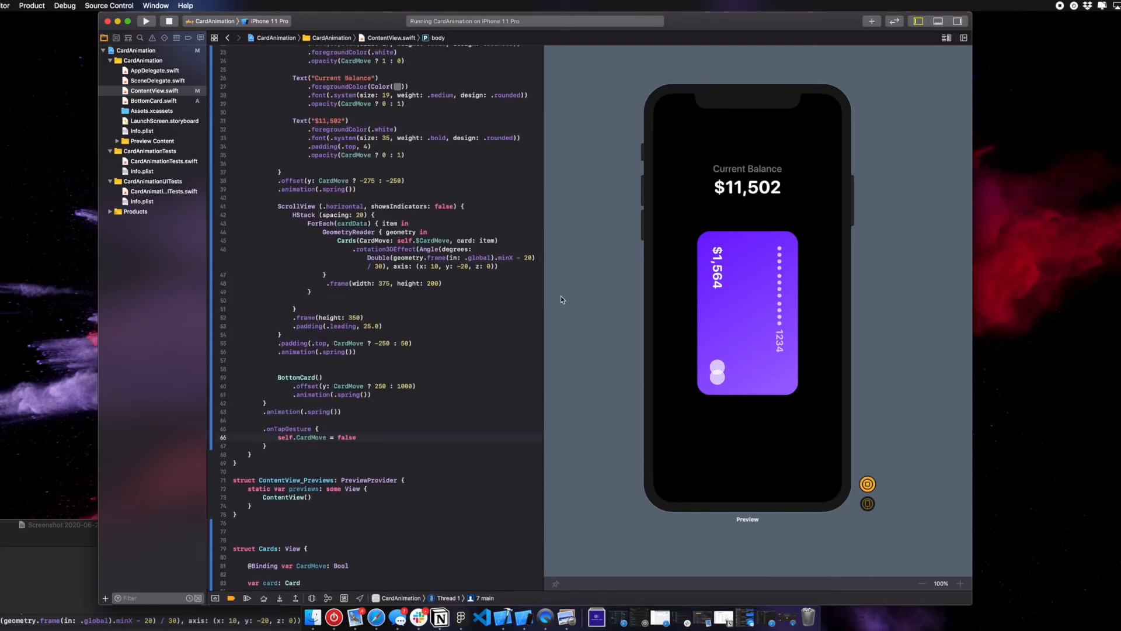
scroll("up", 3)
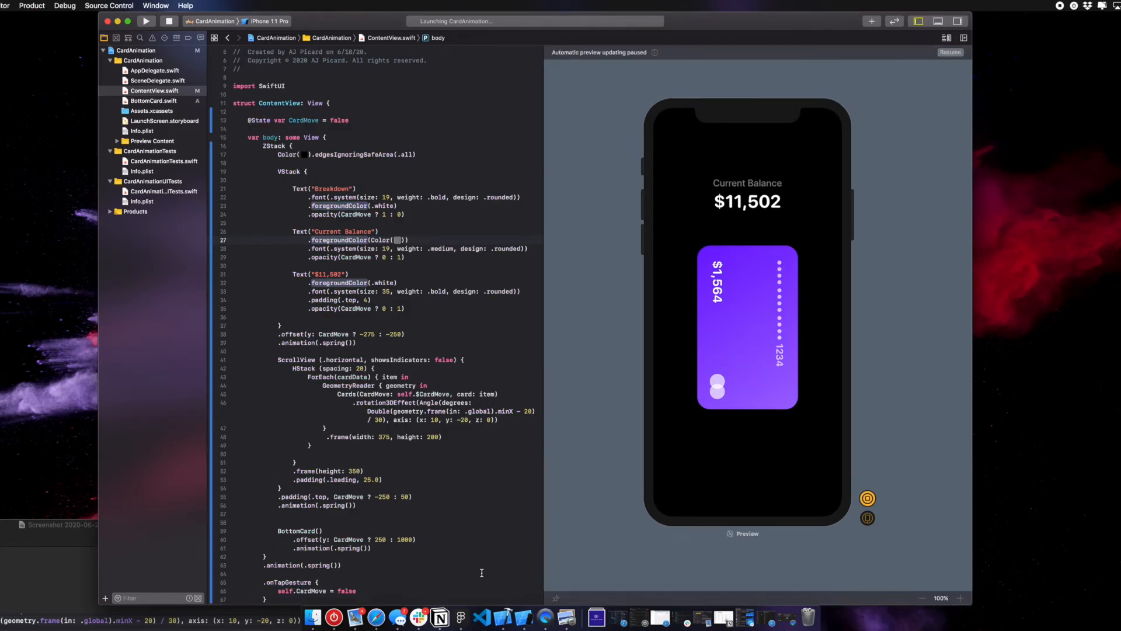
Tap the purple card in the Simulator to toggle between Breakdown with transactions and Current Balance, ending on Current Balance.
left_click(146, 21)
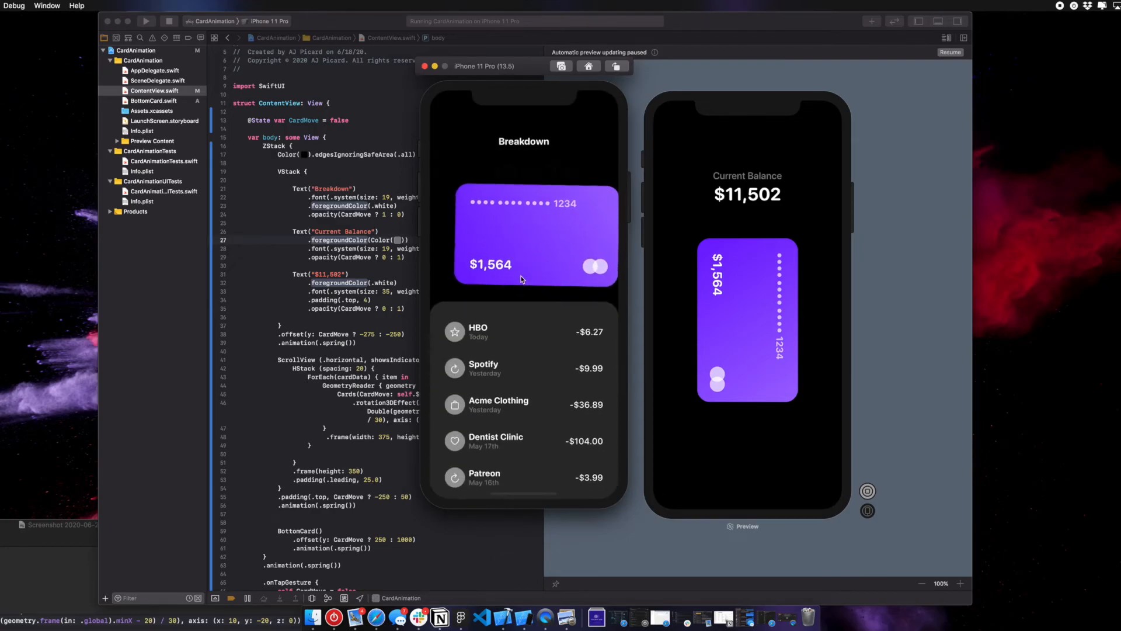
left_click(523, 235)
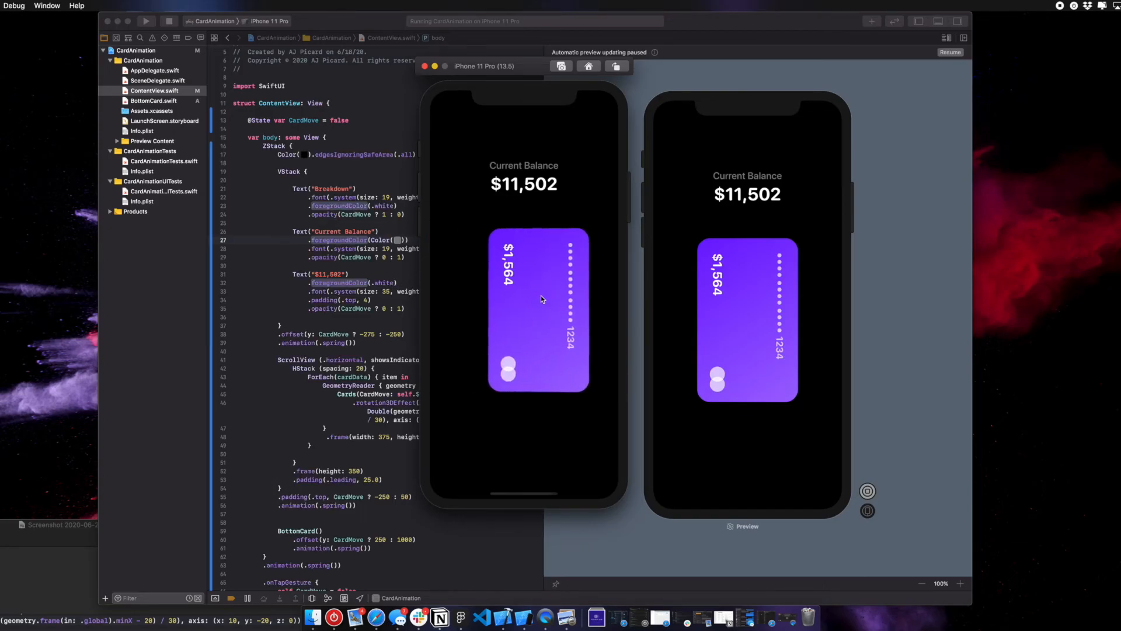
left_click(537, 307)
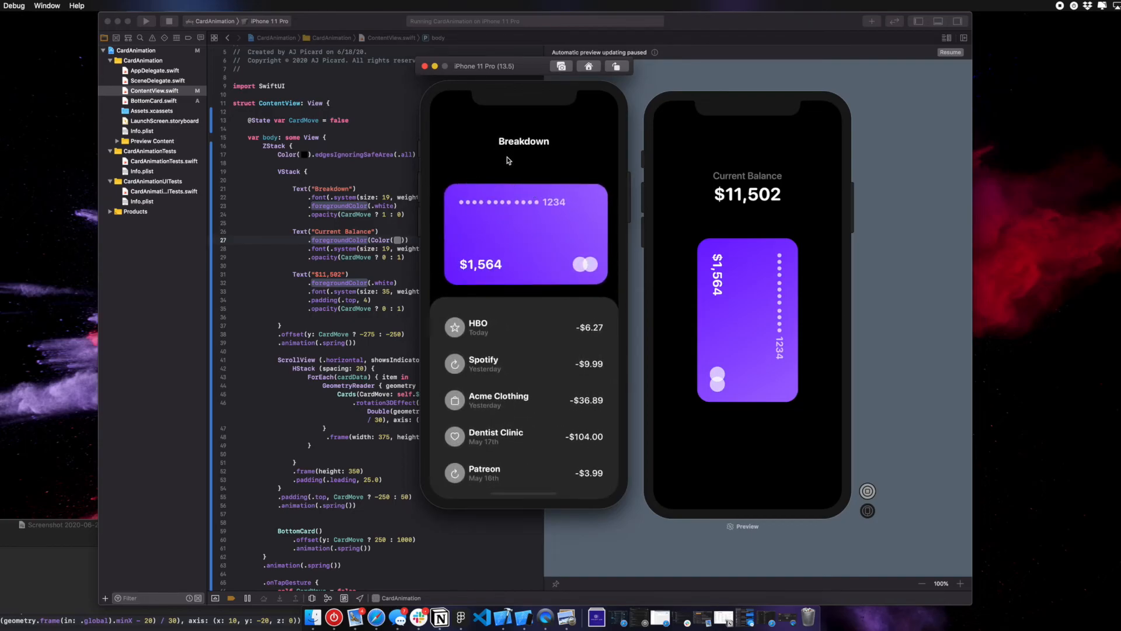
mouse_move(570, 237)
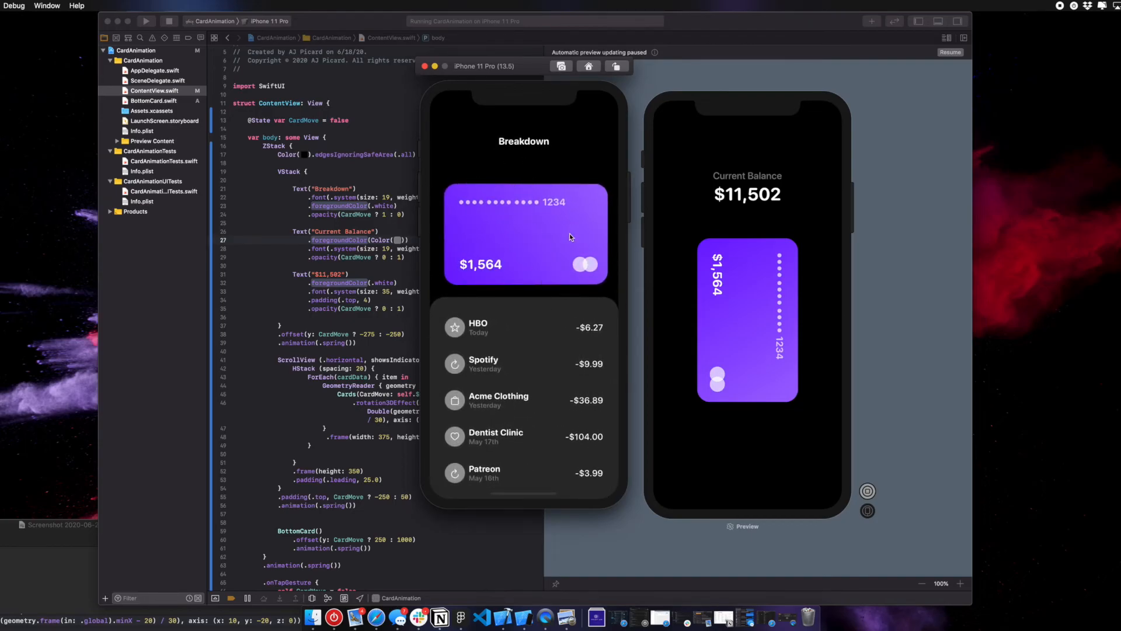
mouse_move(549, 219)
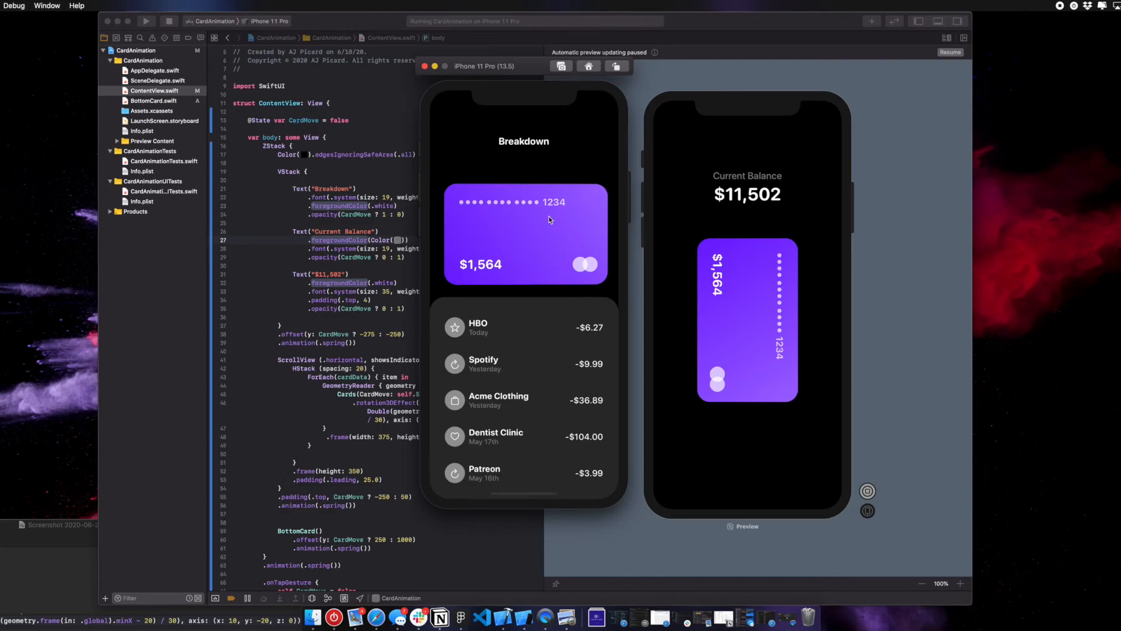
left_click(524, 235)
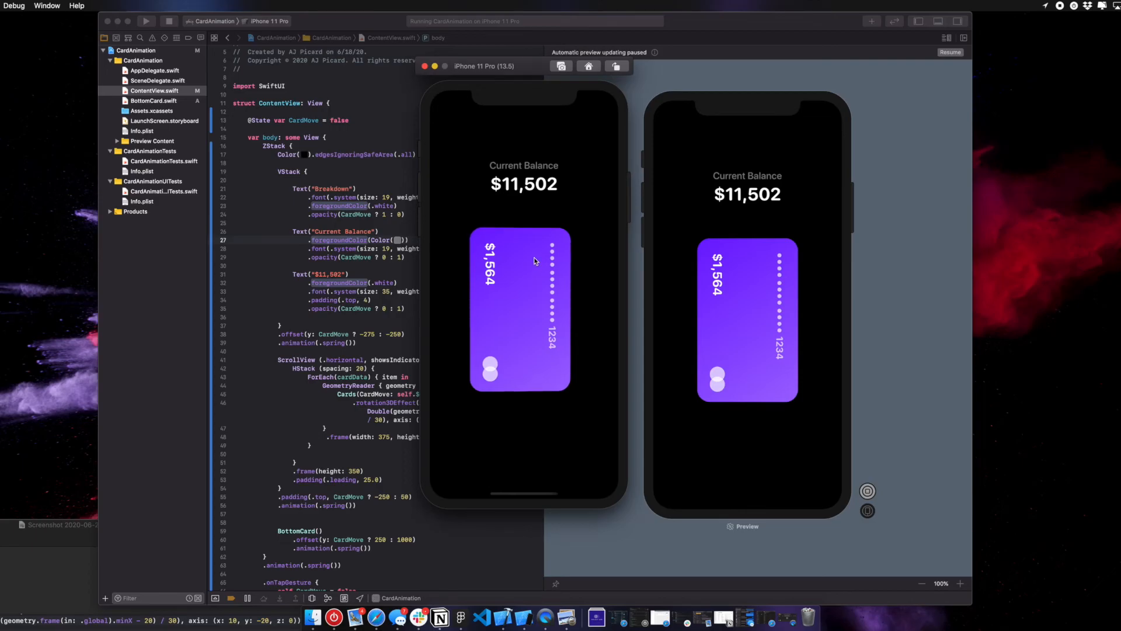
mouse_move(537, 260)
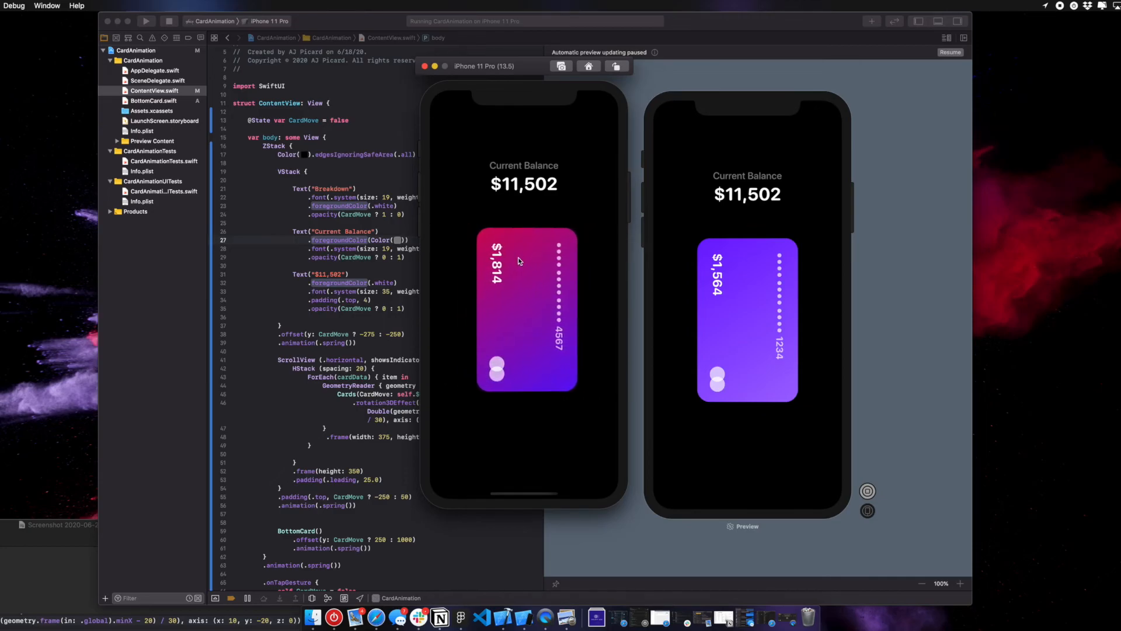
mouse_move(502, 211)
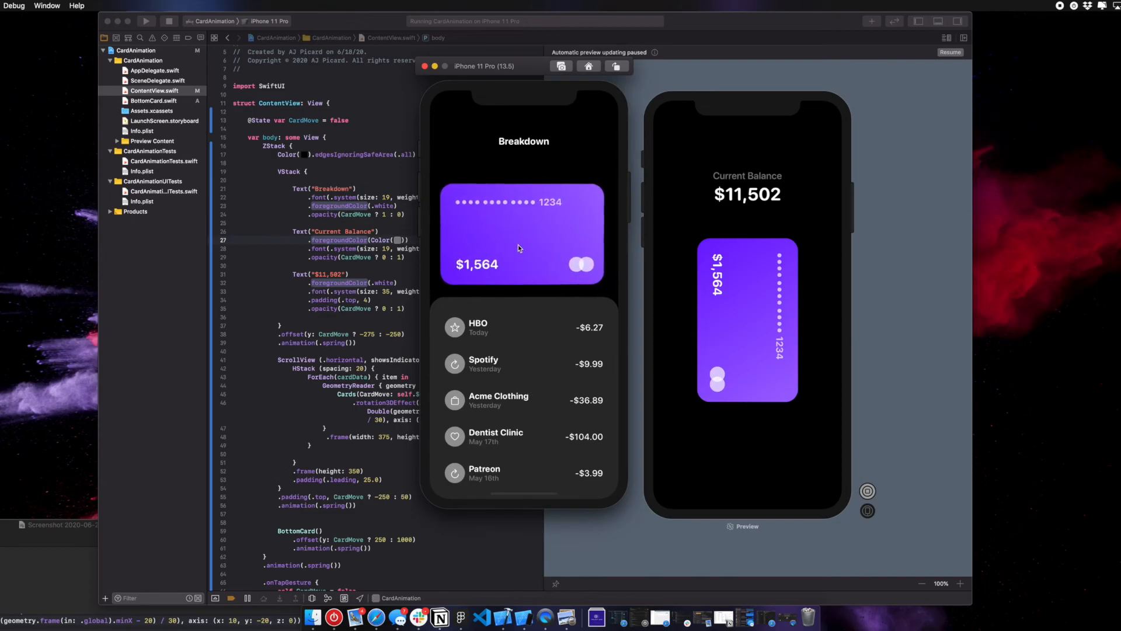
left_click(522, 236)
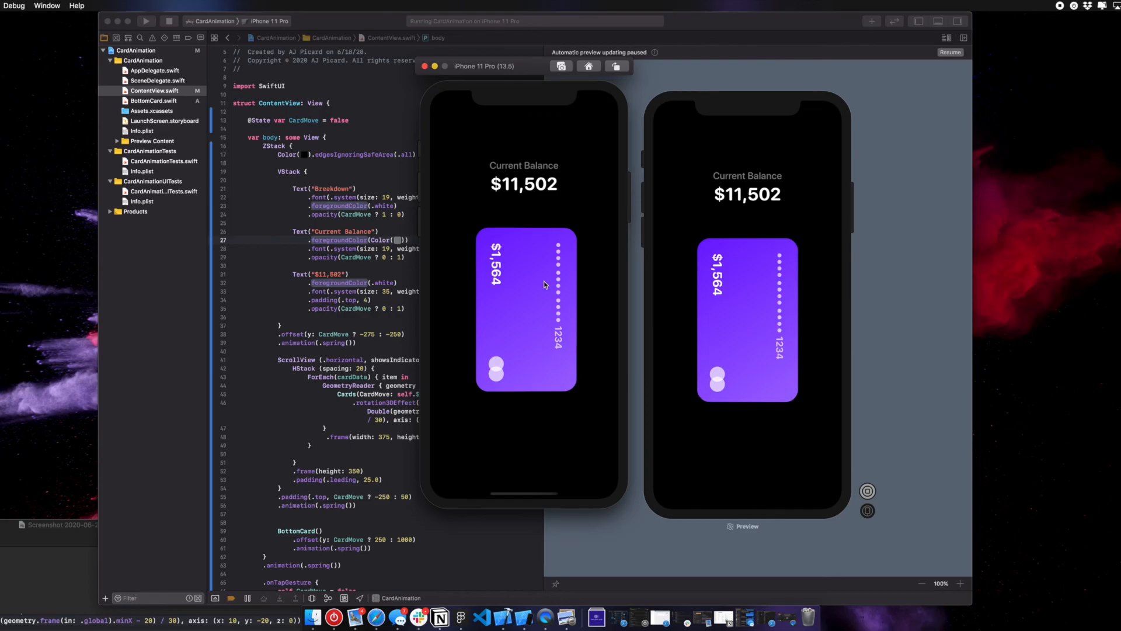
left_click(526, 307)
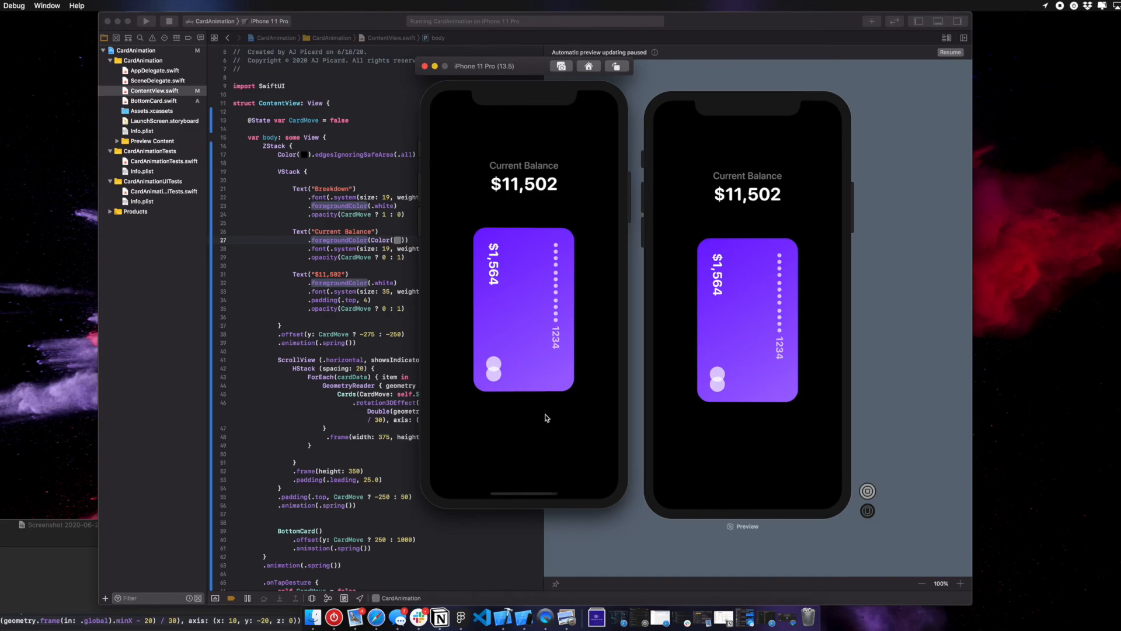
mouse_move(534, 467)
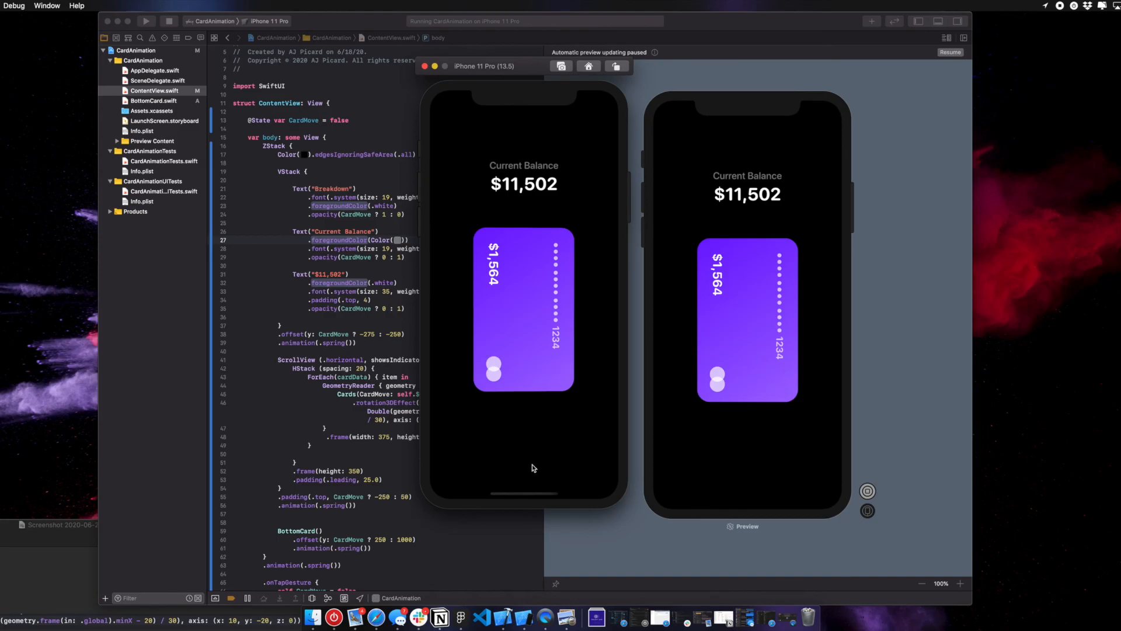
mouse_move(542, 599)
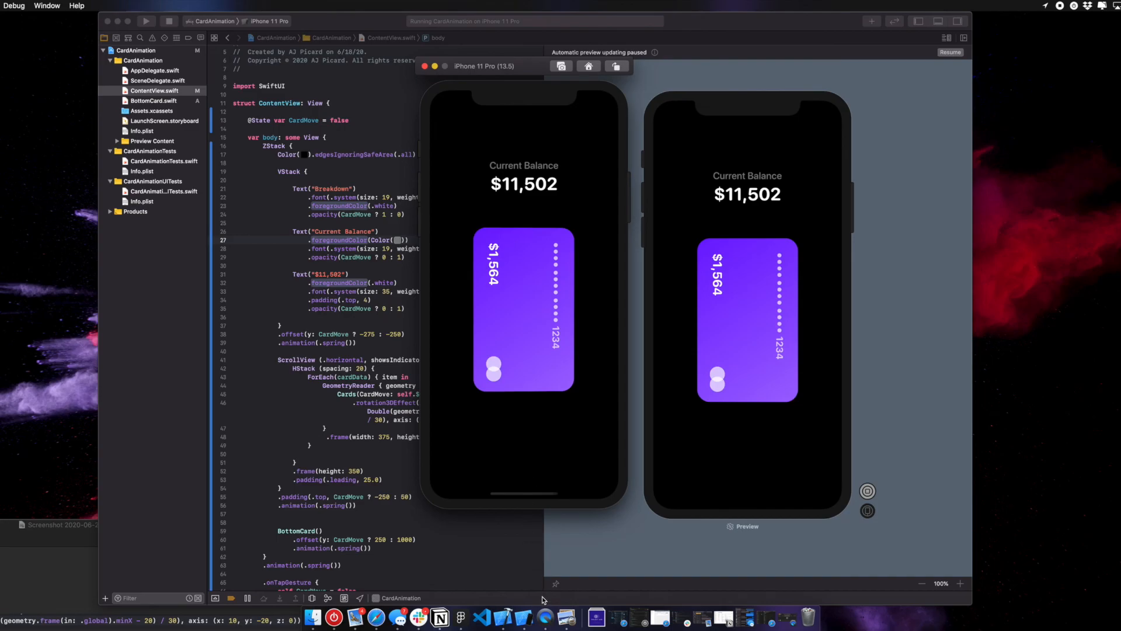
left_click(523, 313)
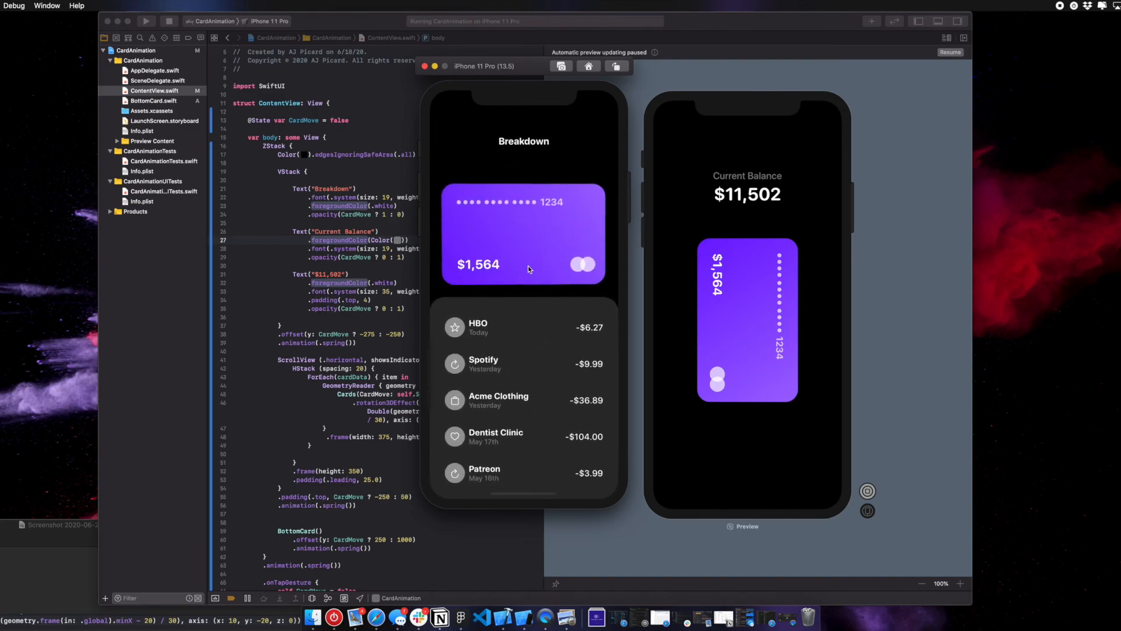
left_click(524, 269)
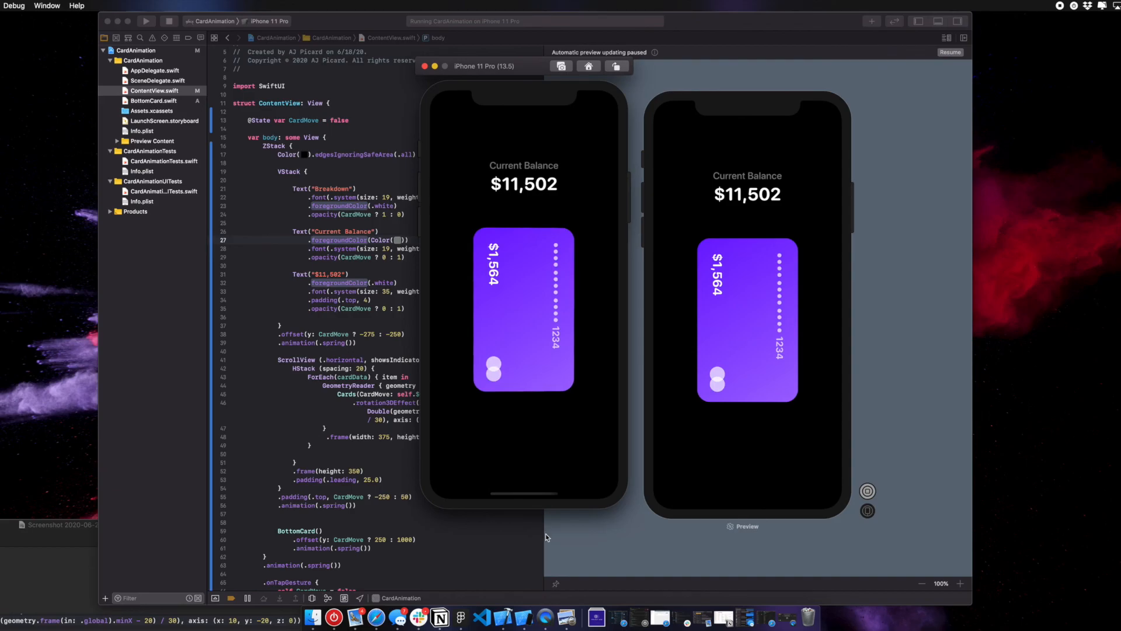